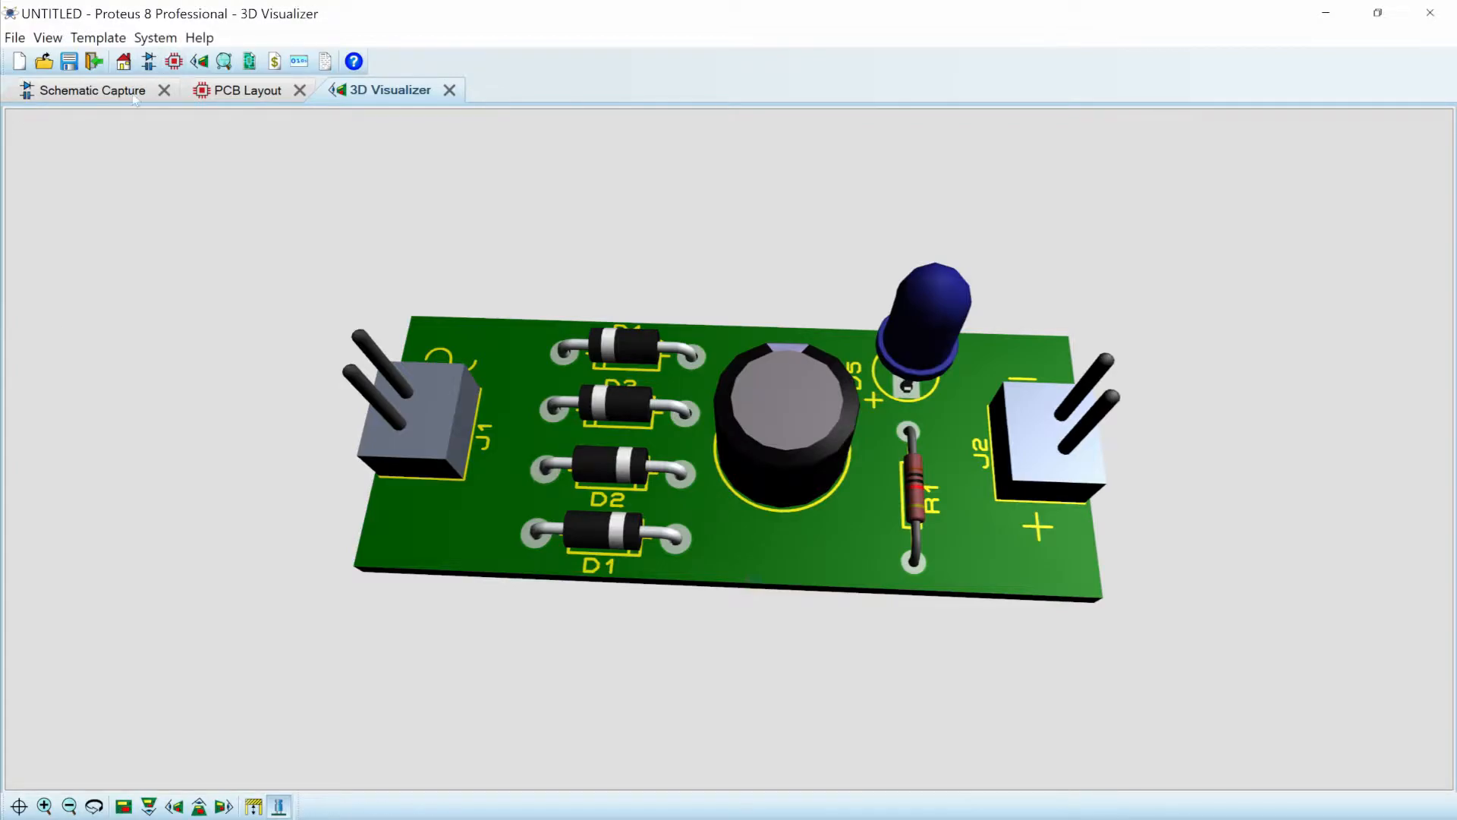
- Leave the 3D view via Schematic Capture and show the unrouted PCB layout
click(91, 90)
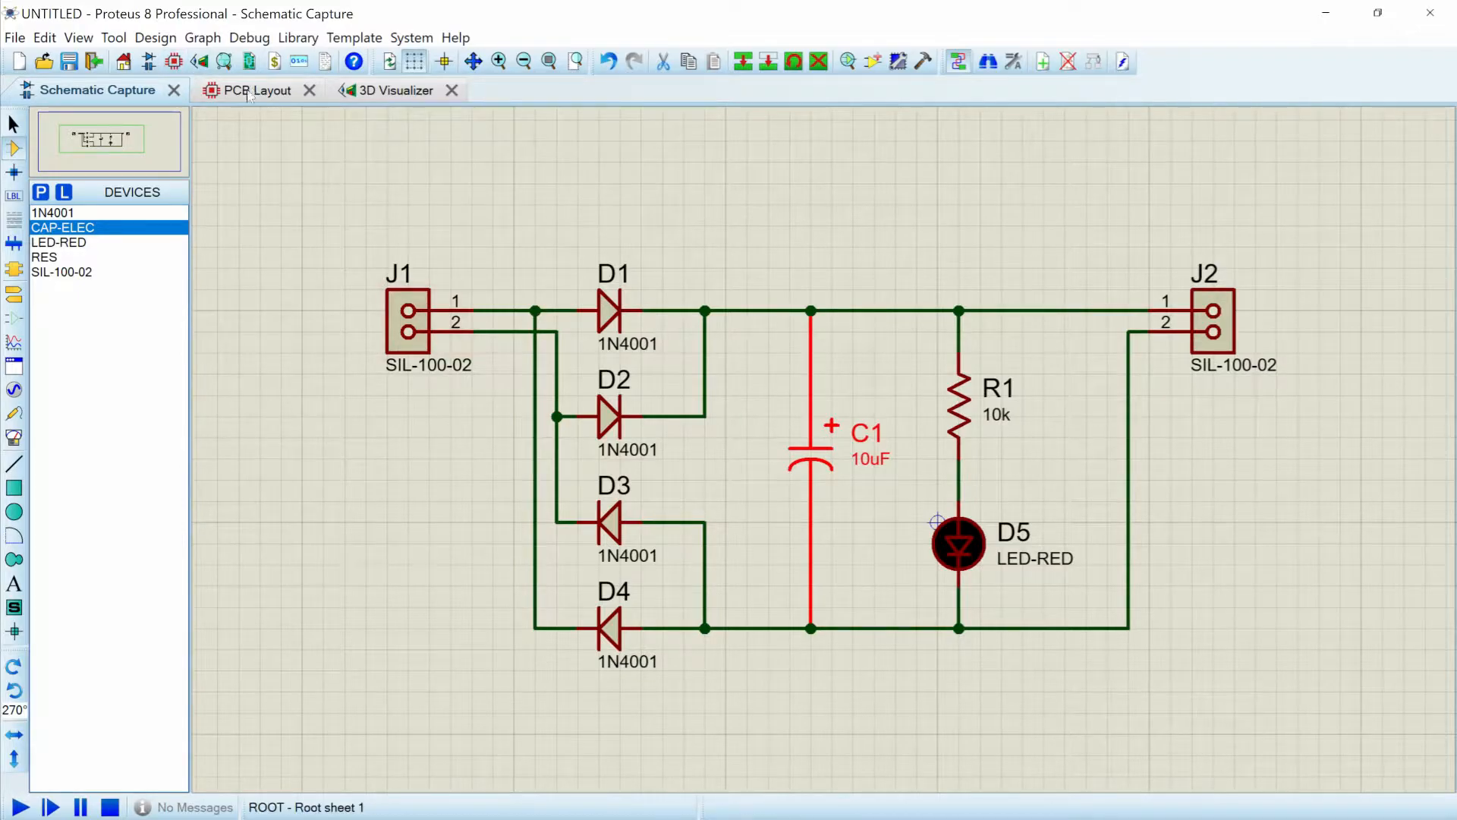
click(255, 89)
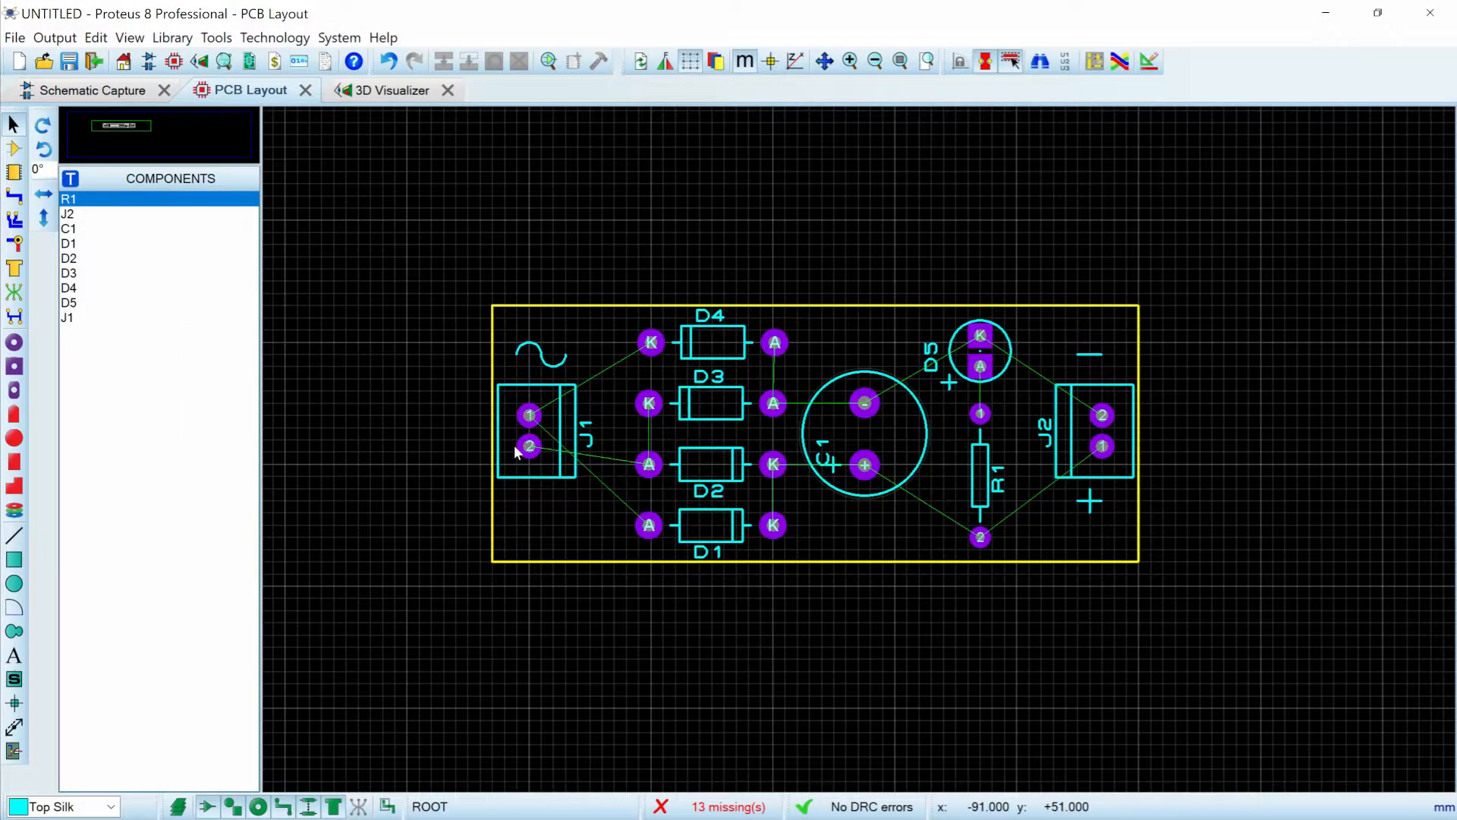
mouse_move(1120, 61)
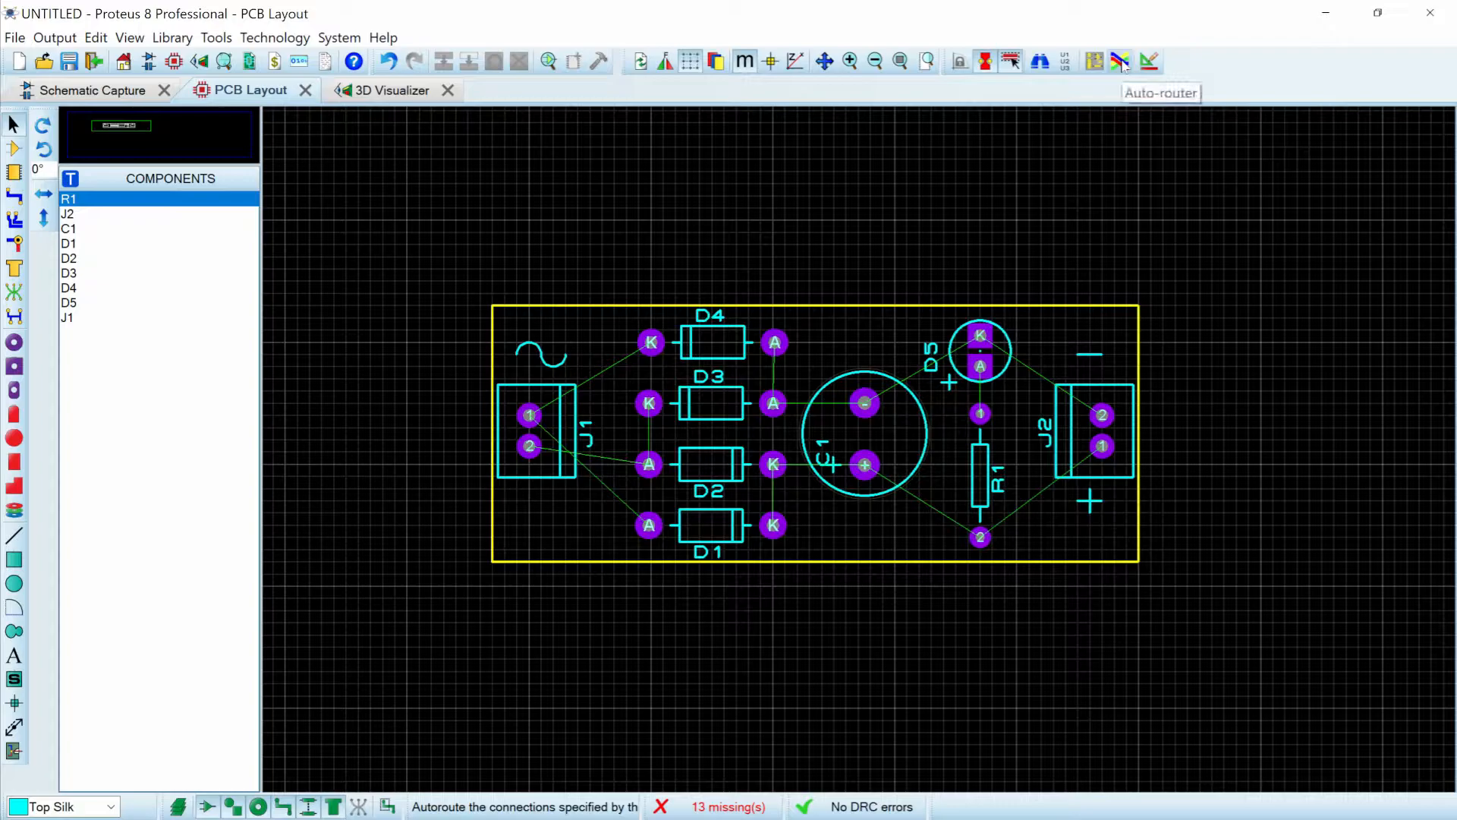
mouse_move(1011, 61)
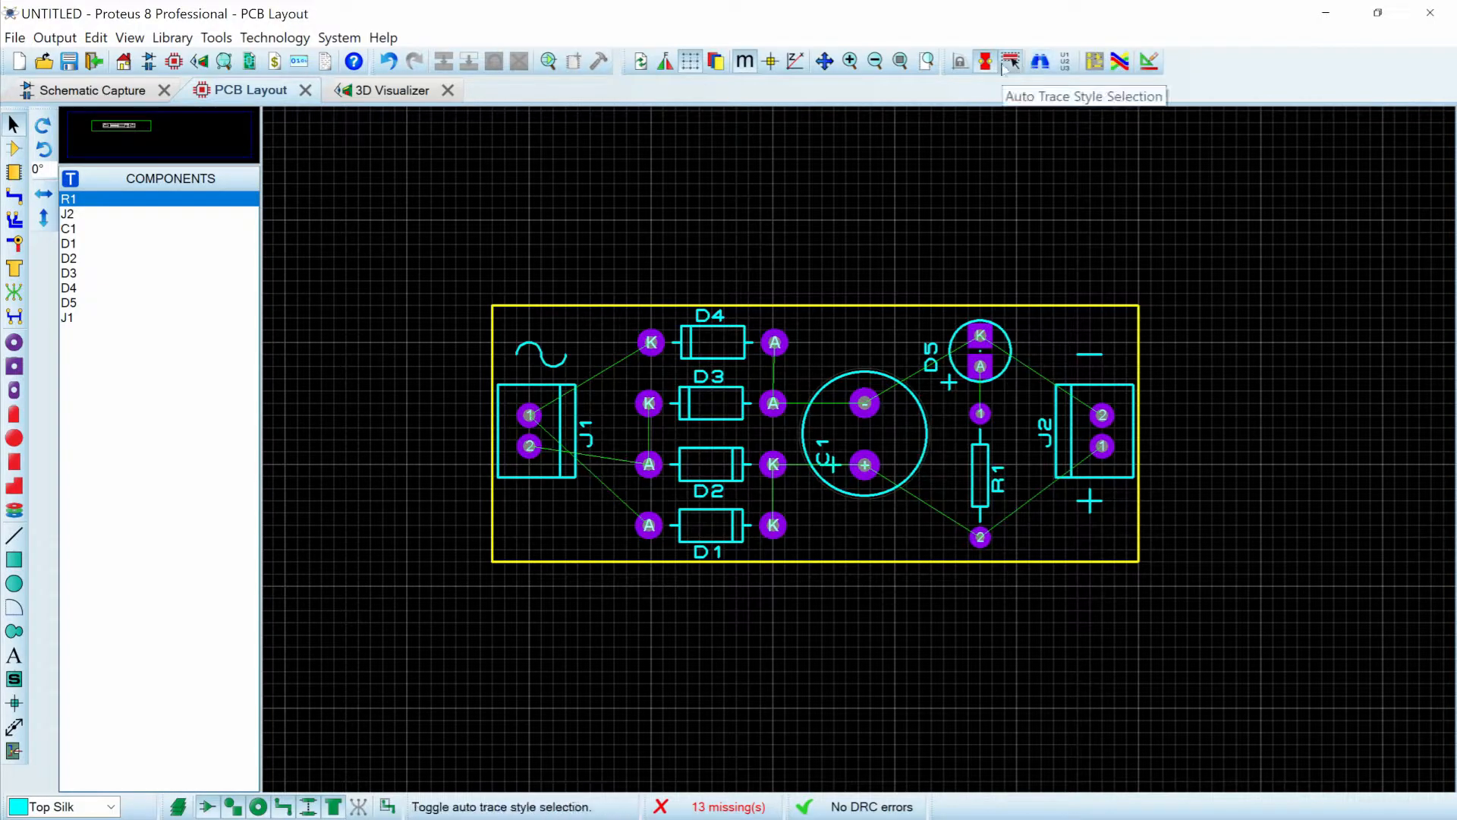
mouse_move(1094, 61)
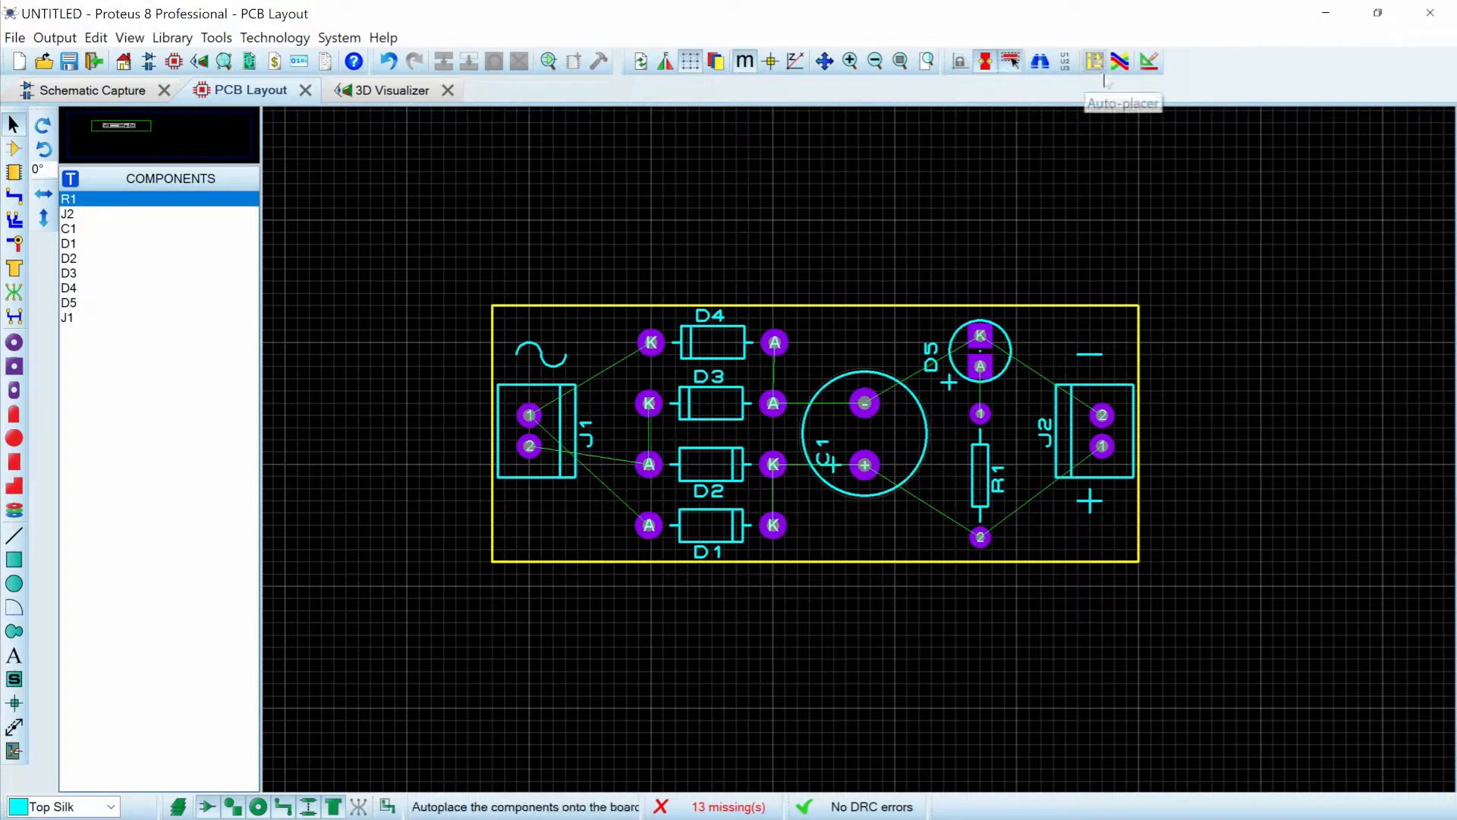
- In Design Rule Manager Net Classes, route the SIGNAL class Pair 1 on Bottom Copper
click(1093, 61)
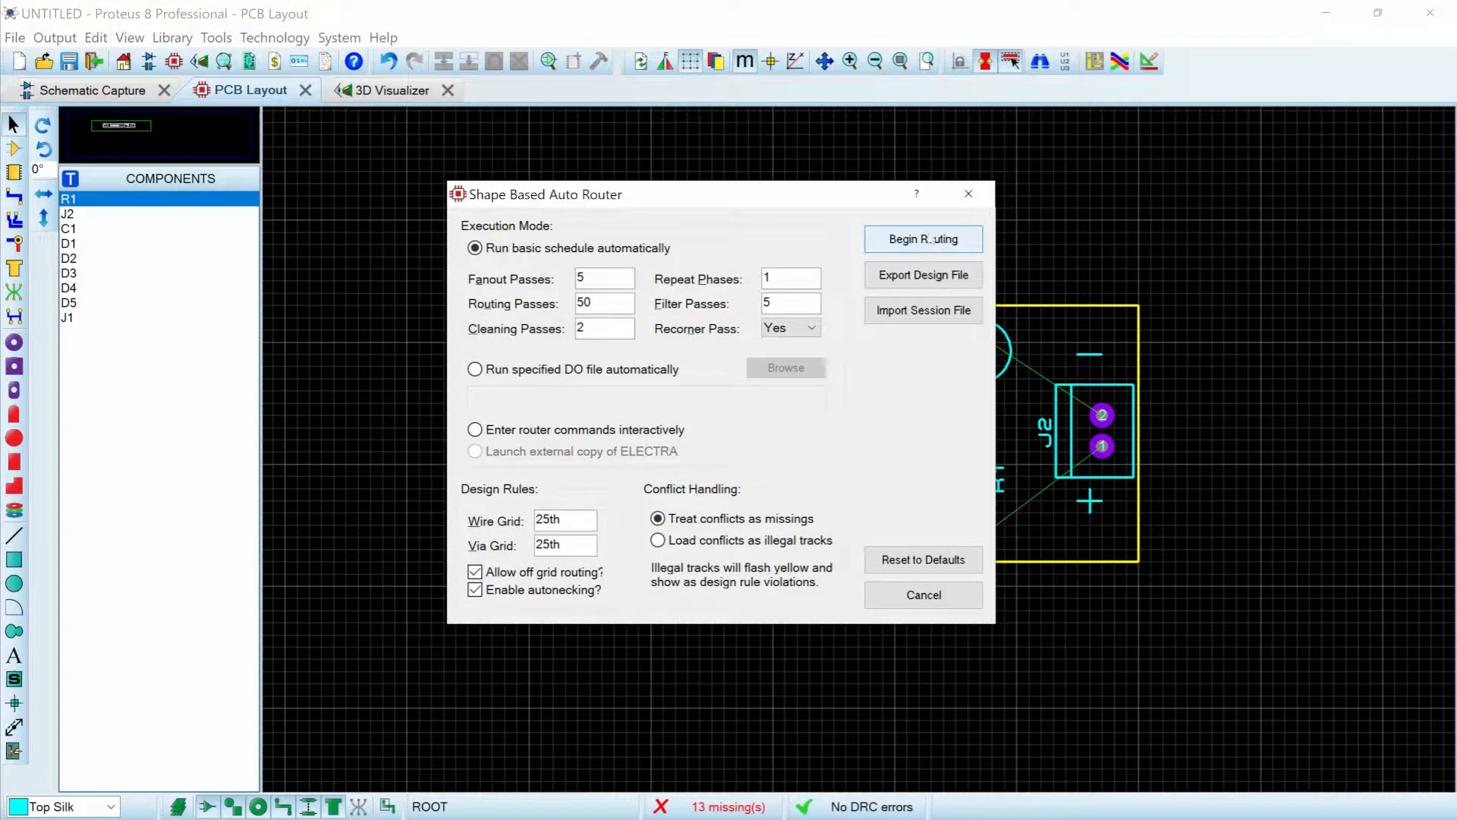
click(922, 238)
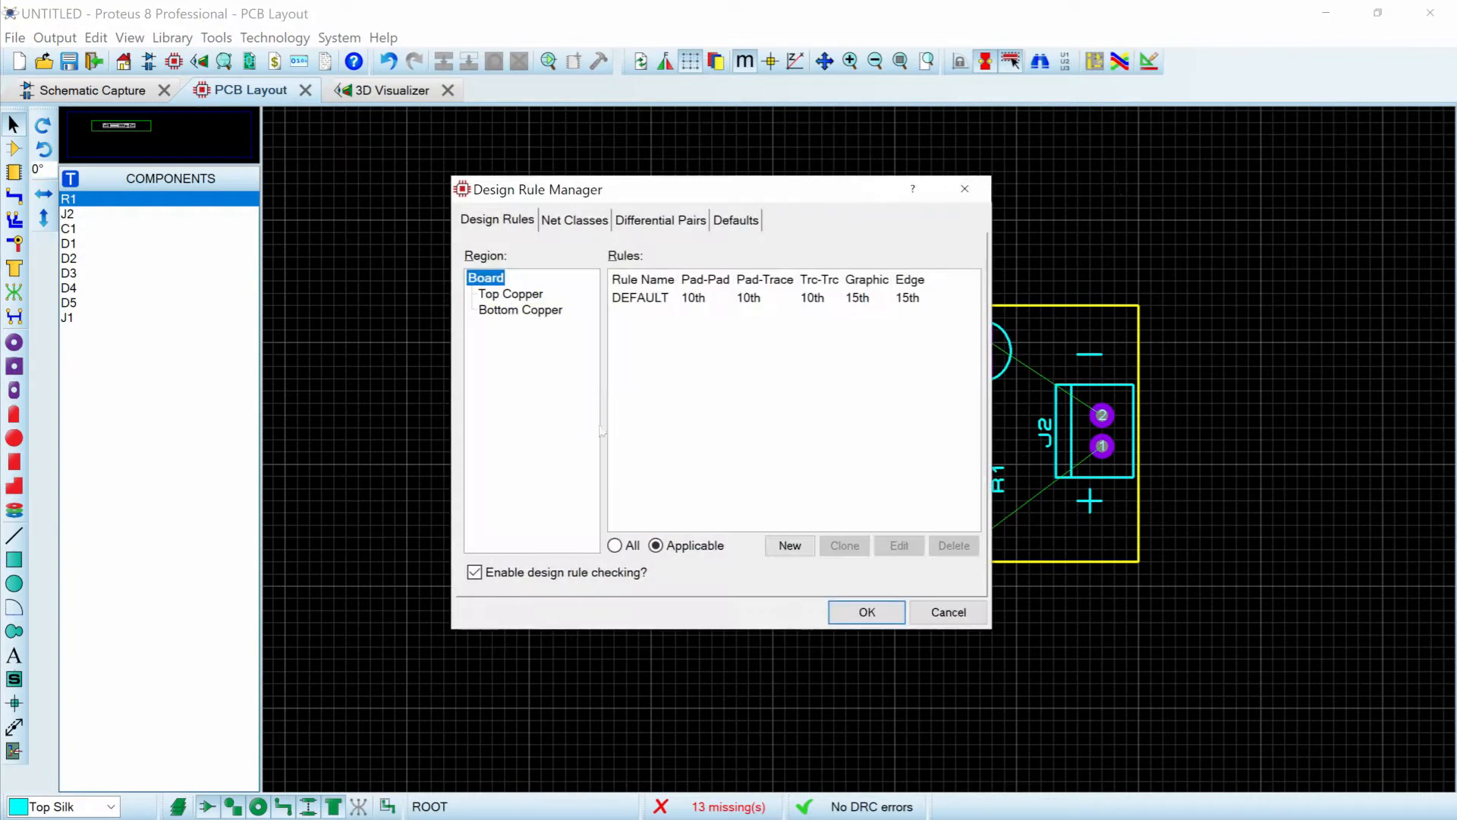
click(509, 293)
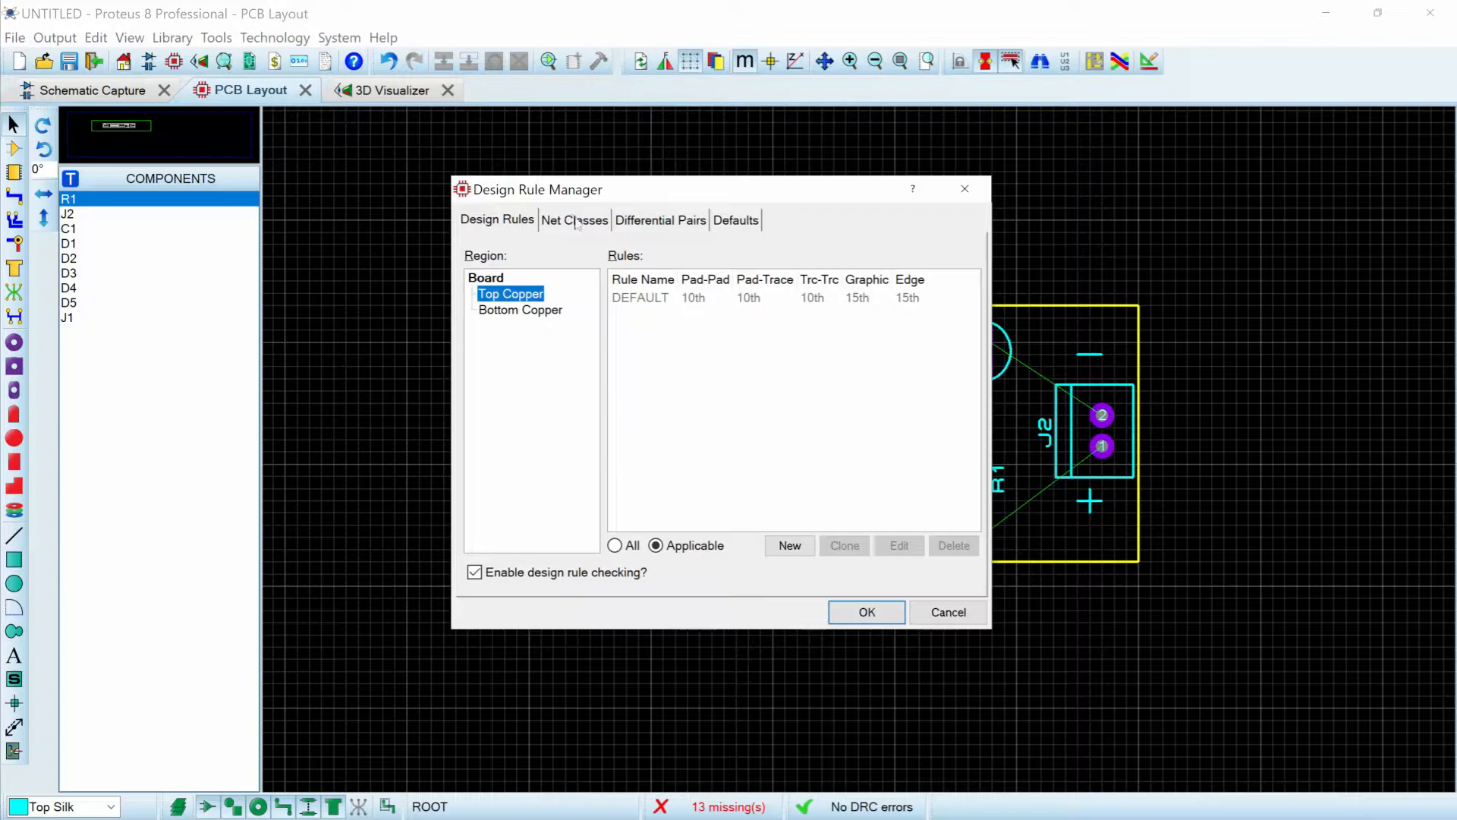
click(574, 220)
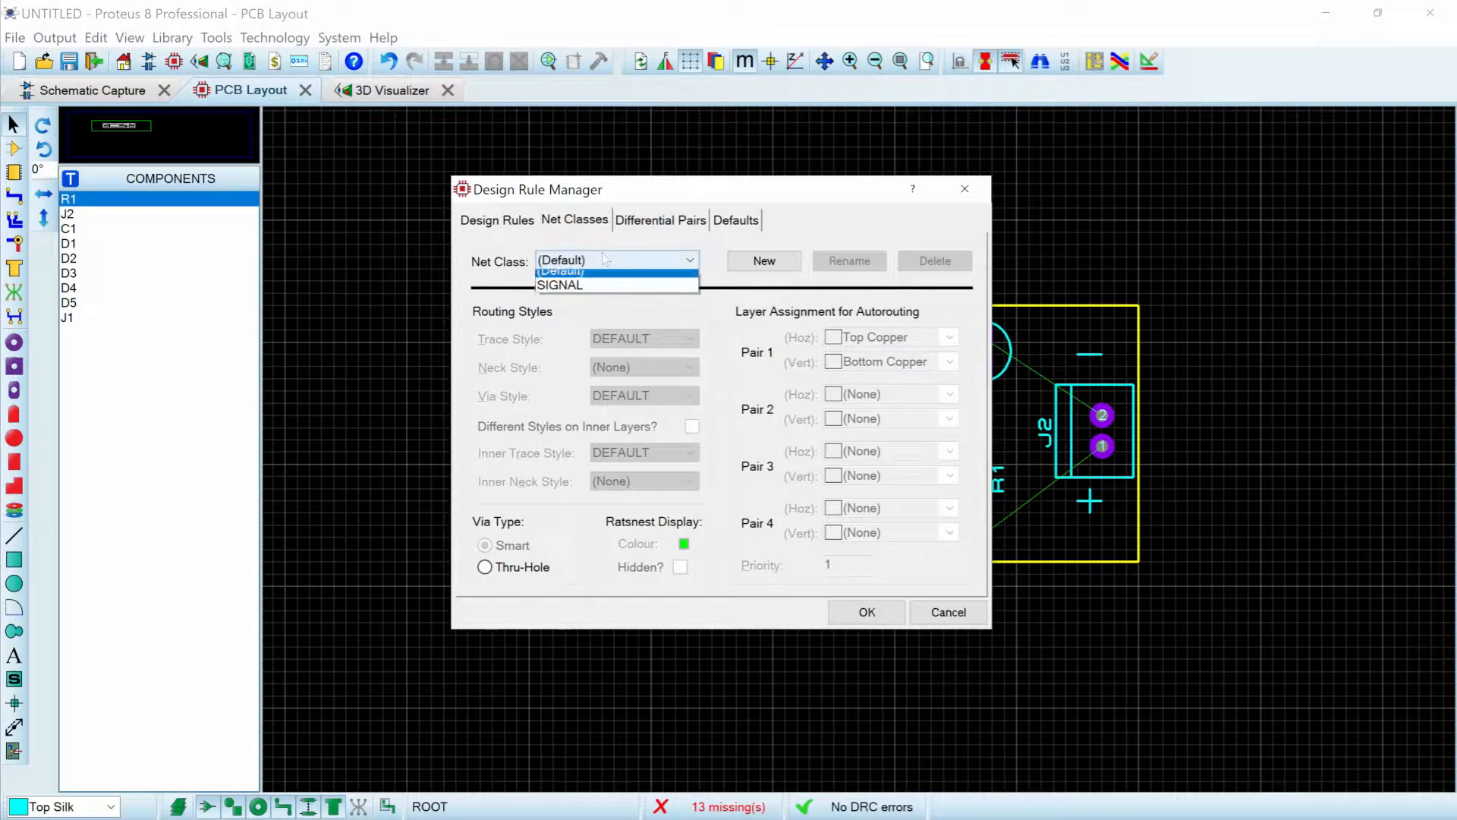
mouse_move(600, 292)
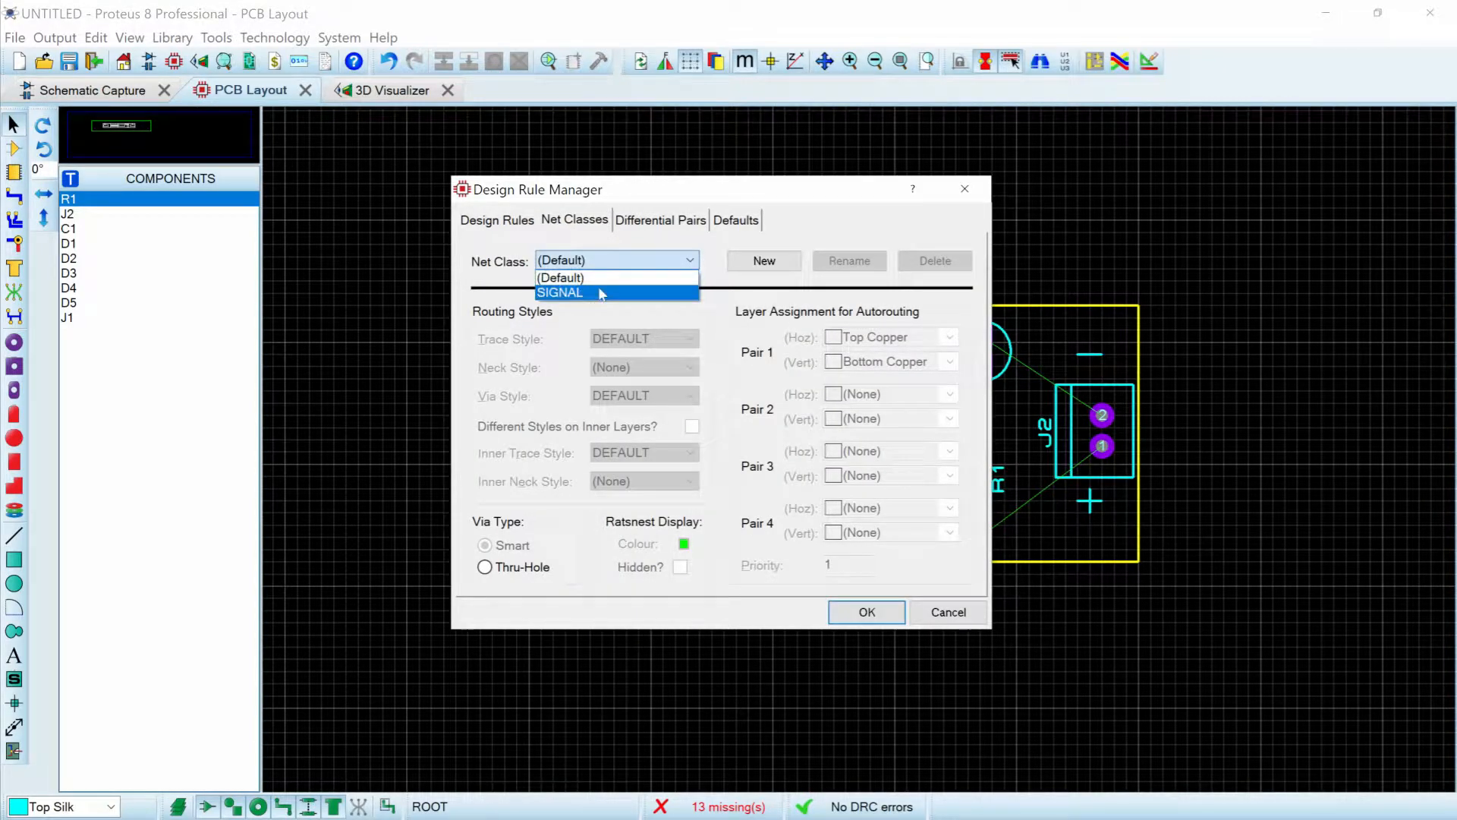
click(560, 291)
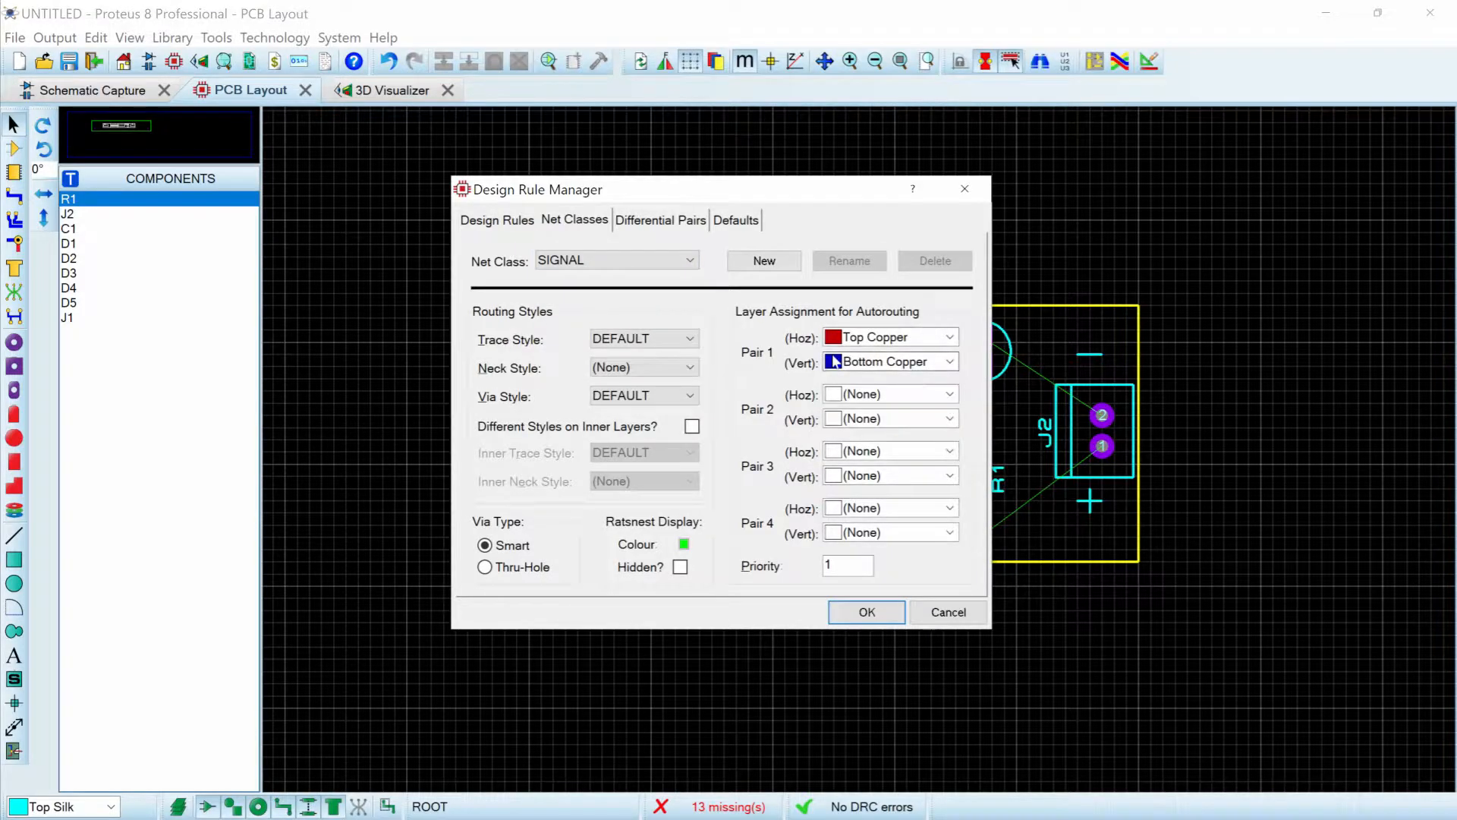
click(949, 337)
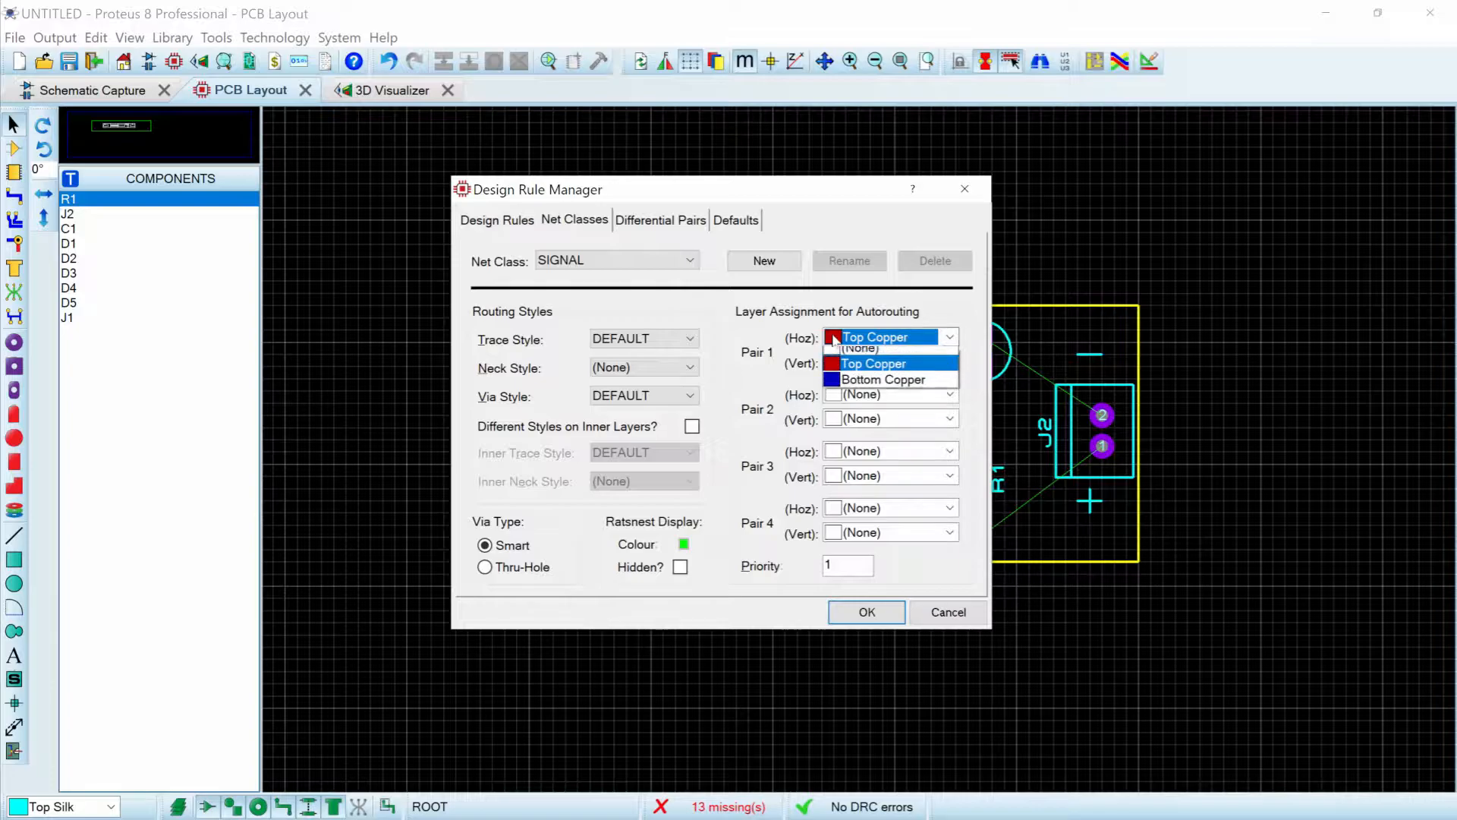
click(891, 337)
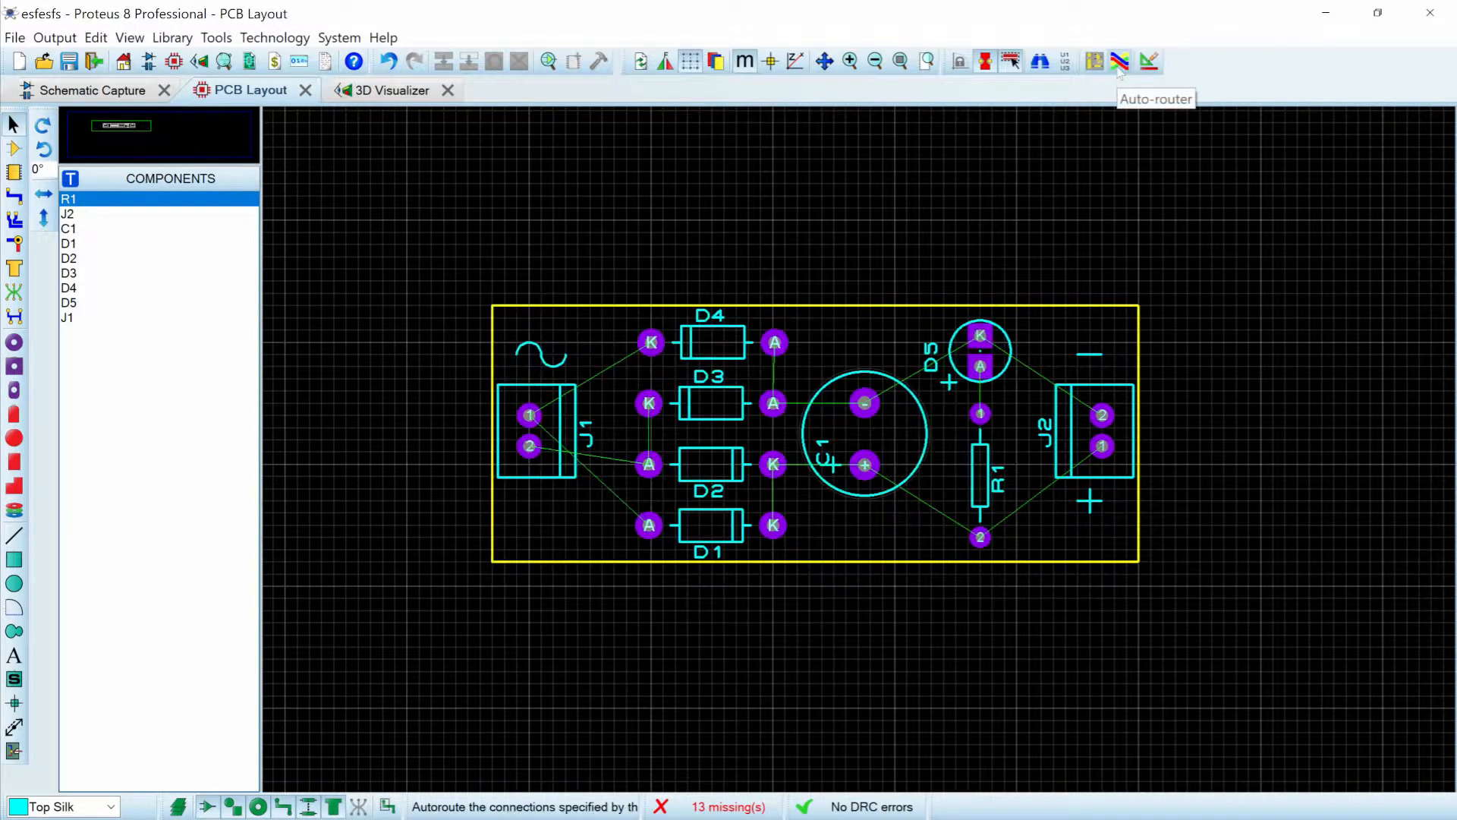
- Reopen the auto-router settings from the board layout
click(1118, 61)
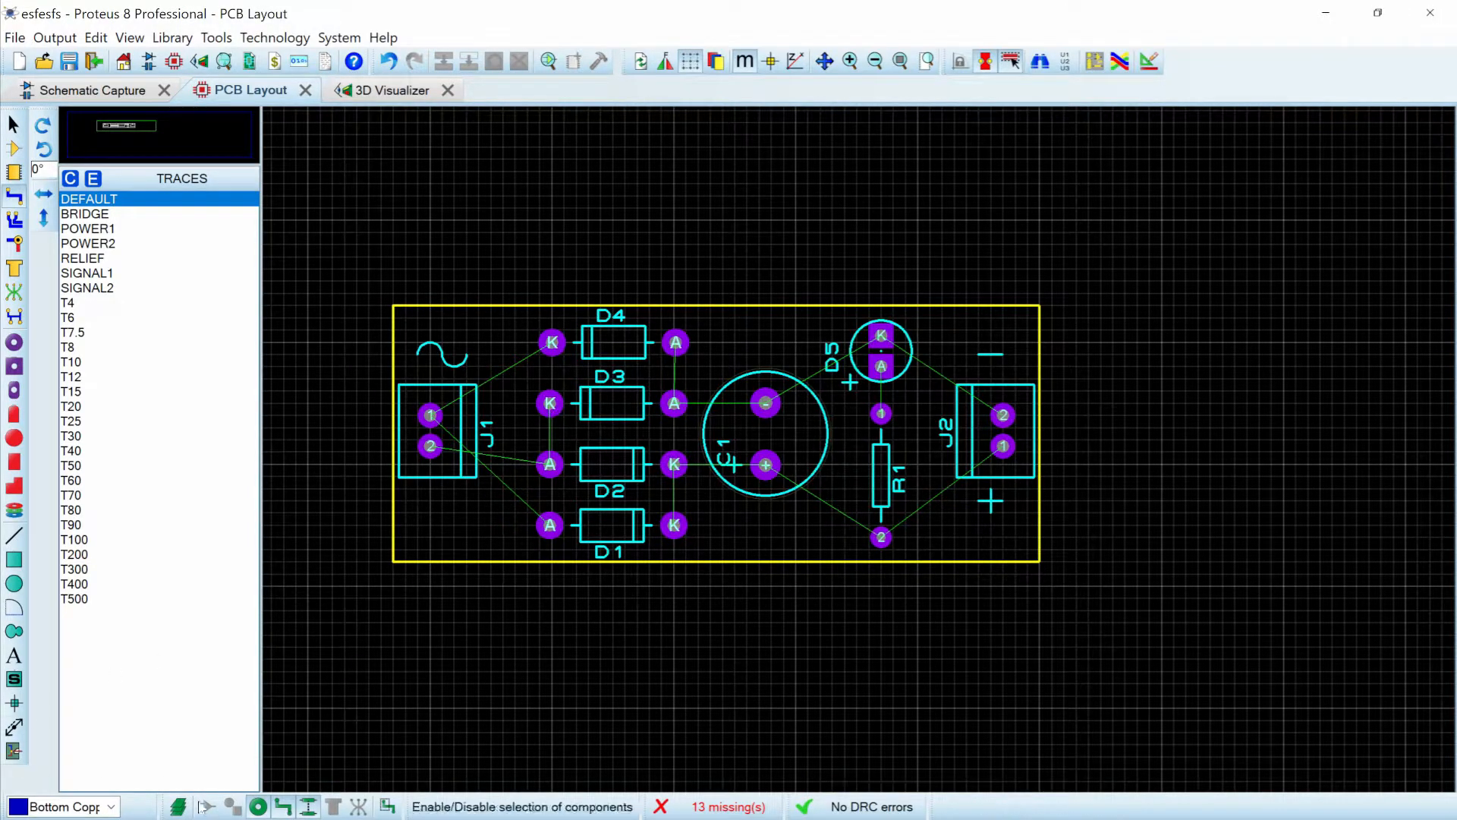
mouse_move(401, 662)
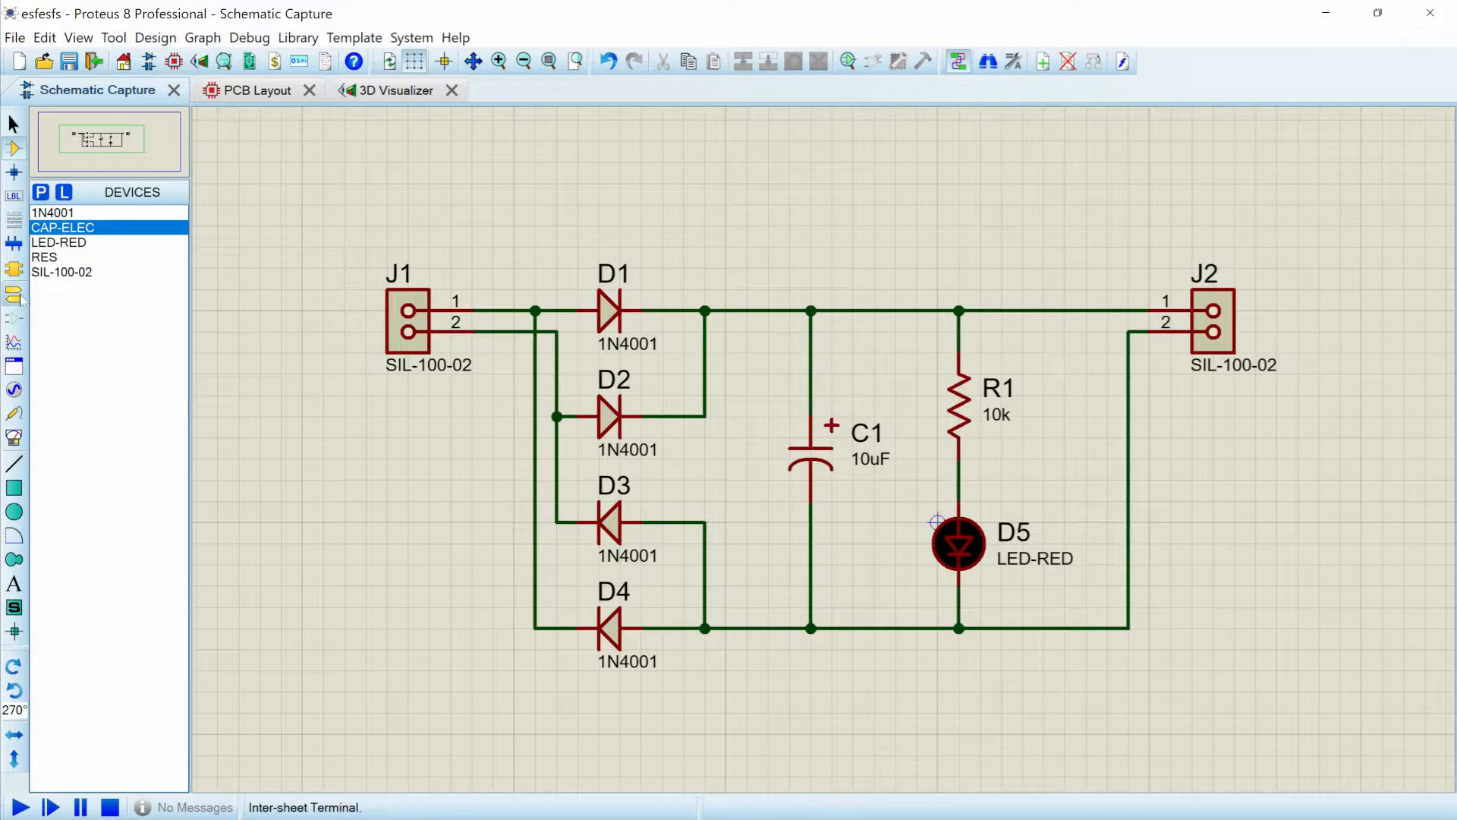
- Enter Terminals mode and pick the GROUND terminal symbol for the bottom rail
click(13, 196)
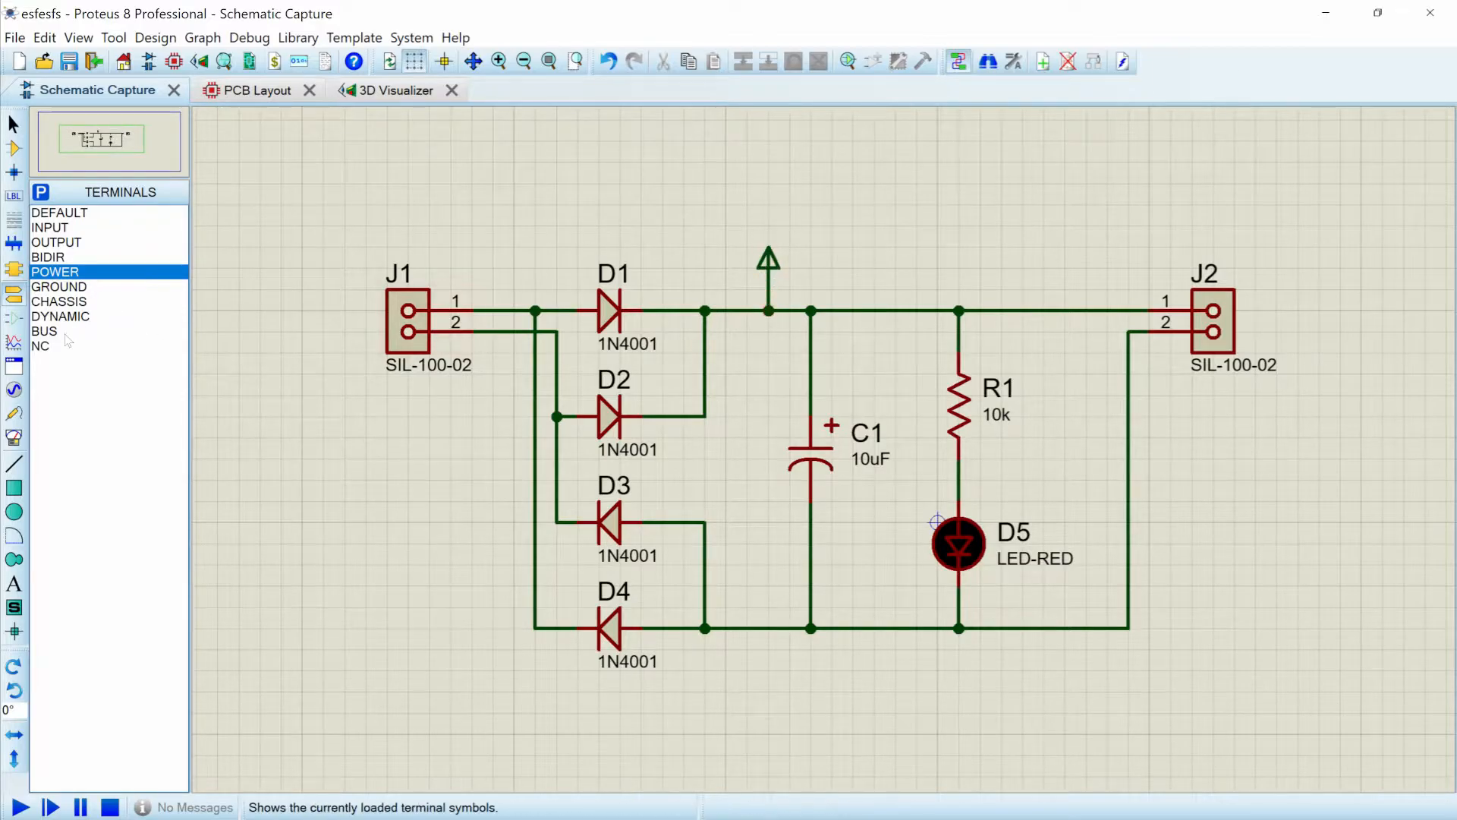
click(60, 287)
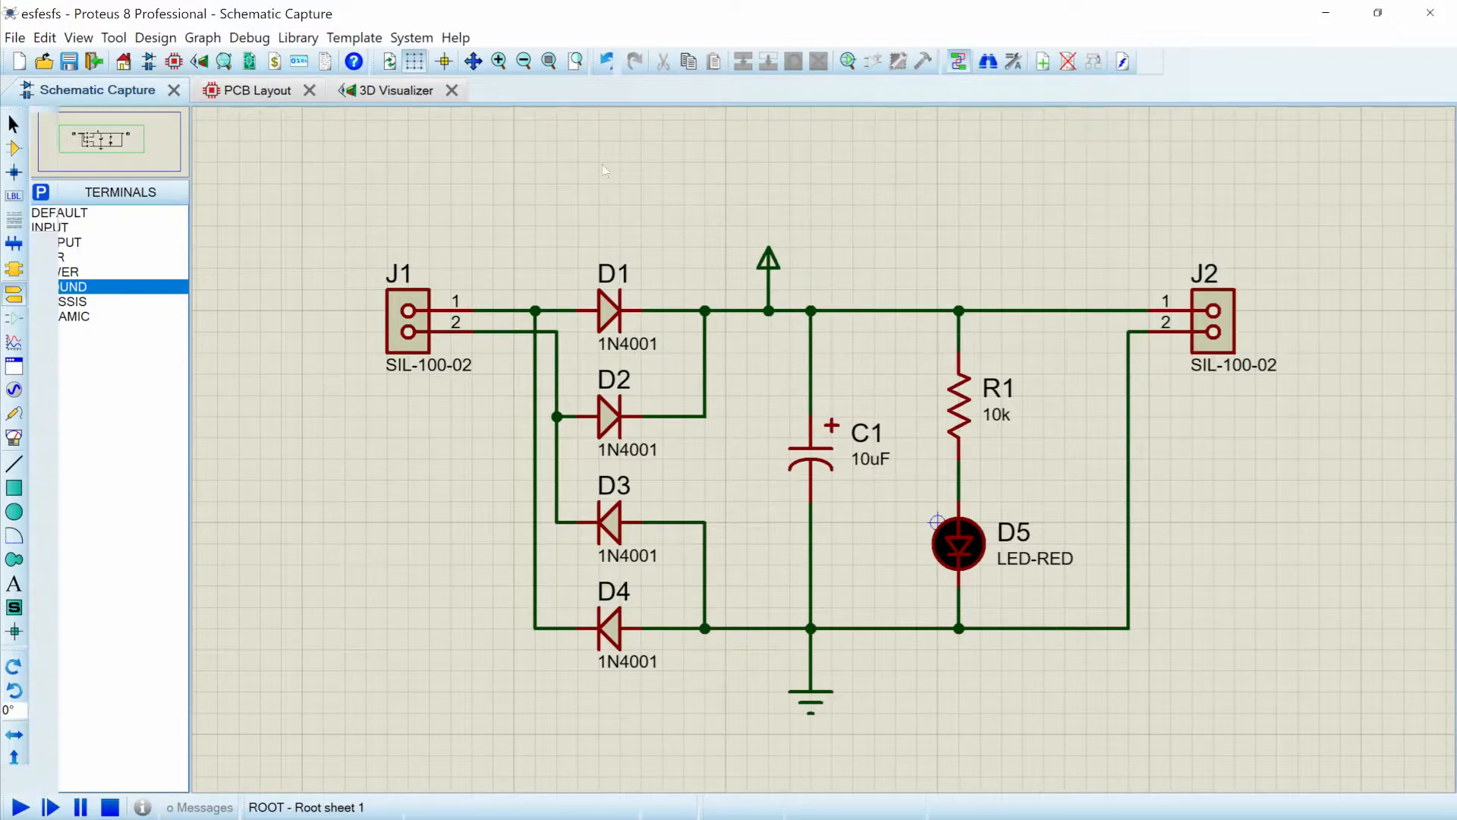
- On the PCB layout, give the POWER net class a wider T trace style in Net Classes
click(255, 90)
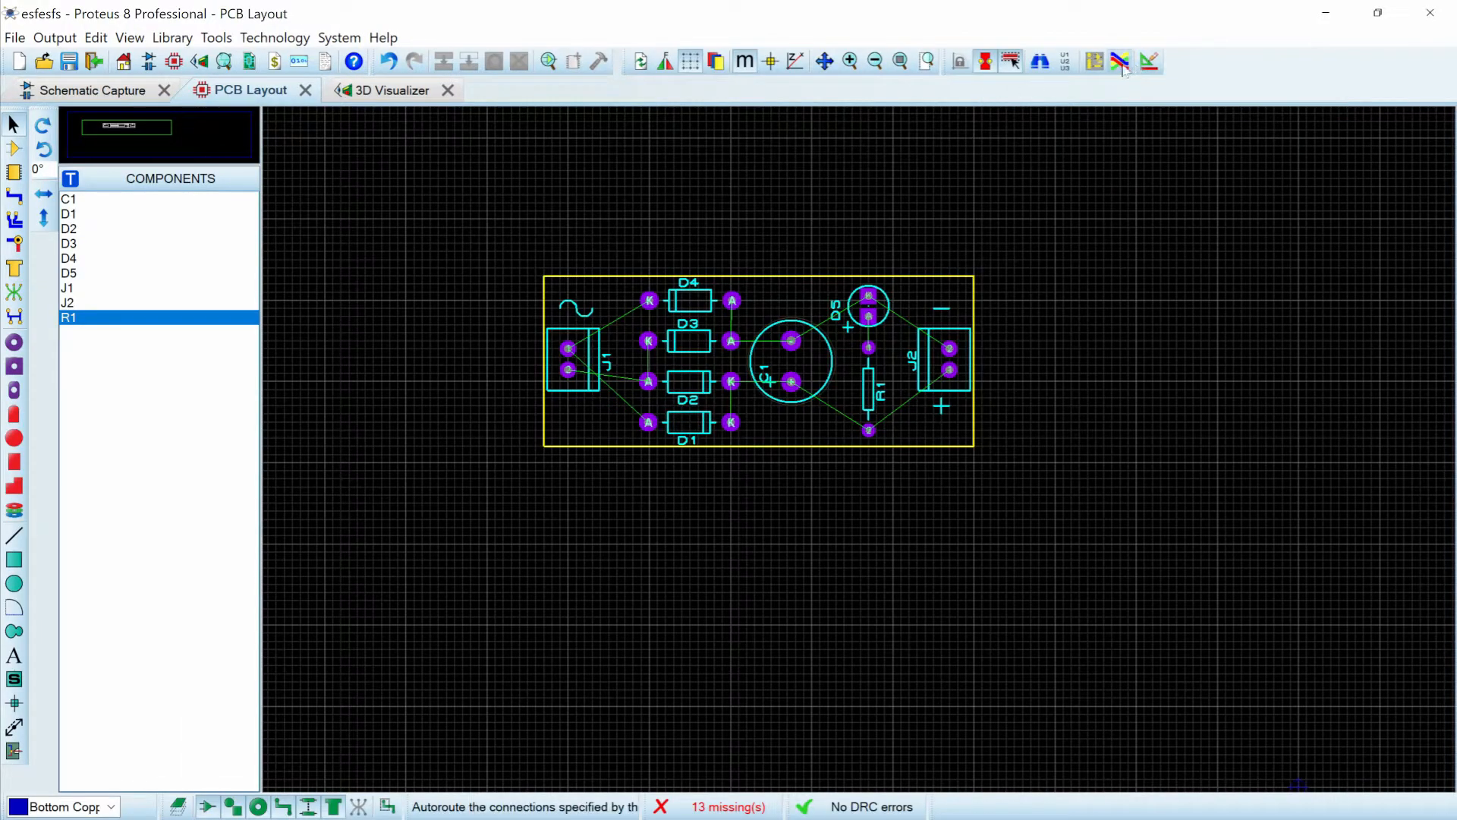
mouse_move(1120, 61)
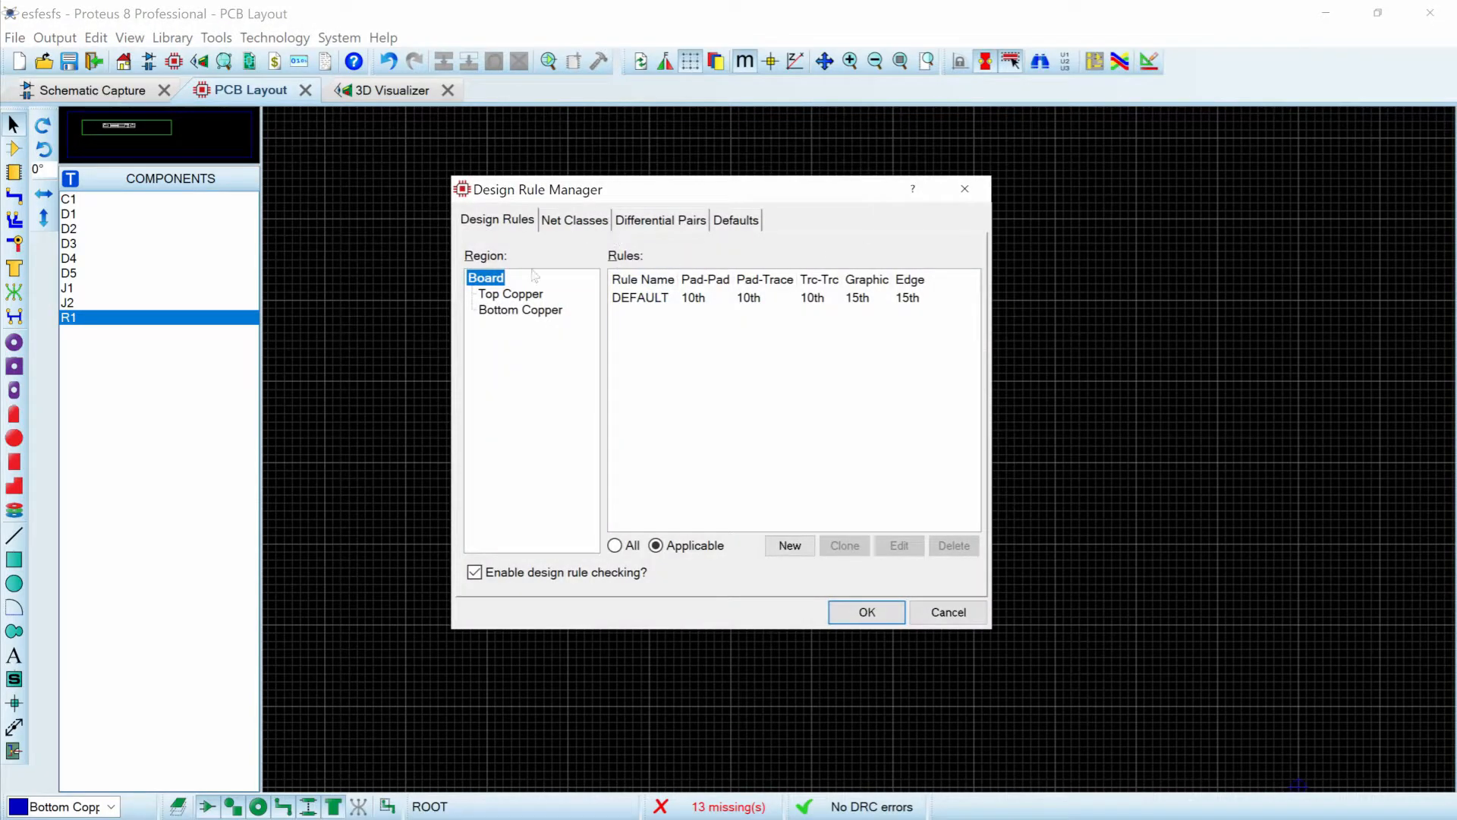
click(574, 220)
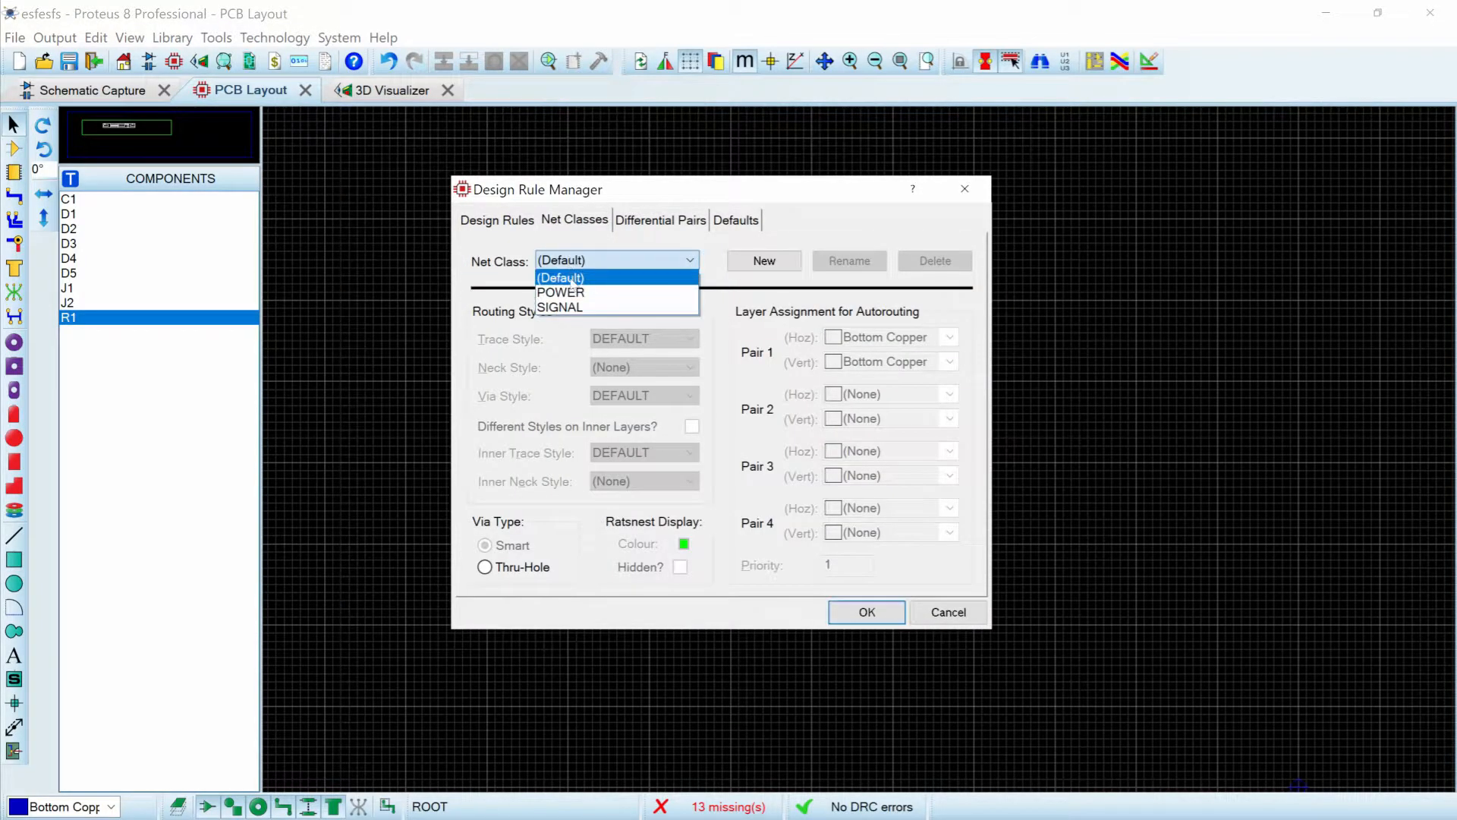
click(560, 291)
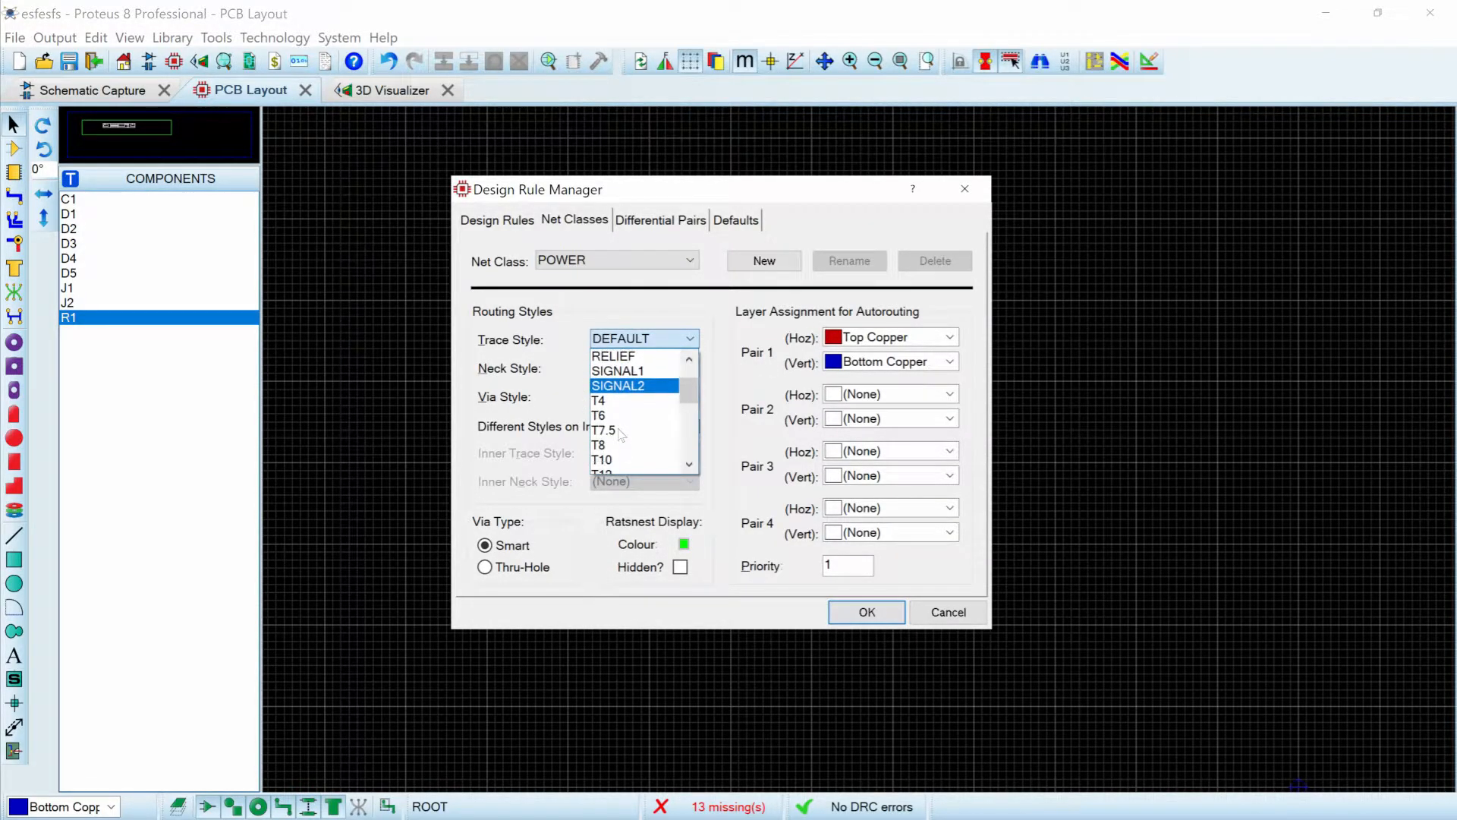
scroll(down, 3)
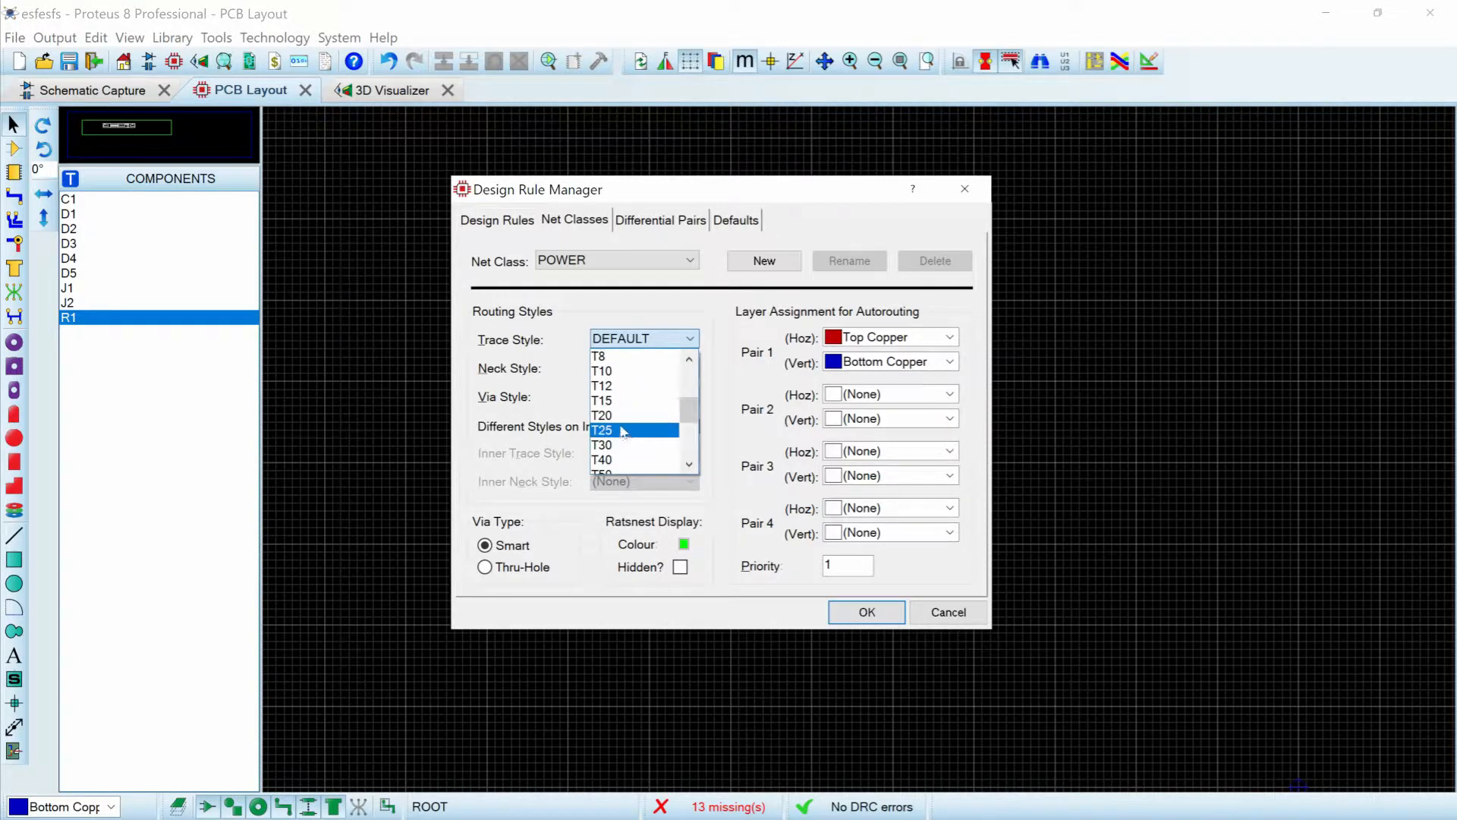
click(601, 430)
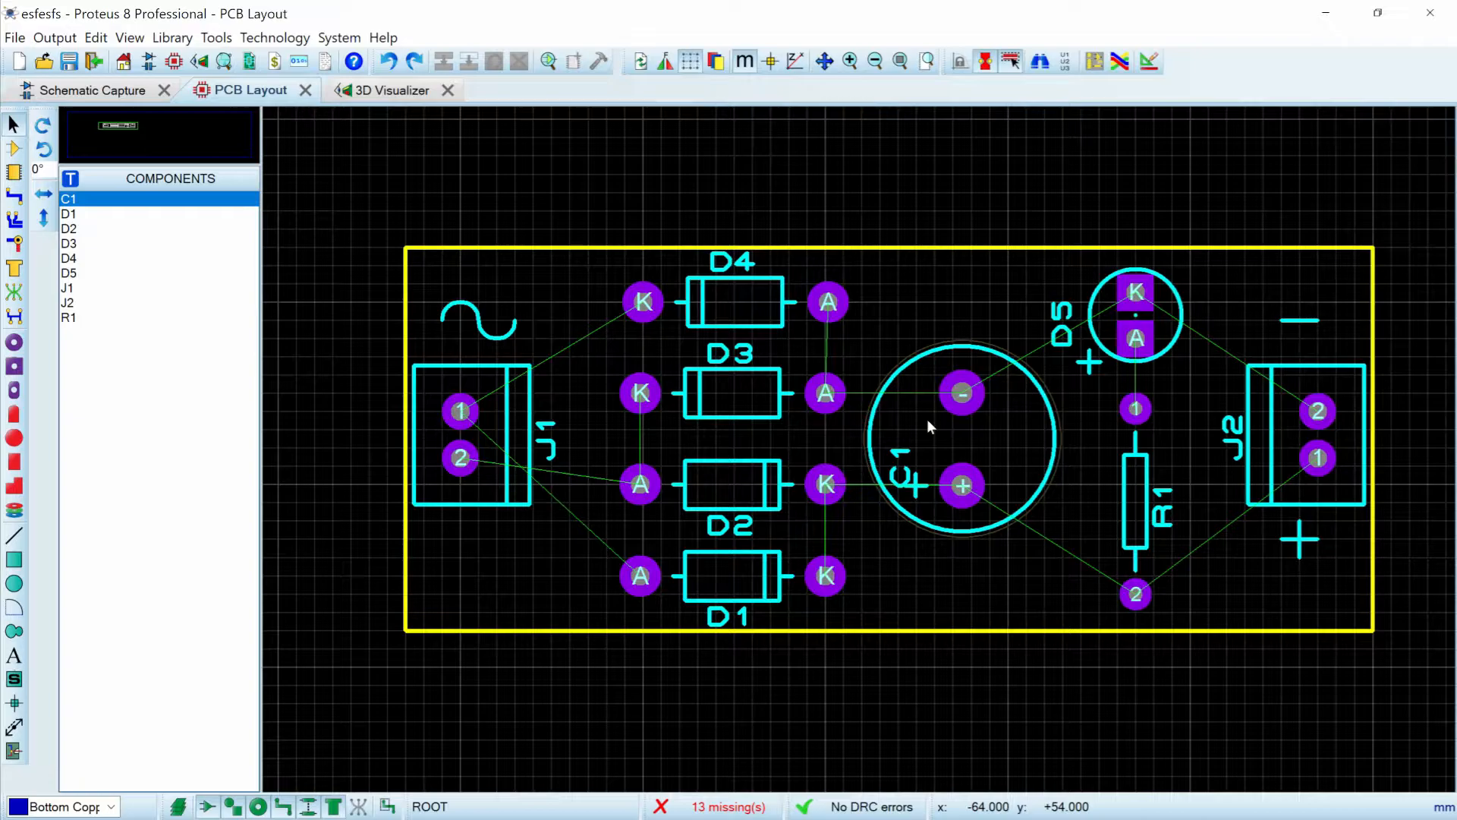
mouse_move(291, 208)
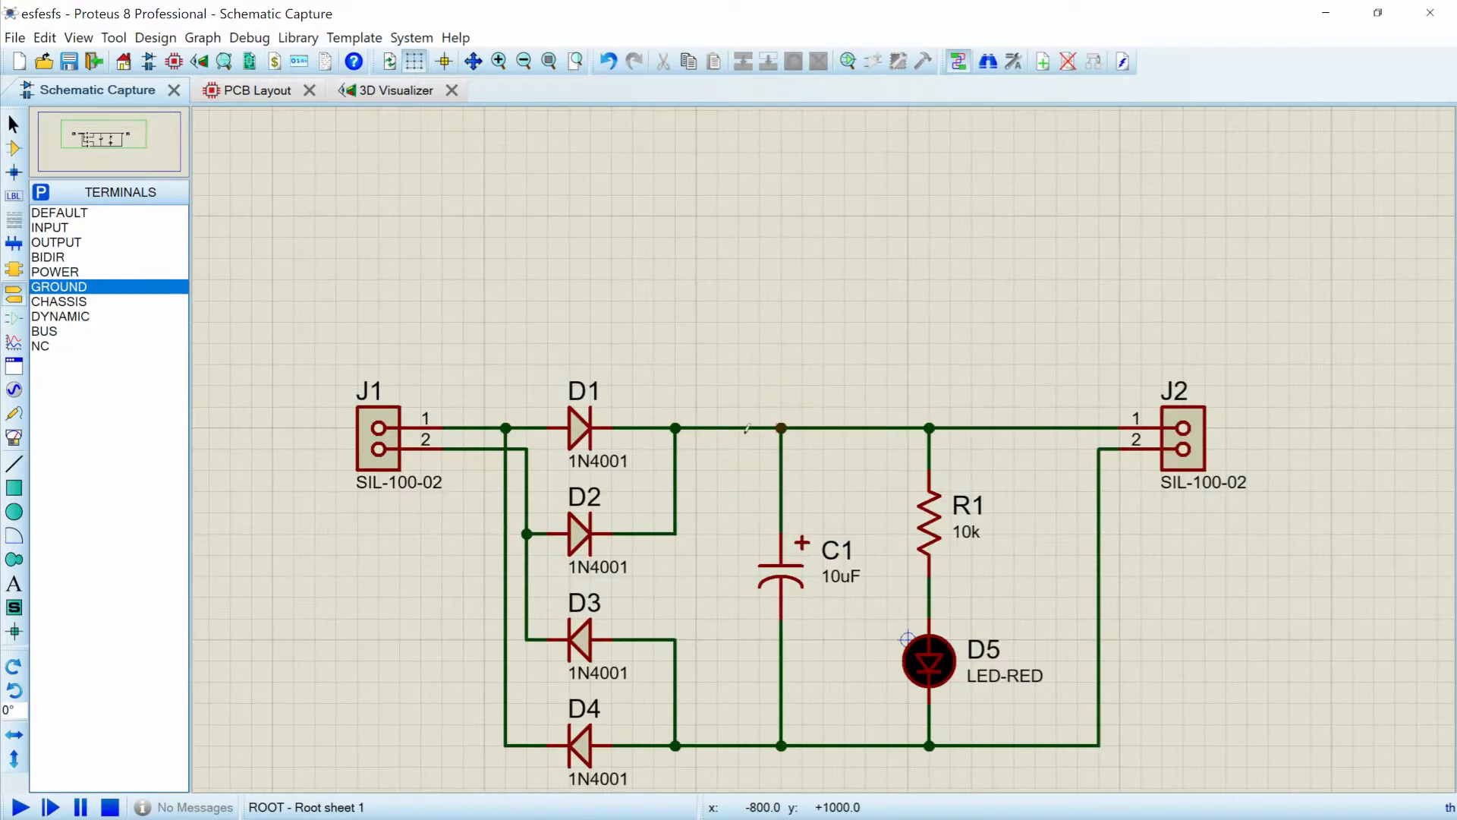
- Label both rectifier output rails with net class POWER via Place Wire Label
right_click(723, 429)
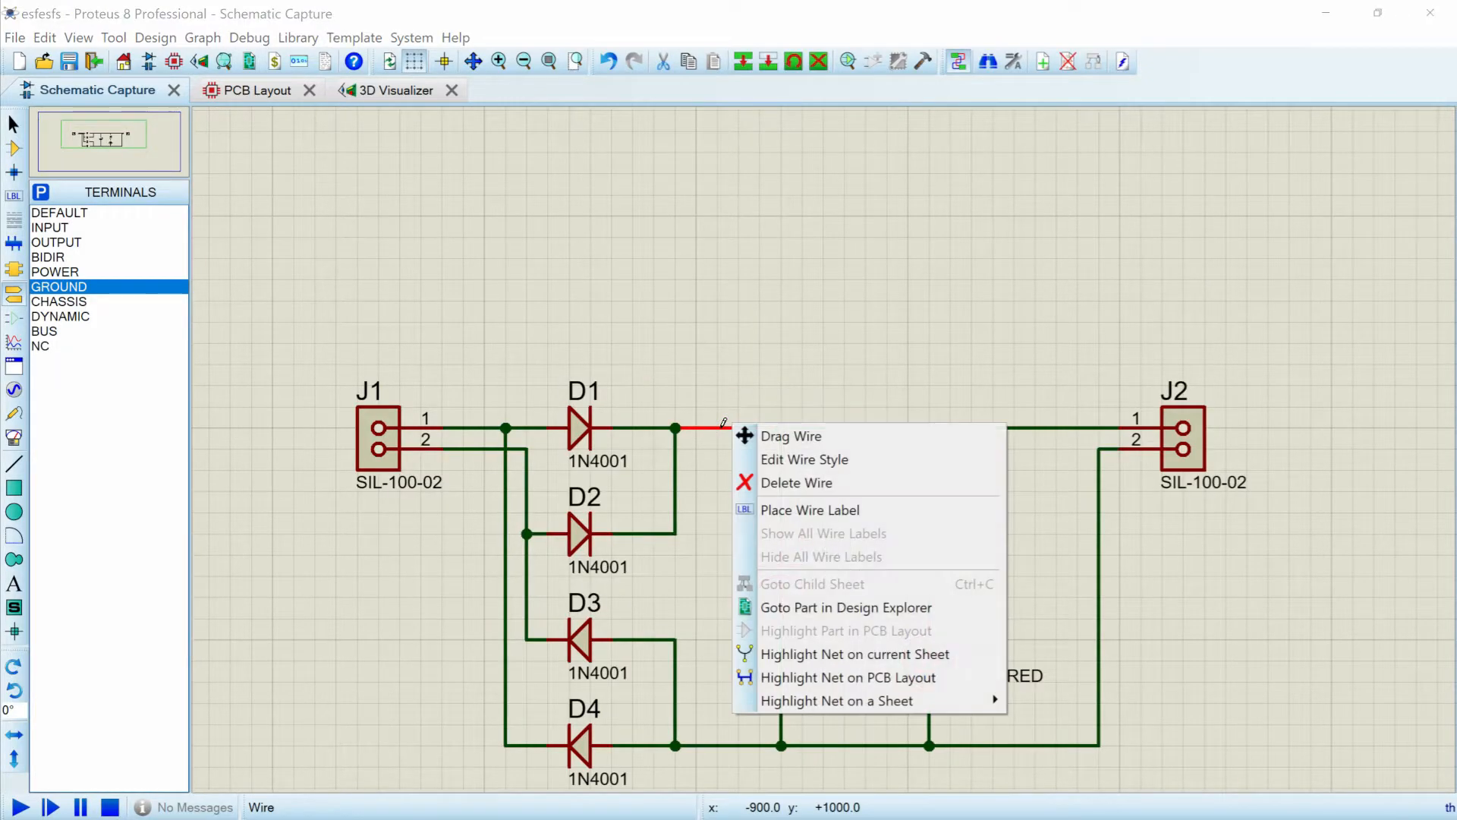
mouse_move(804, 459)
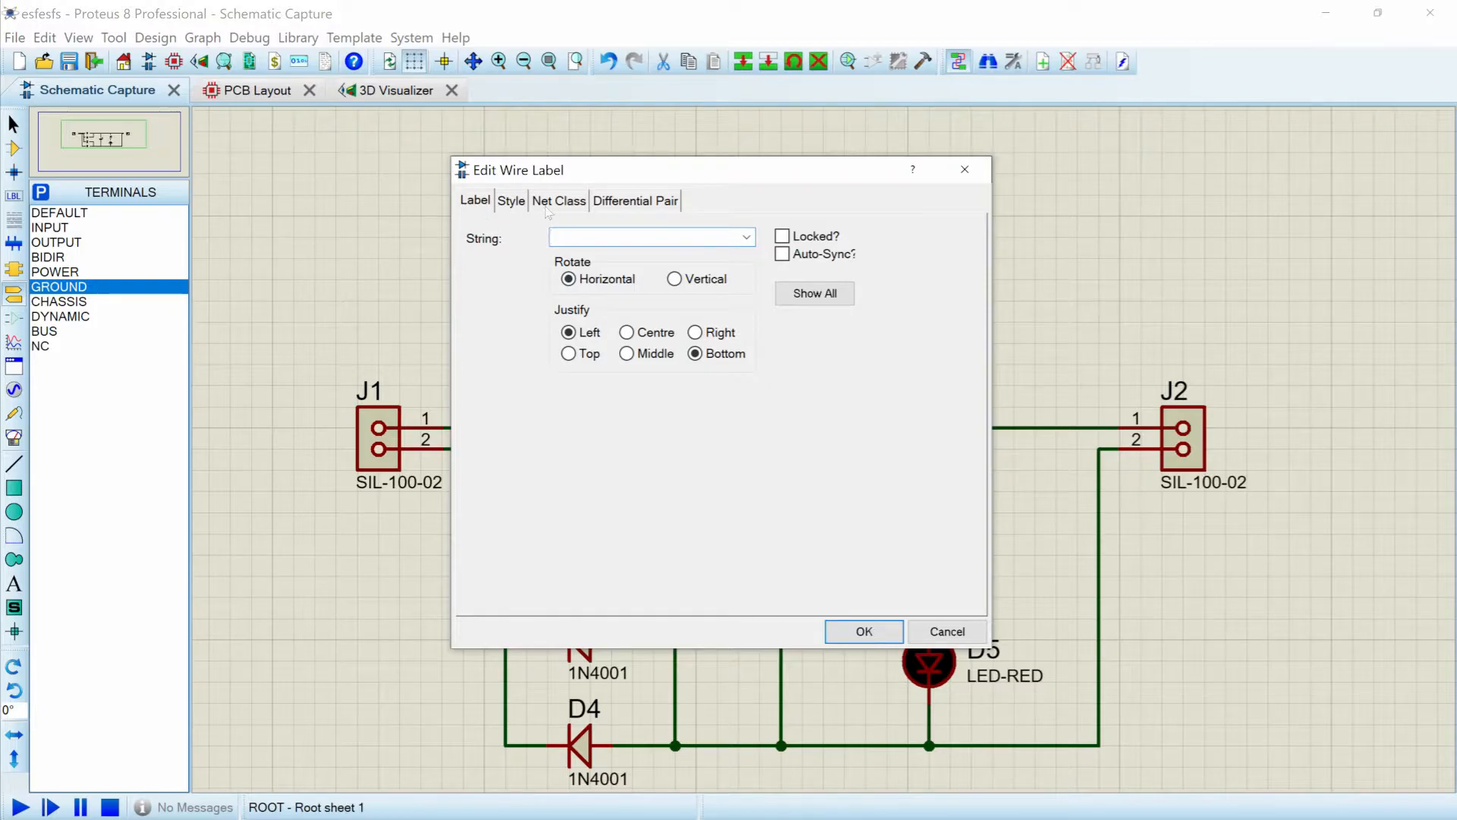
click(558, 200)
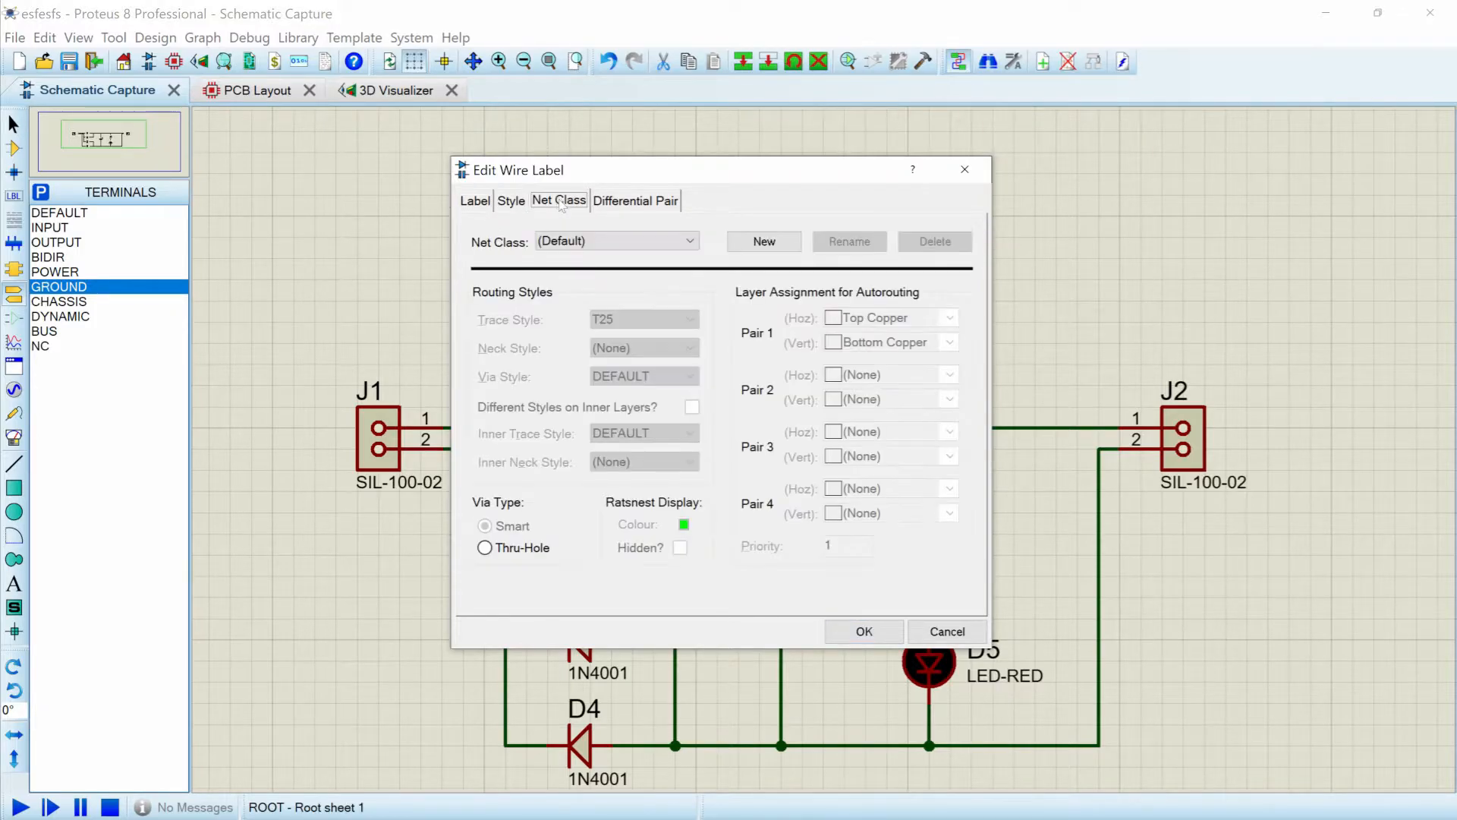
click(689, 242)
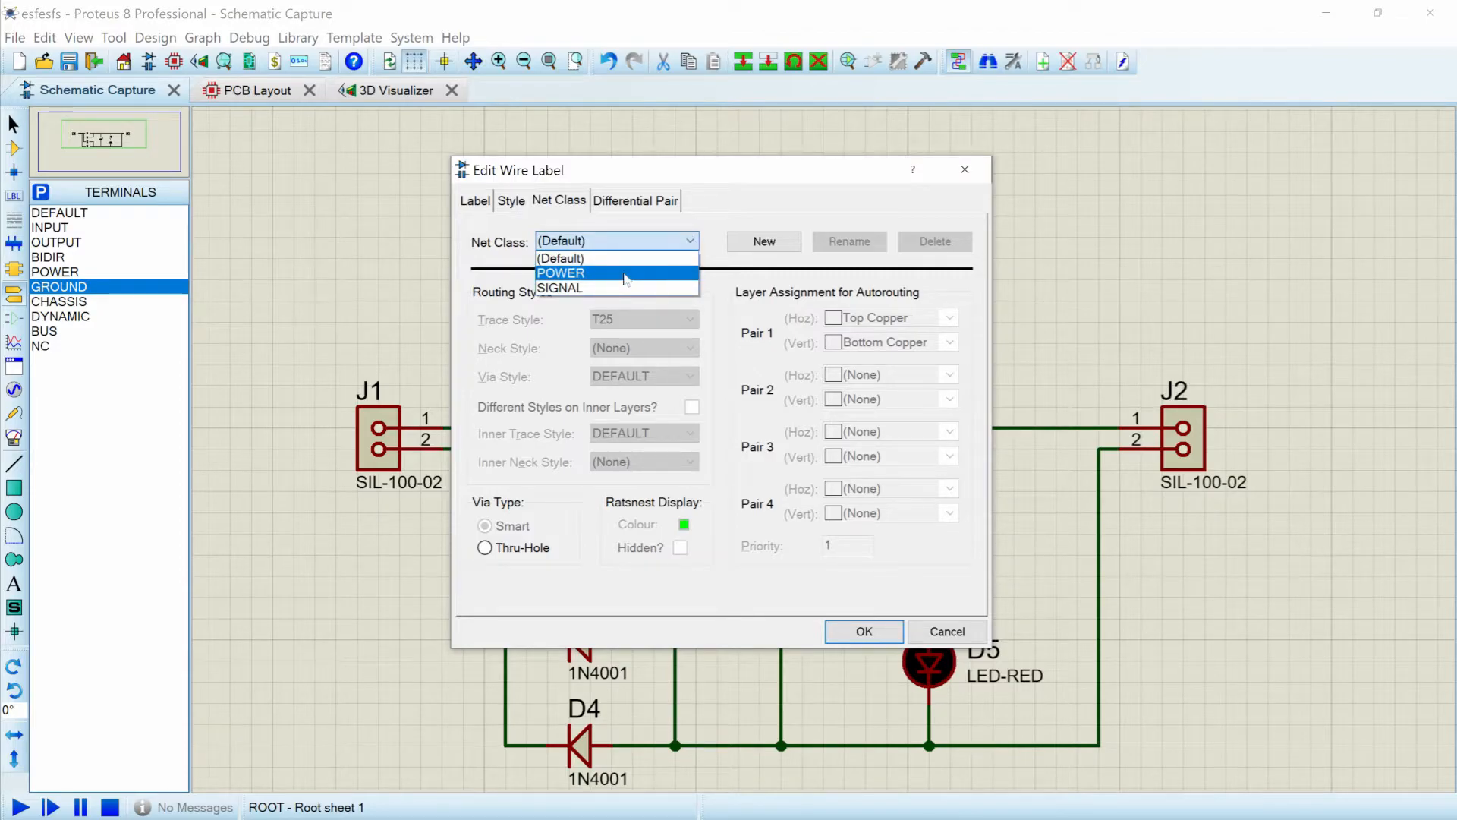
click(562, 272)
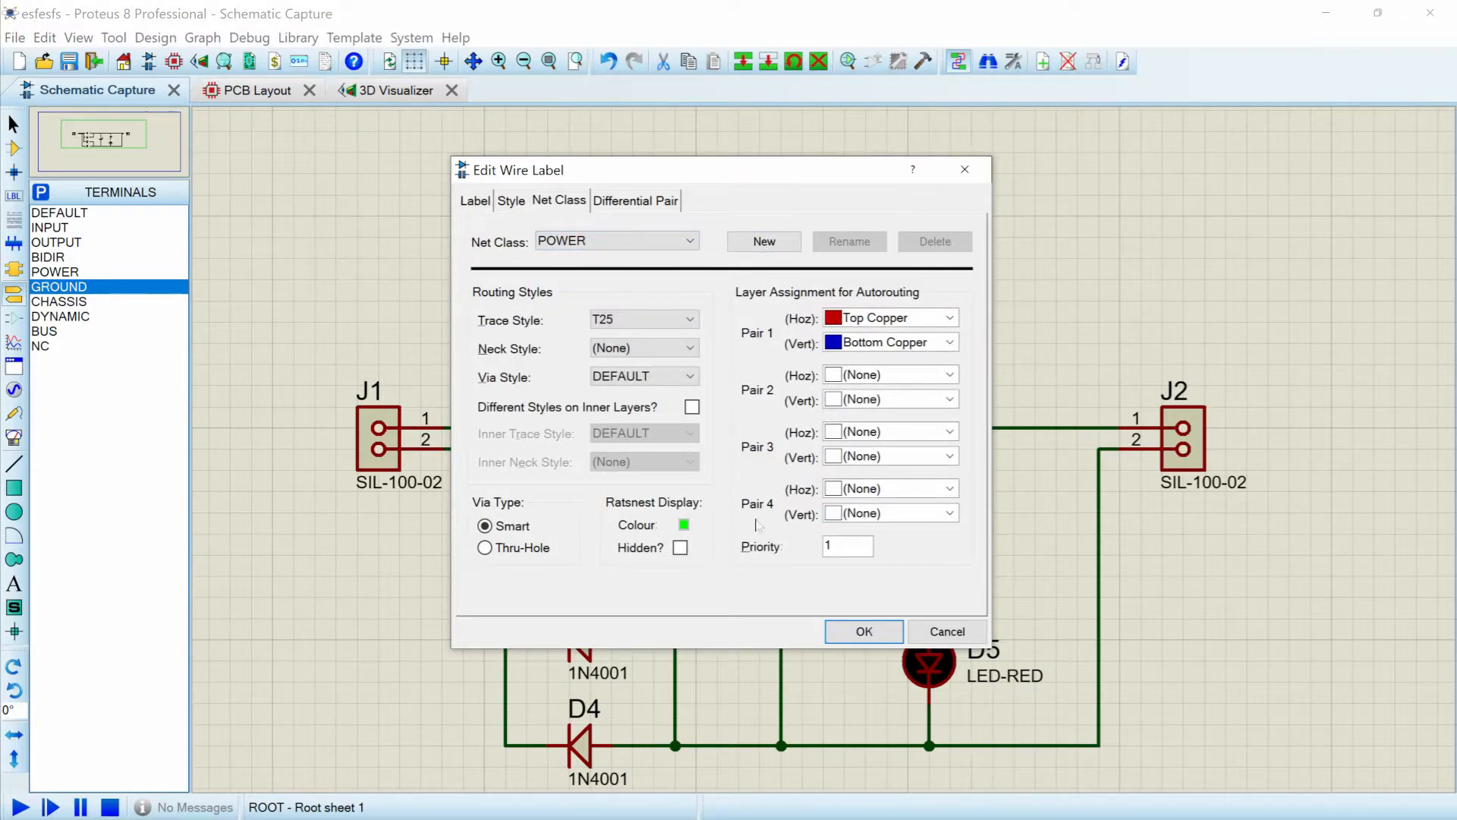
click(862, 631)
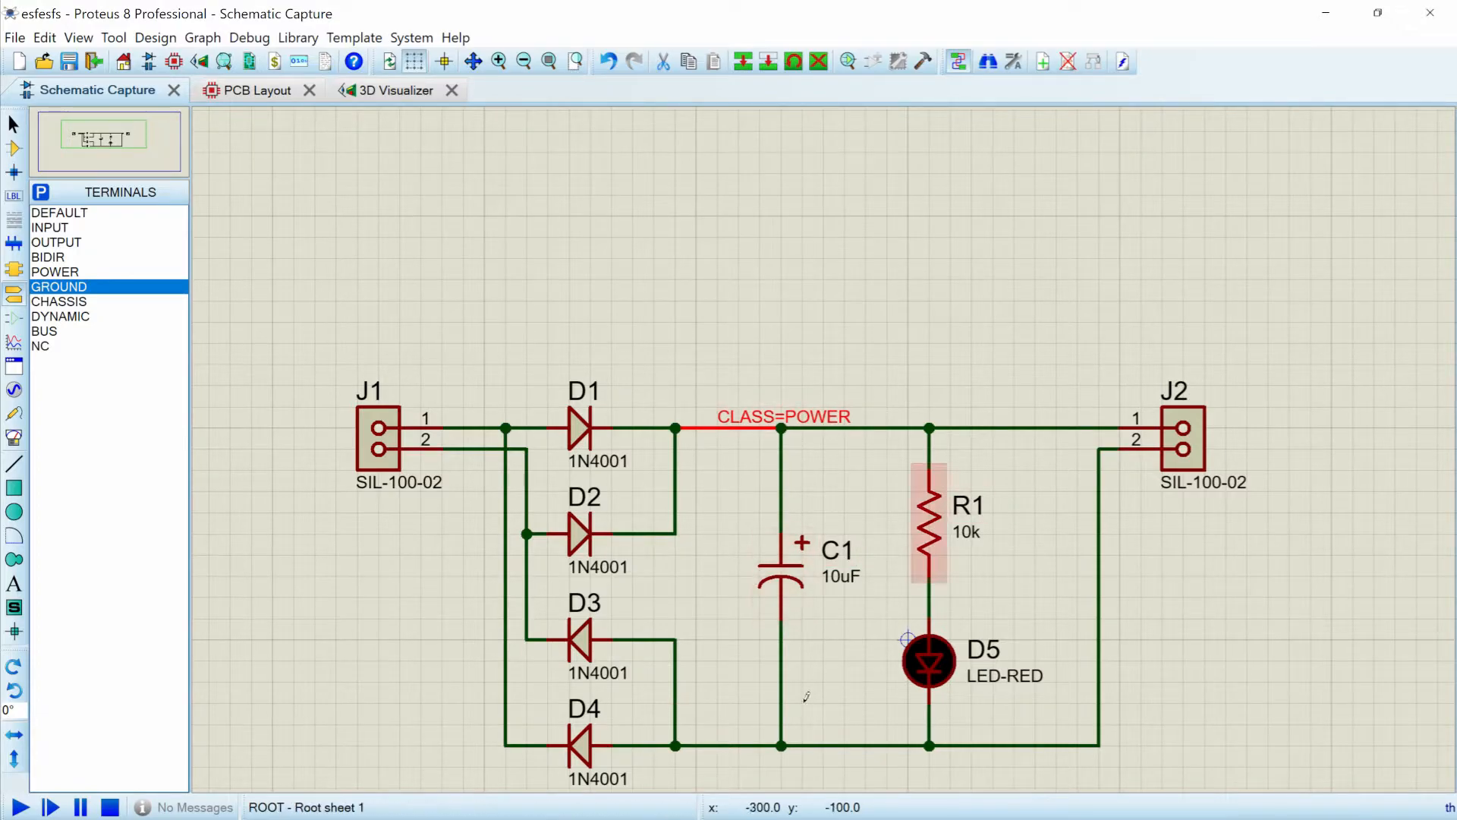
right_click(711, 744)
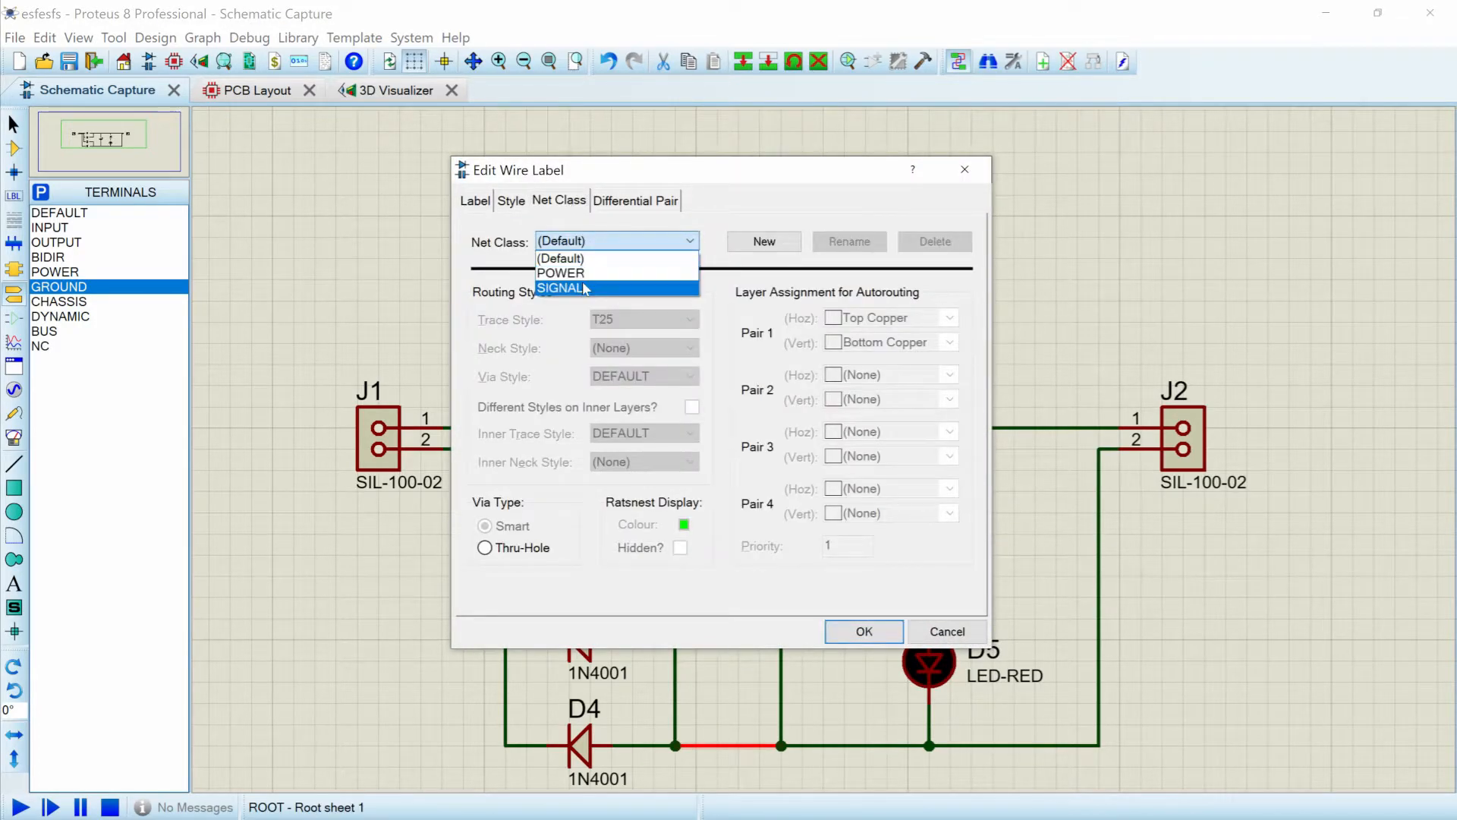
click(862, 631)
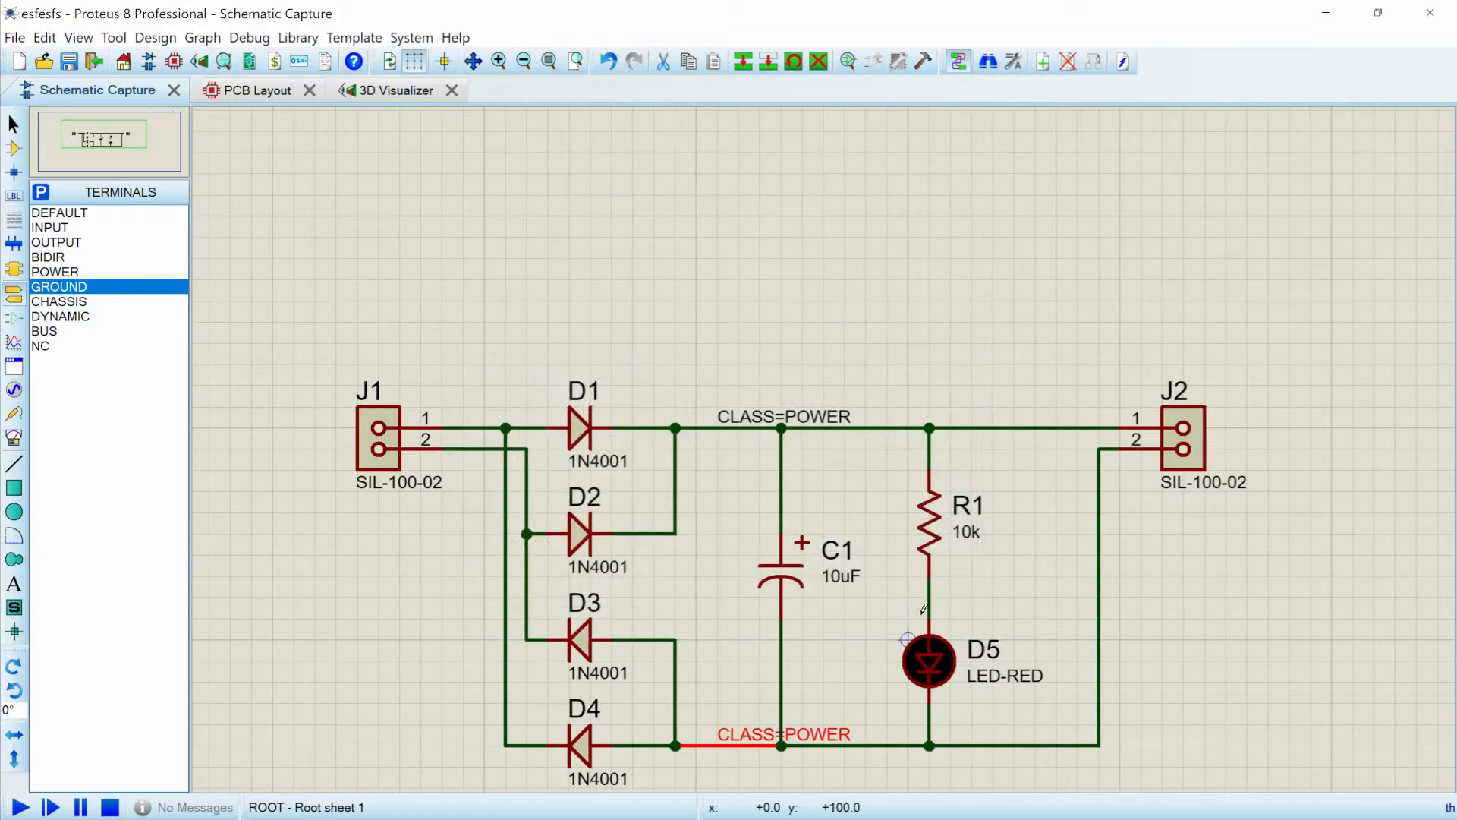
- Name the J2 wires DC+ and DC- with wire labels
right_click(980, 428)
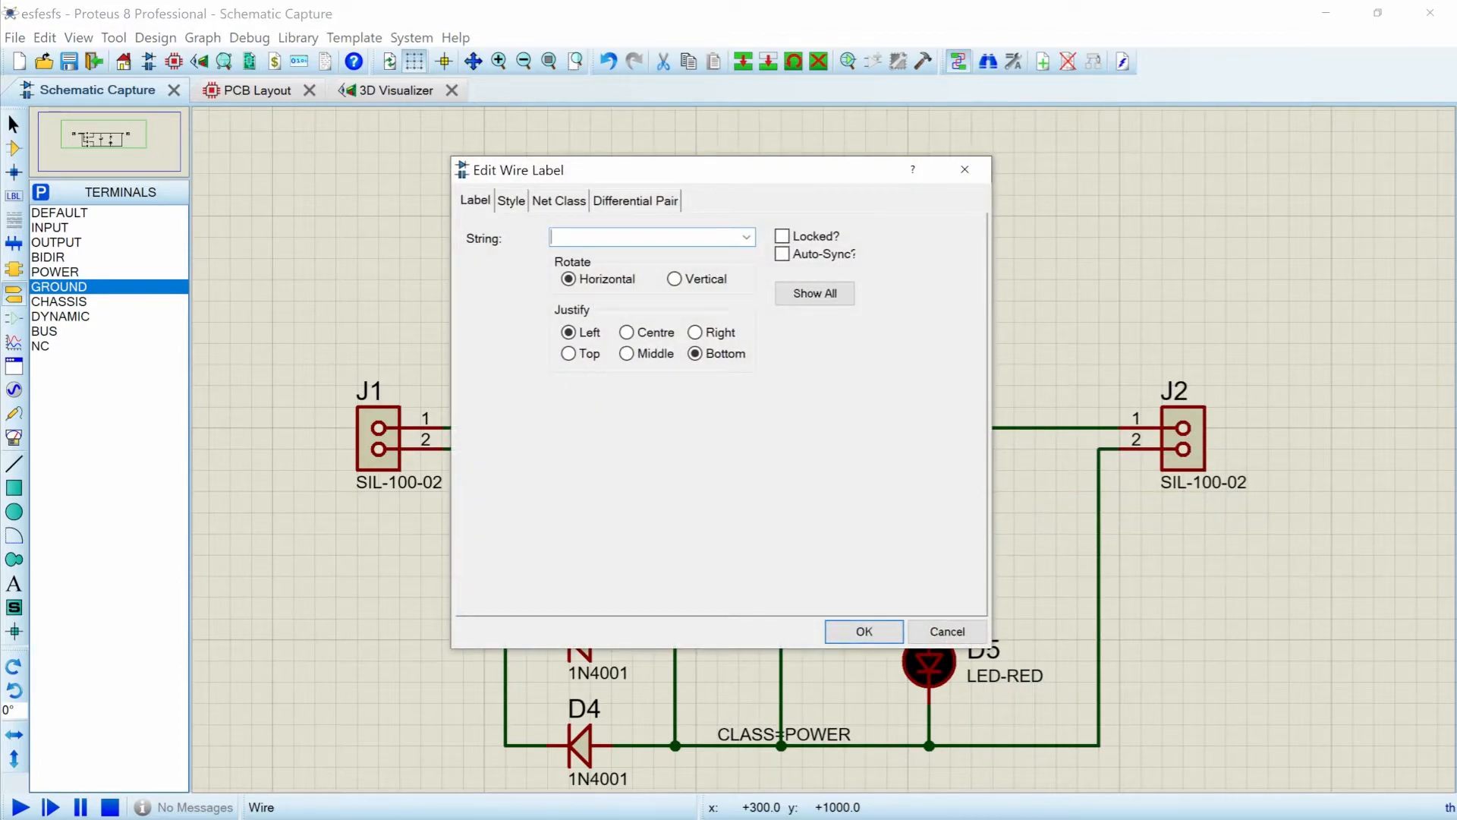
text(DC)
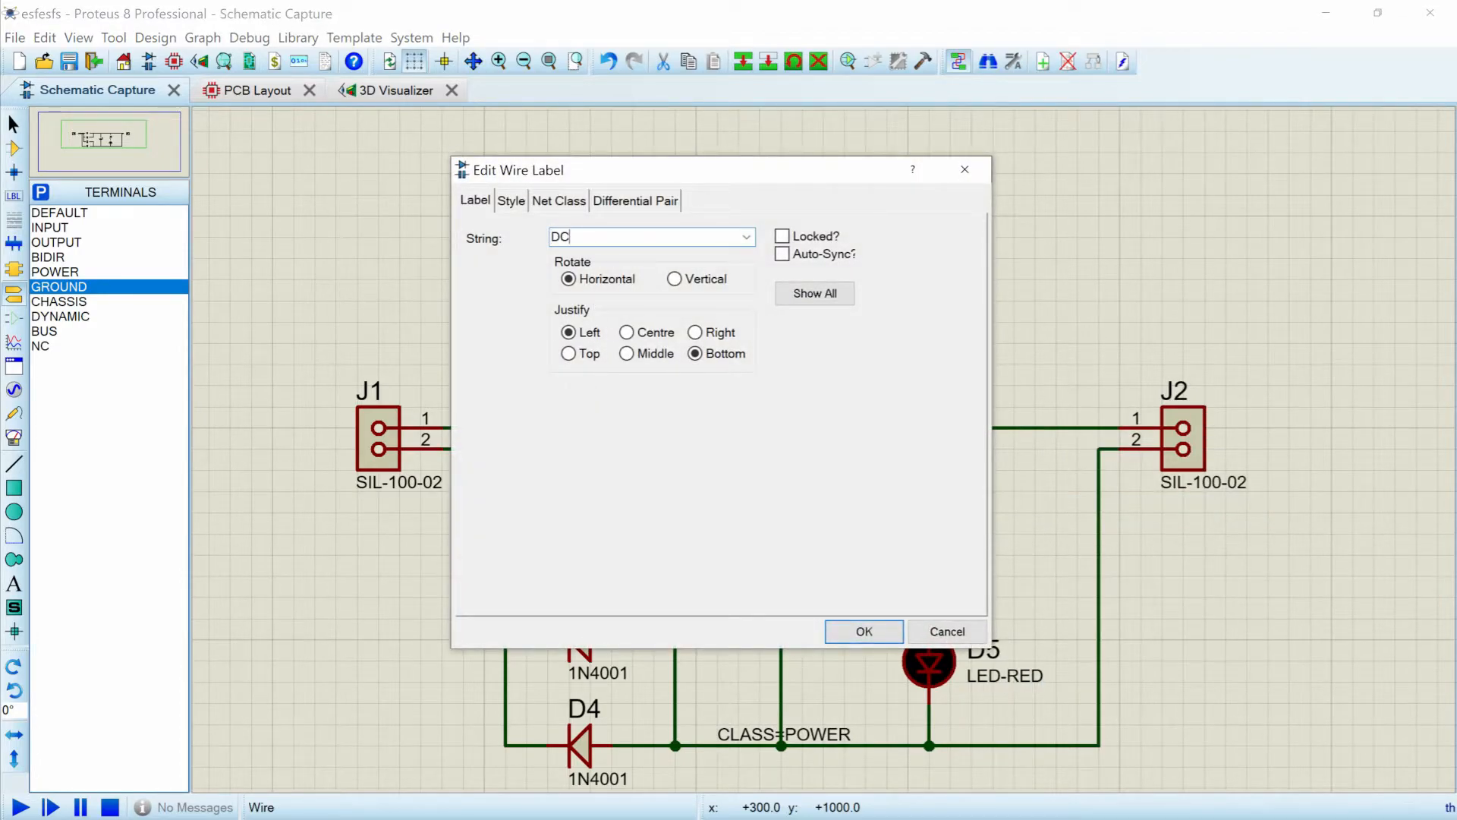
text(+)
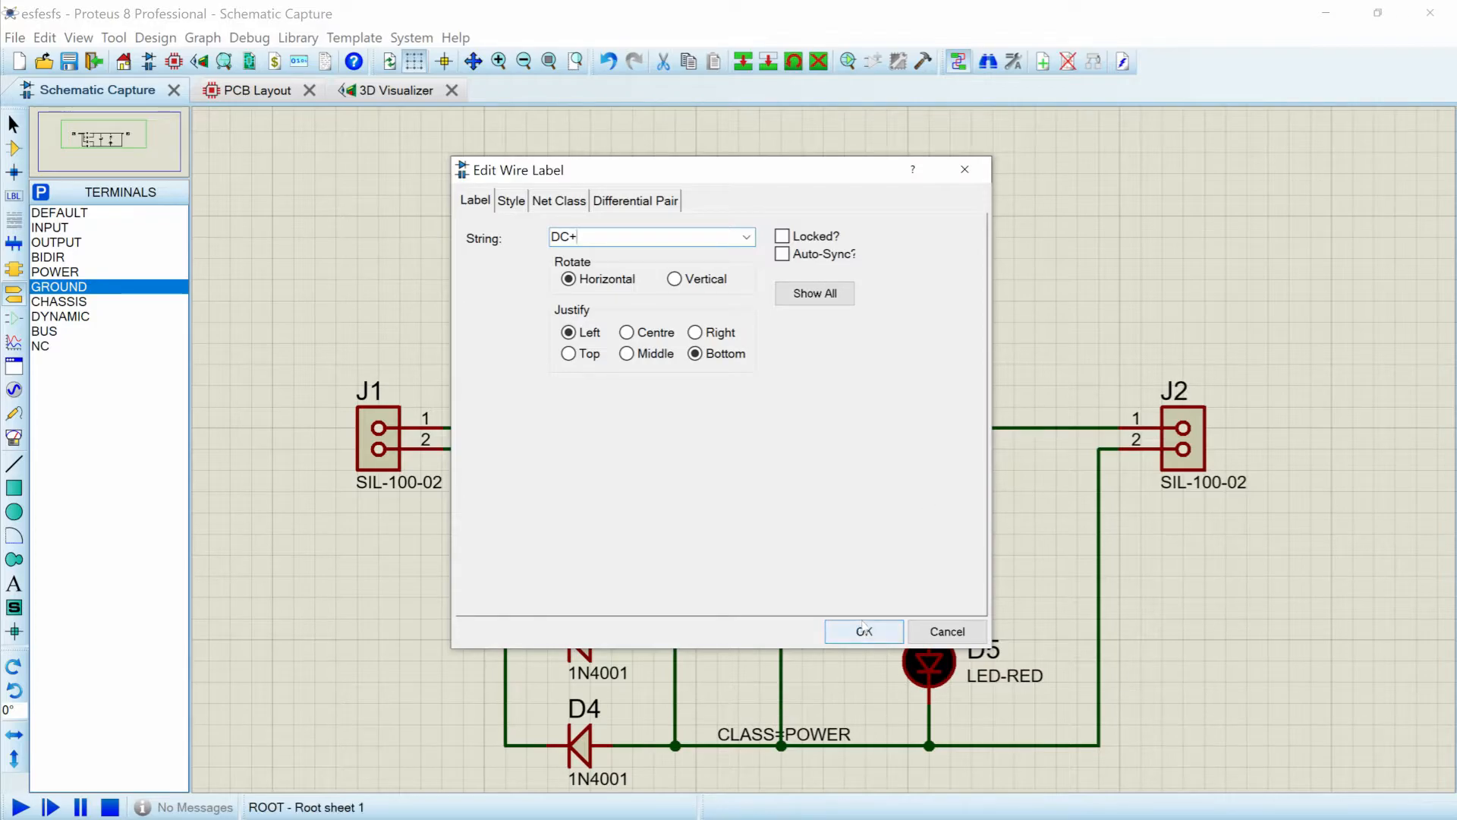
click(862, 632)
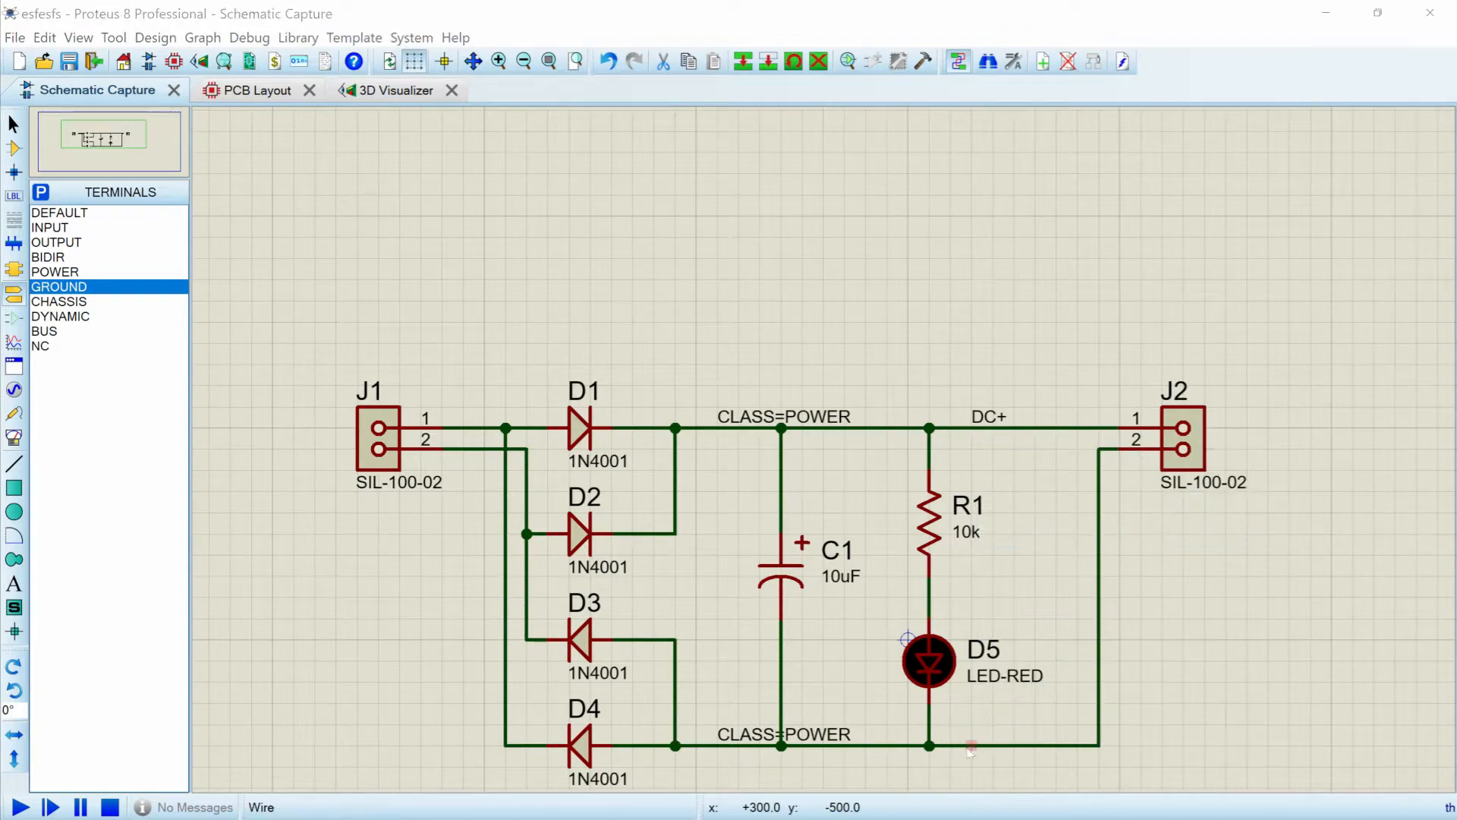
double_click(988, 416)
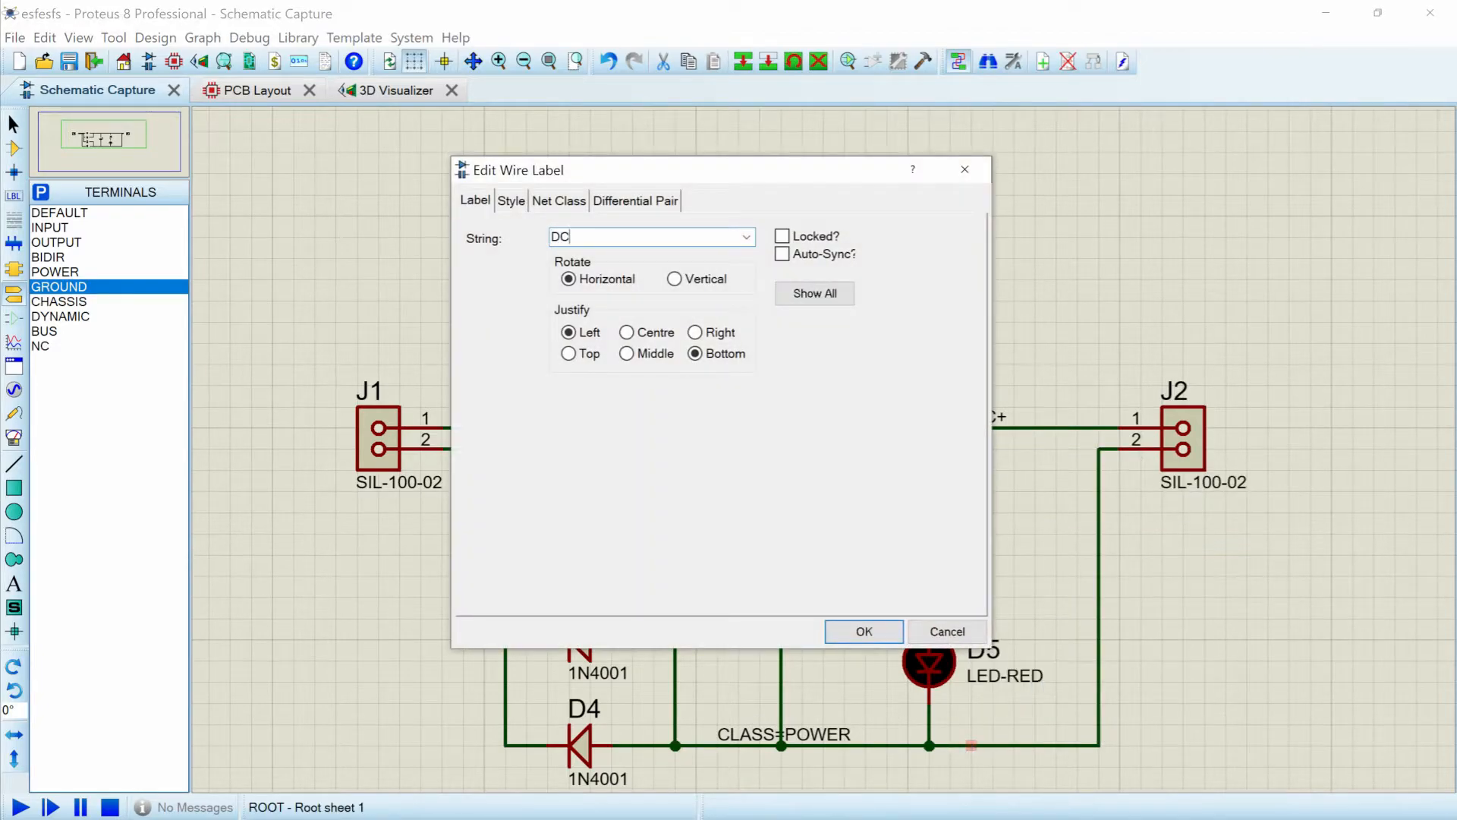
click(862, 631)
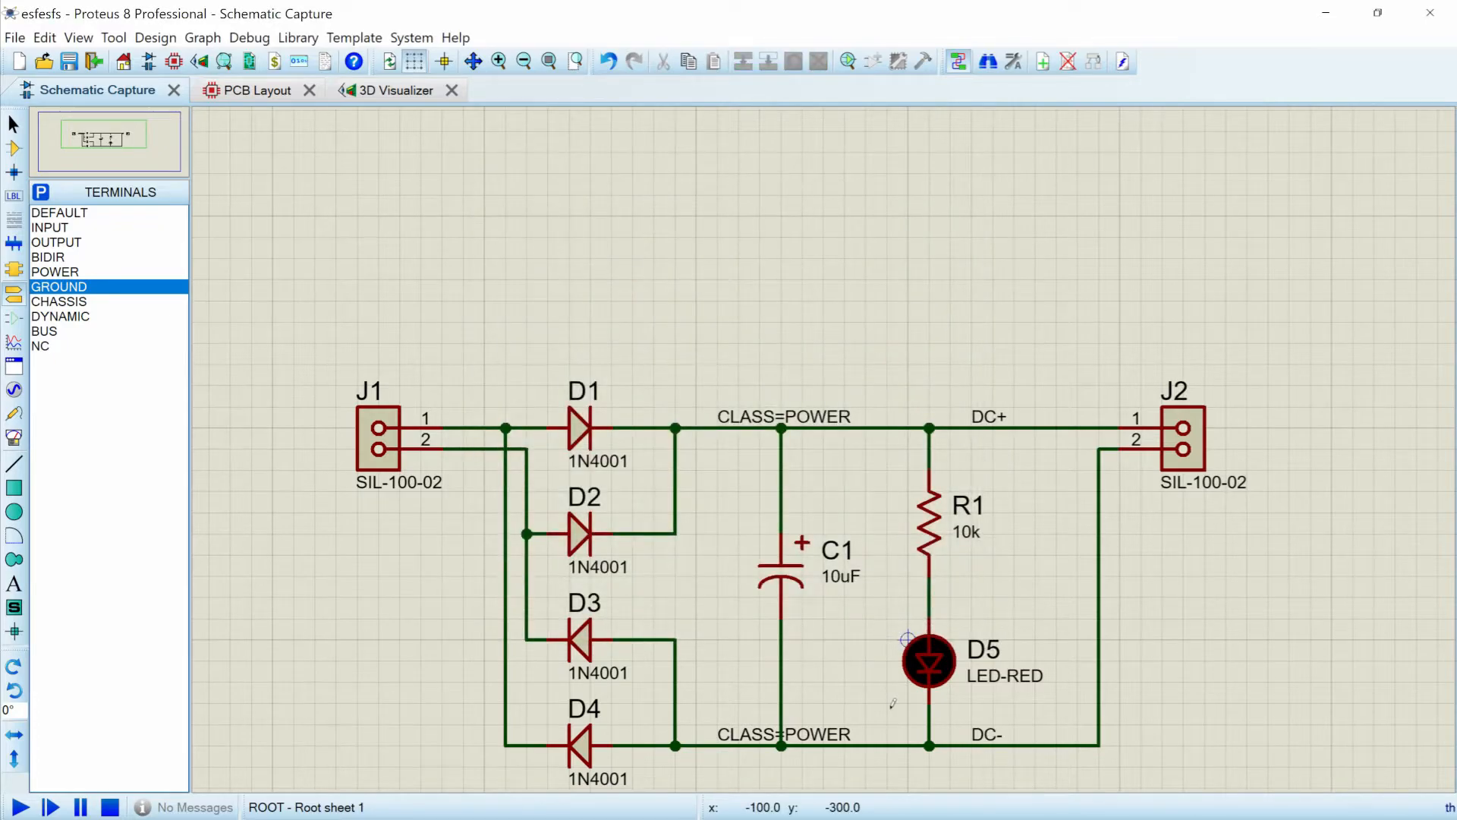
- Auto-route the whole board with no CRC/DRC errors and return to the schematic
click(248, 90)
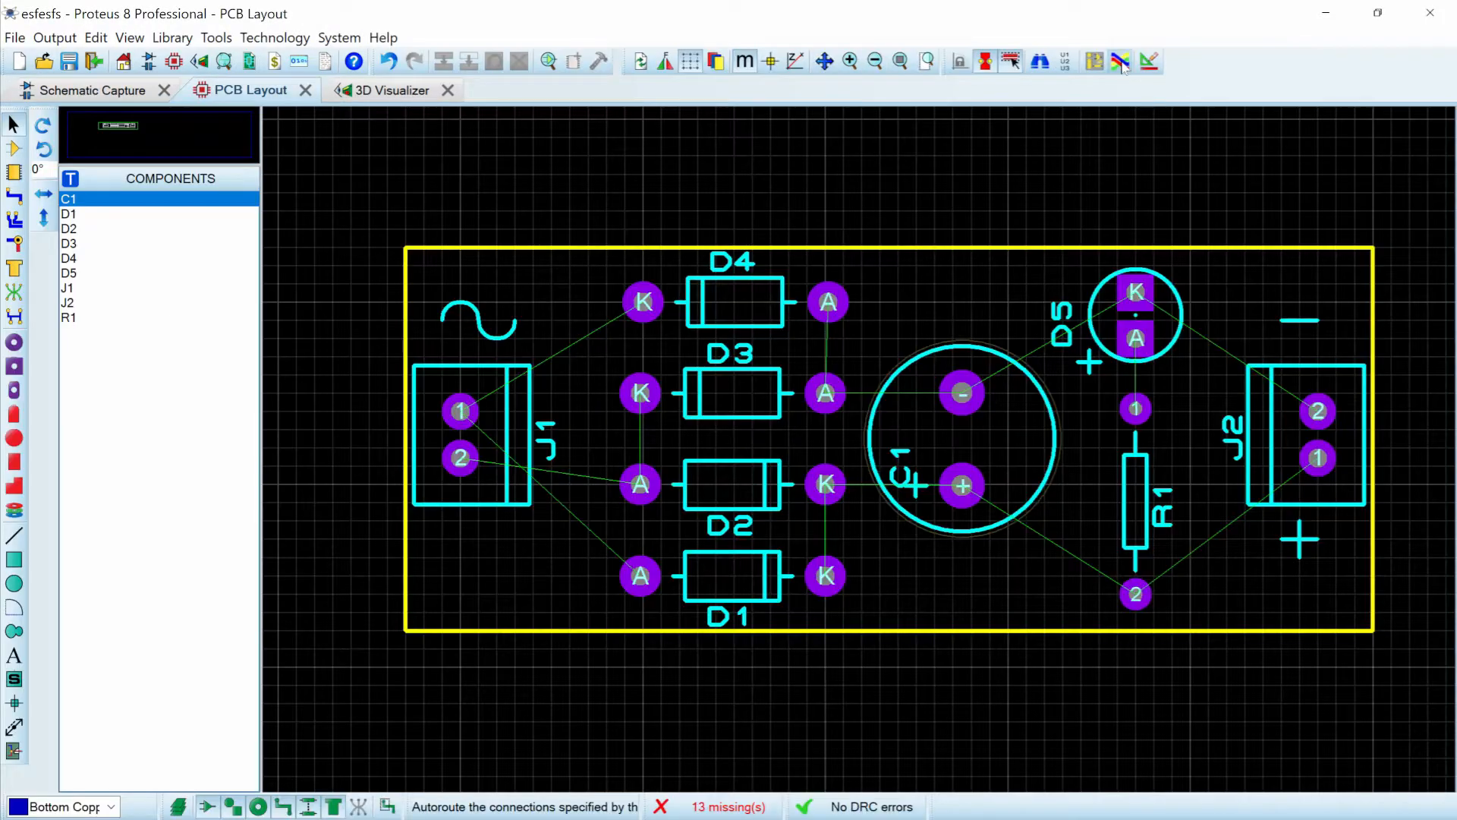
click(1118, 61)
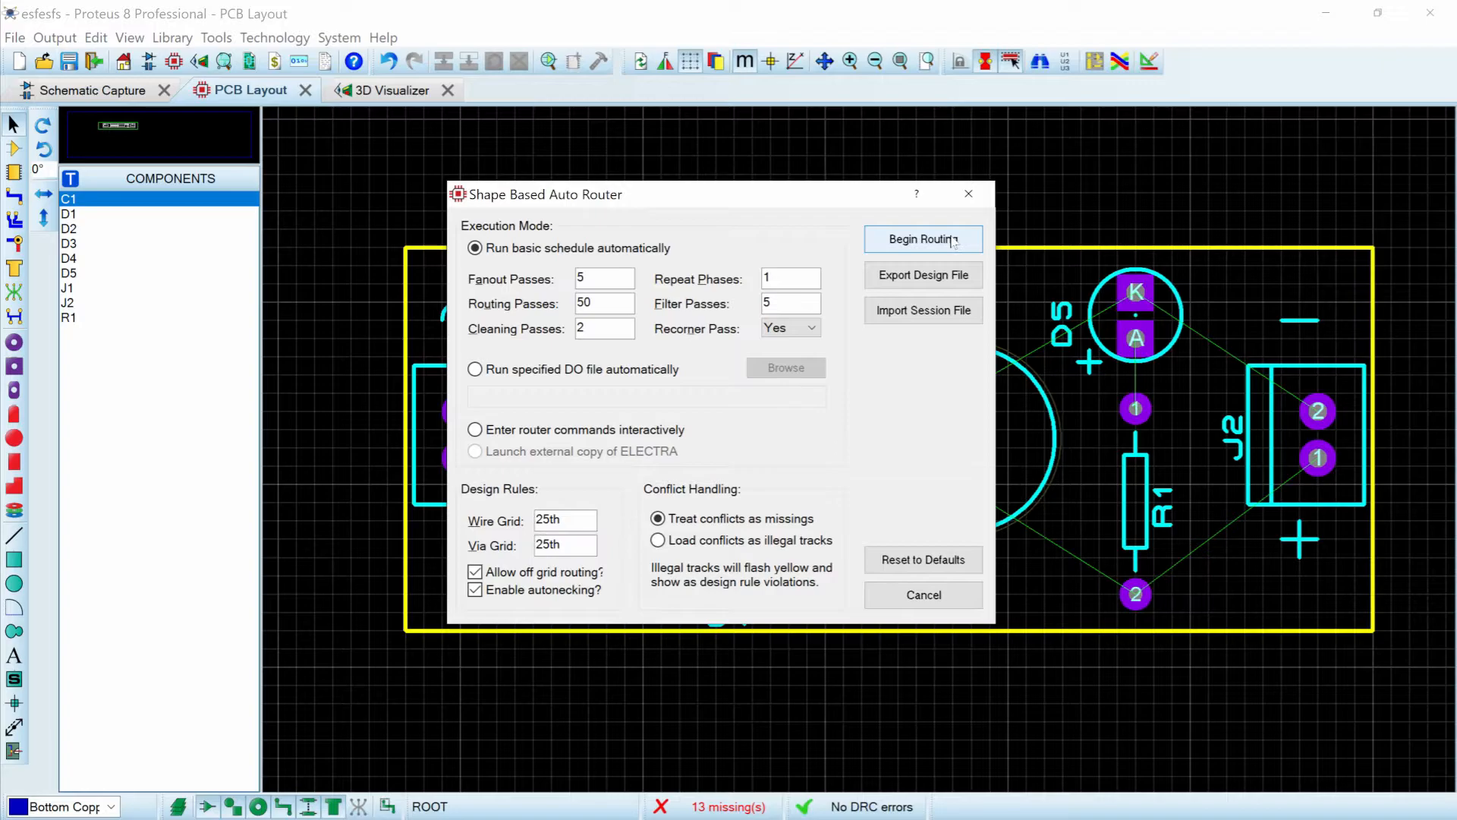
click(921, 239)
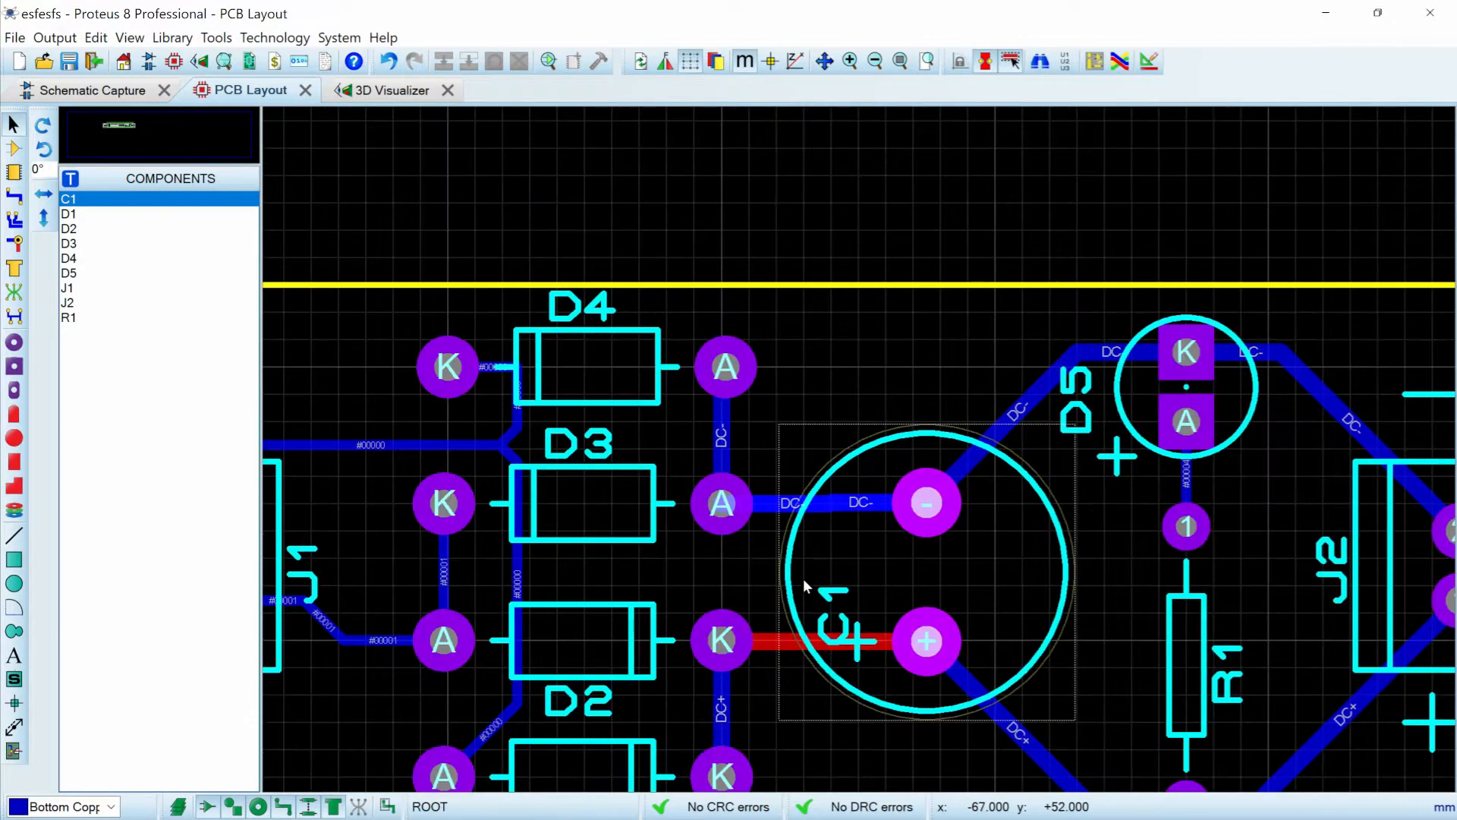
scroll(down, 3)
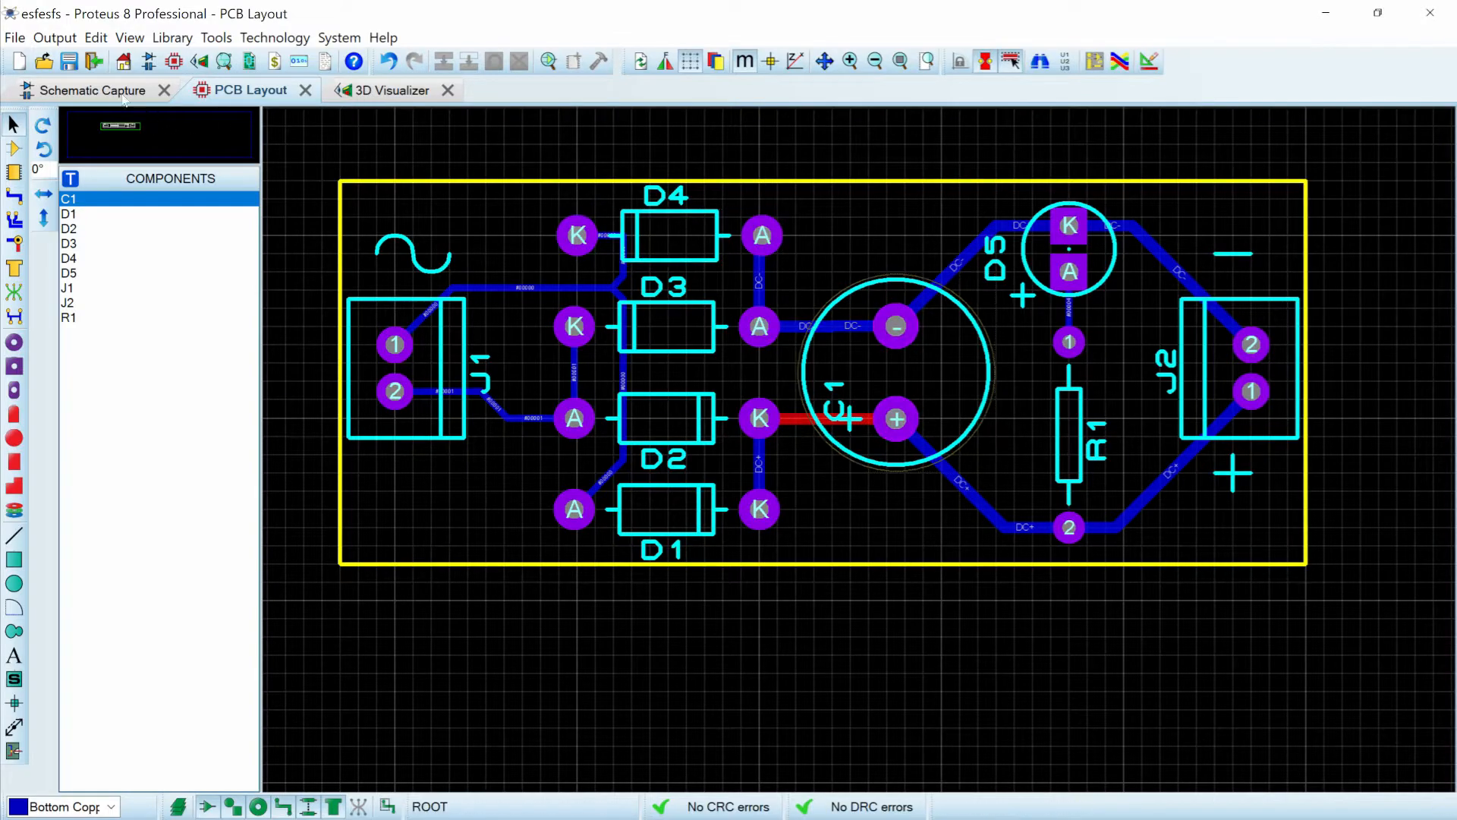
click(97, 90)
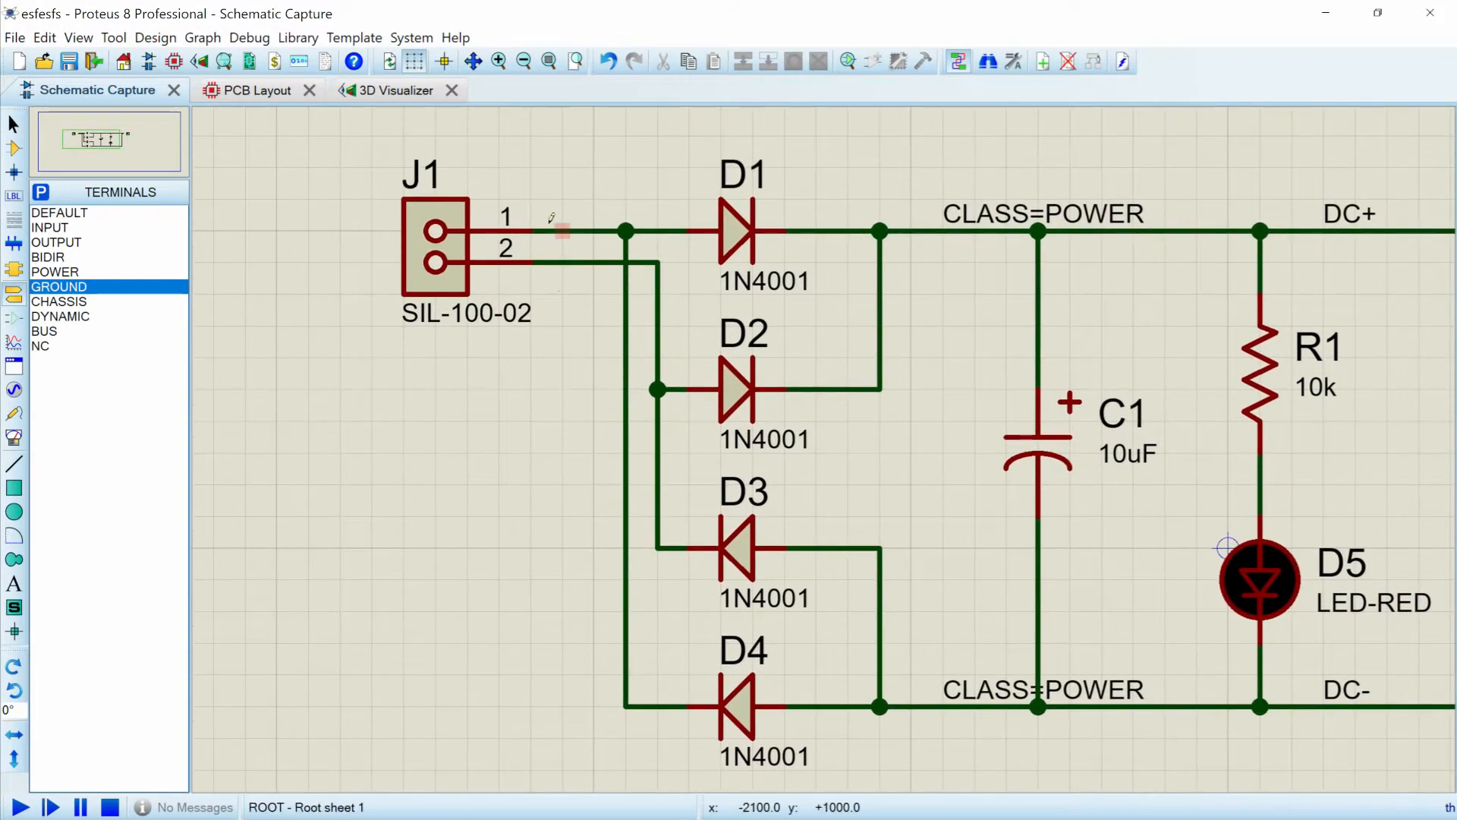
- Create net class AC with T50 traces, TV30 vias, Bottom Copper routing on J1's first wire
right_click(557, 231)
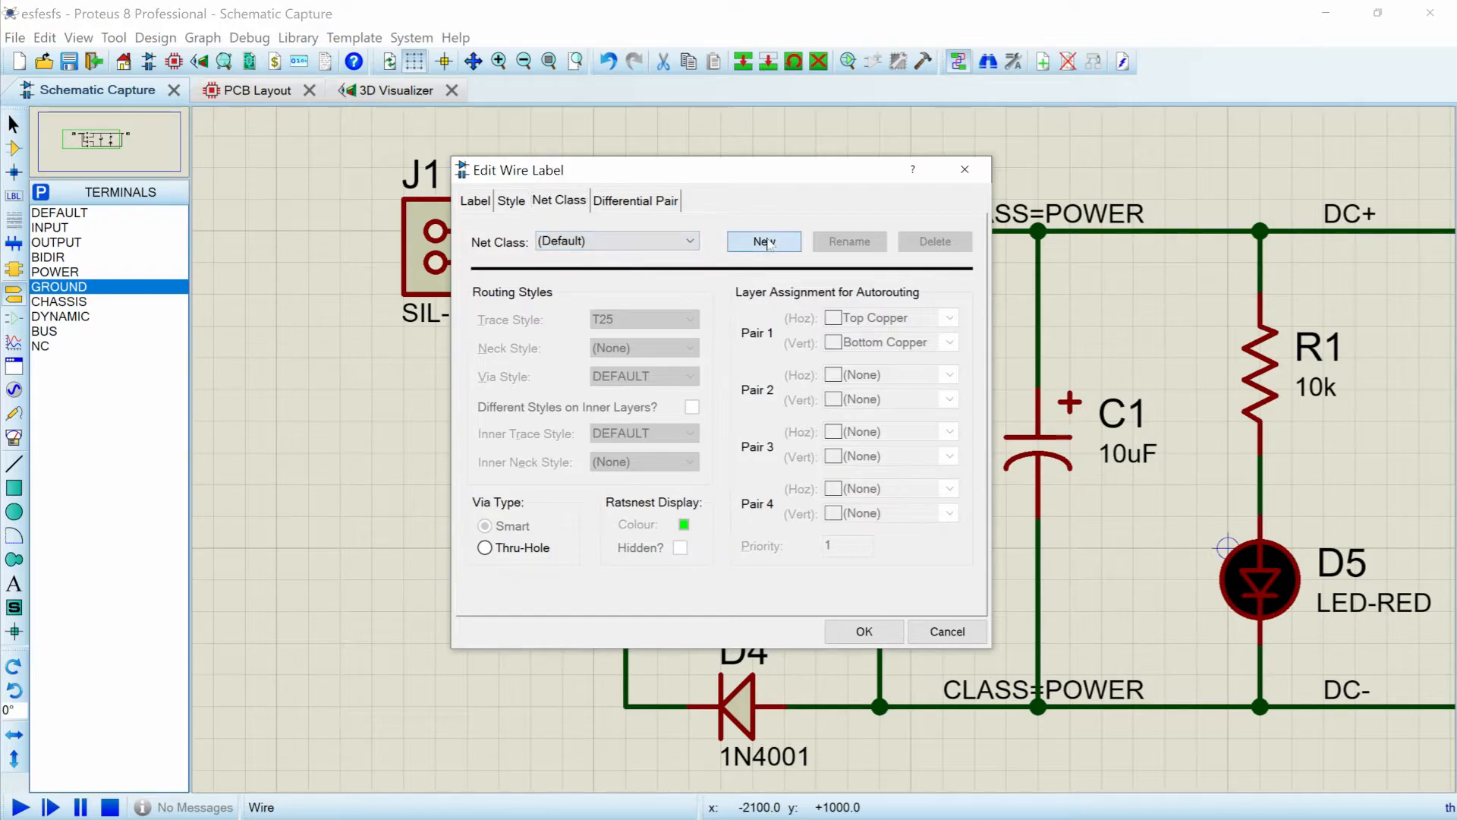
click(763, 241)
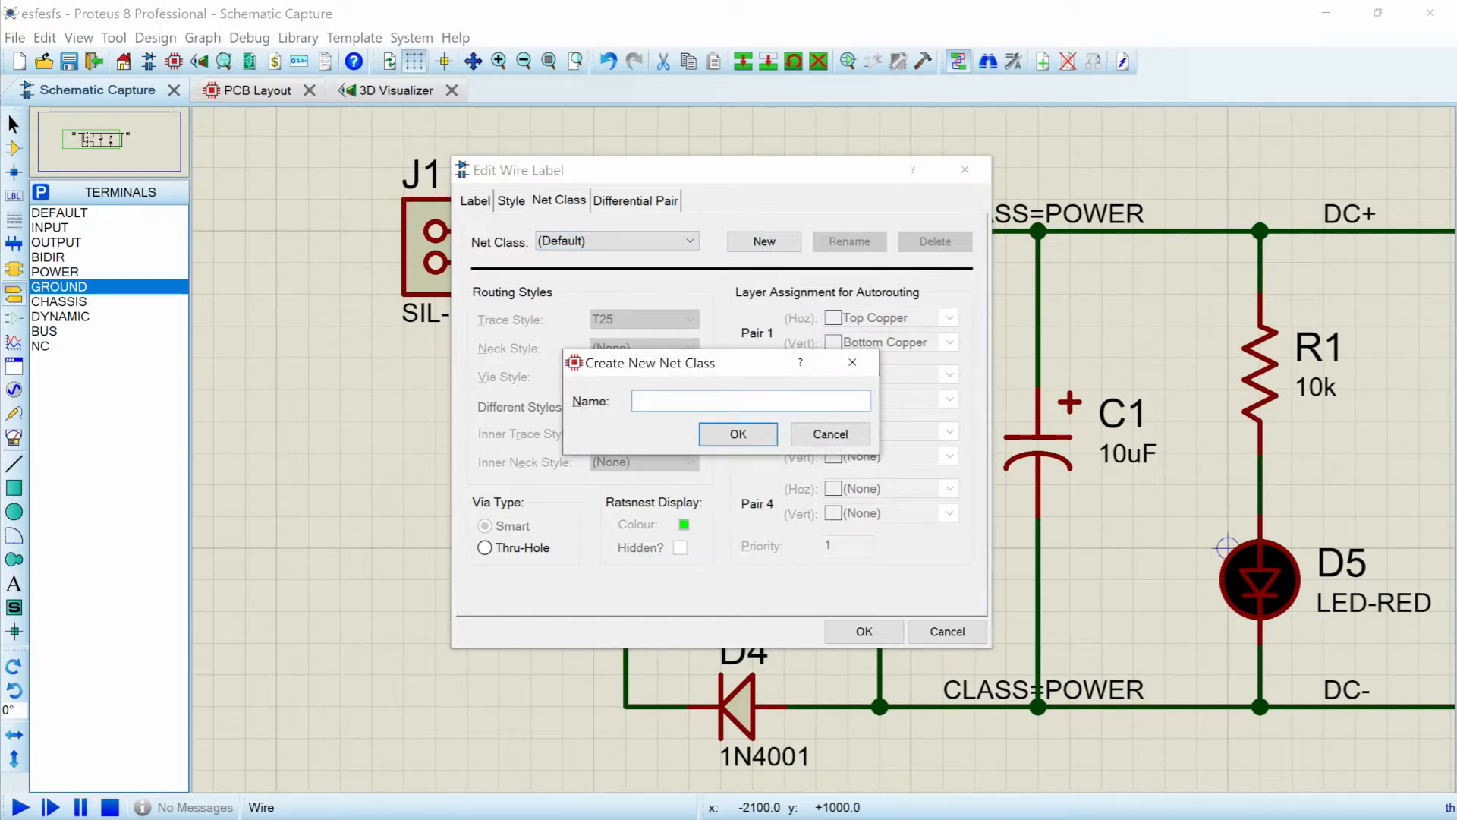
text(AC)
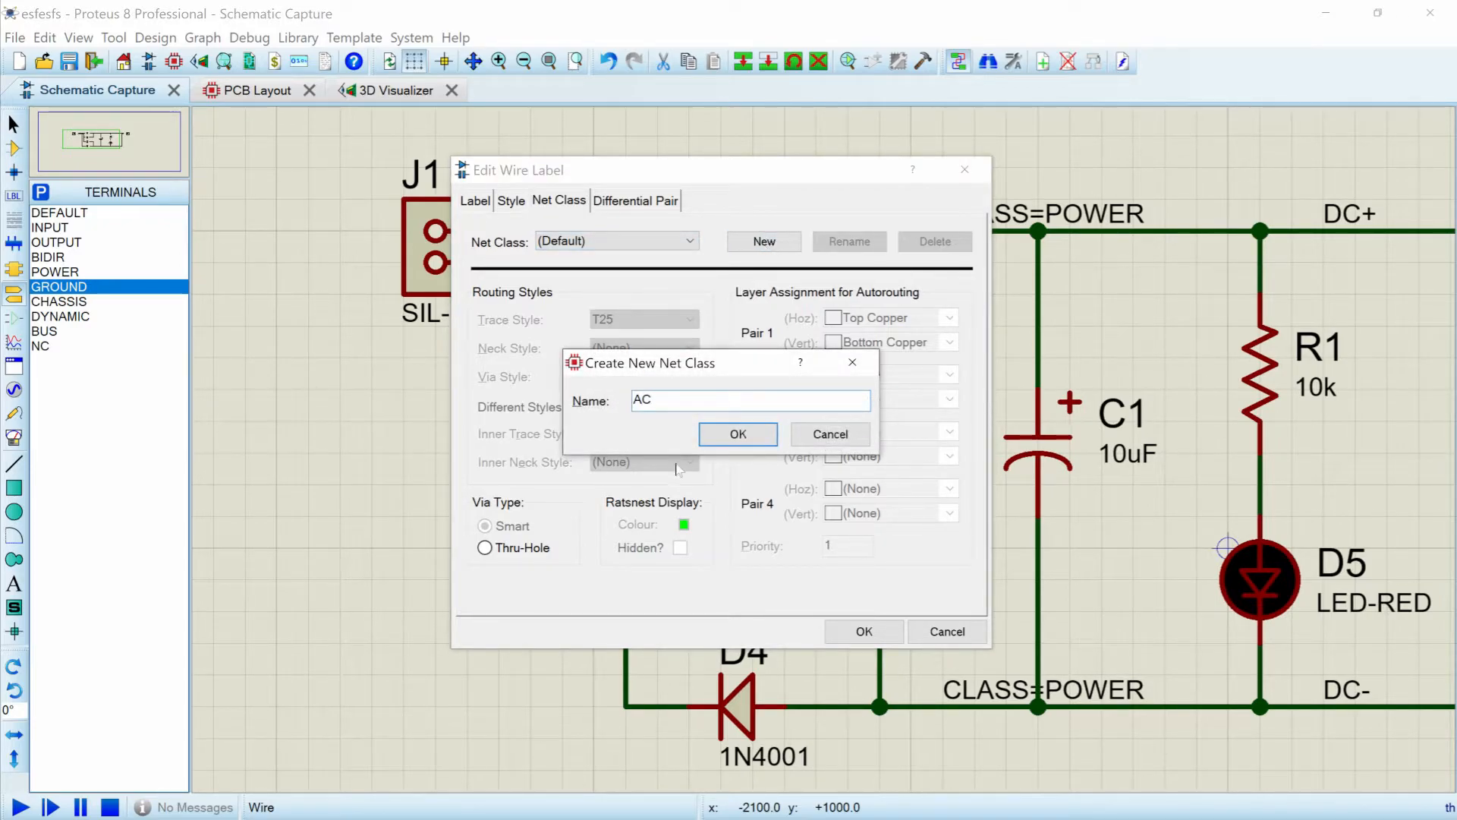
click(738, 435)
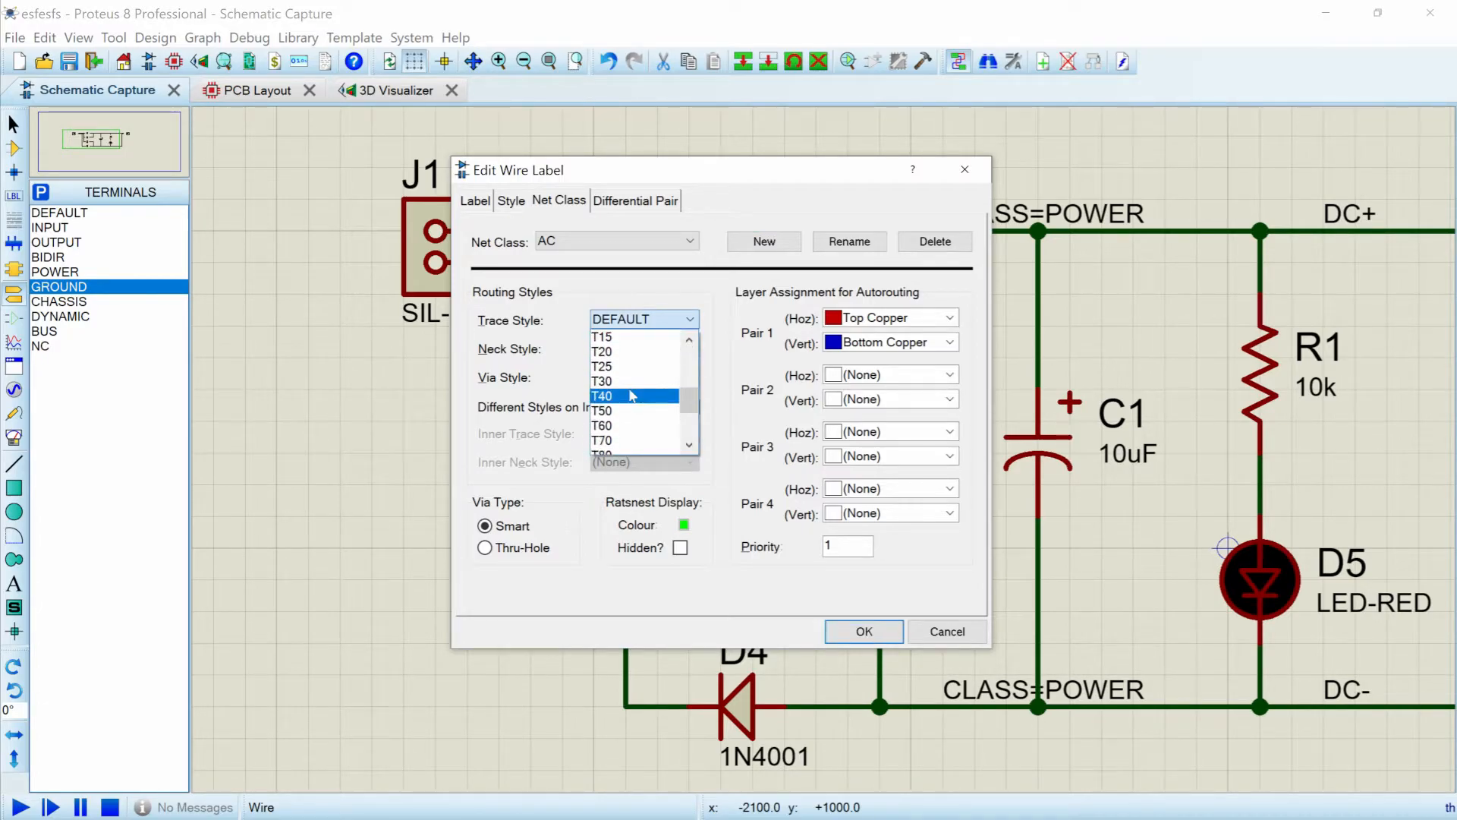
click(602, 411)
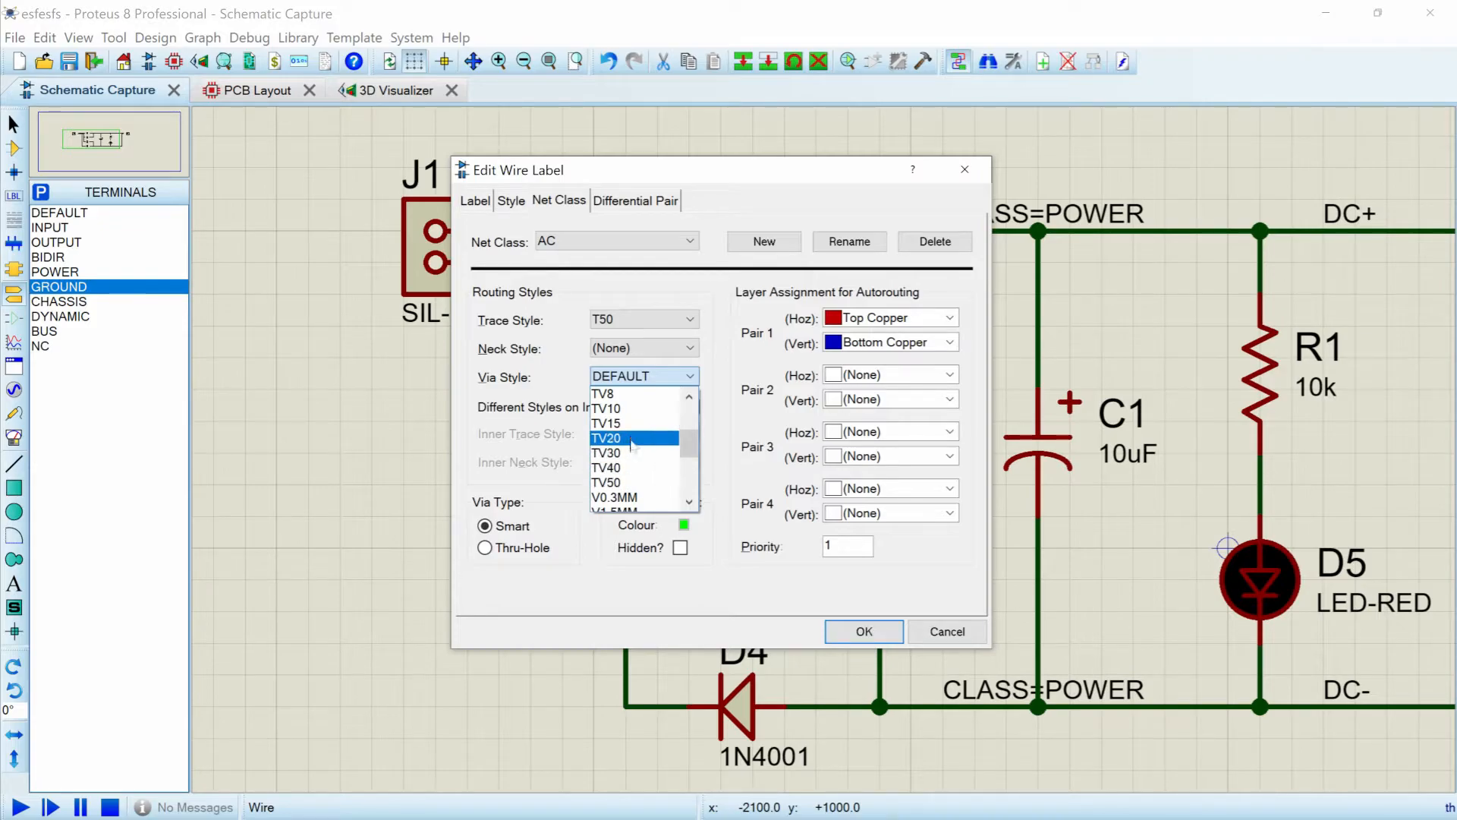
click(606, 452)
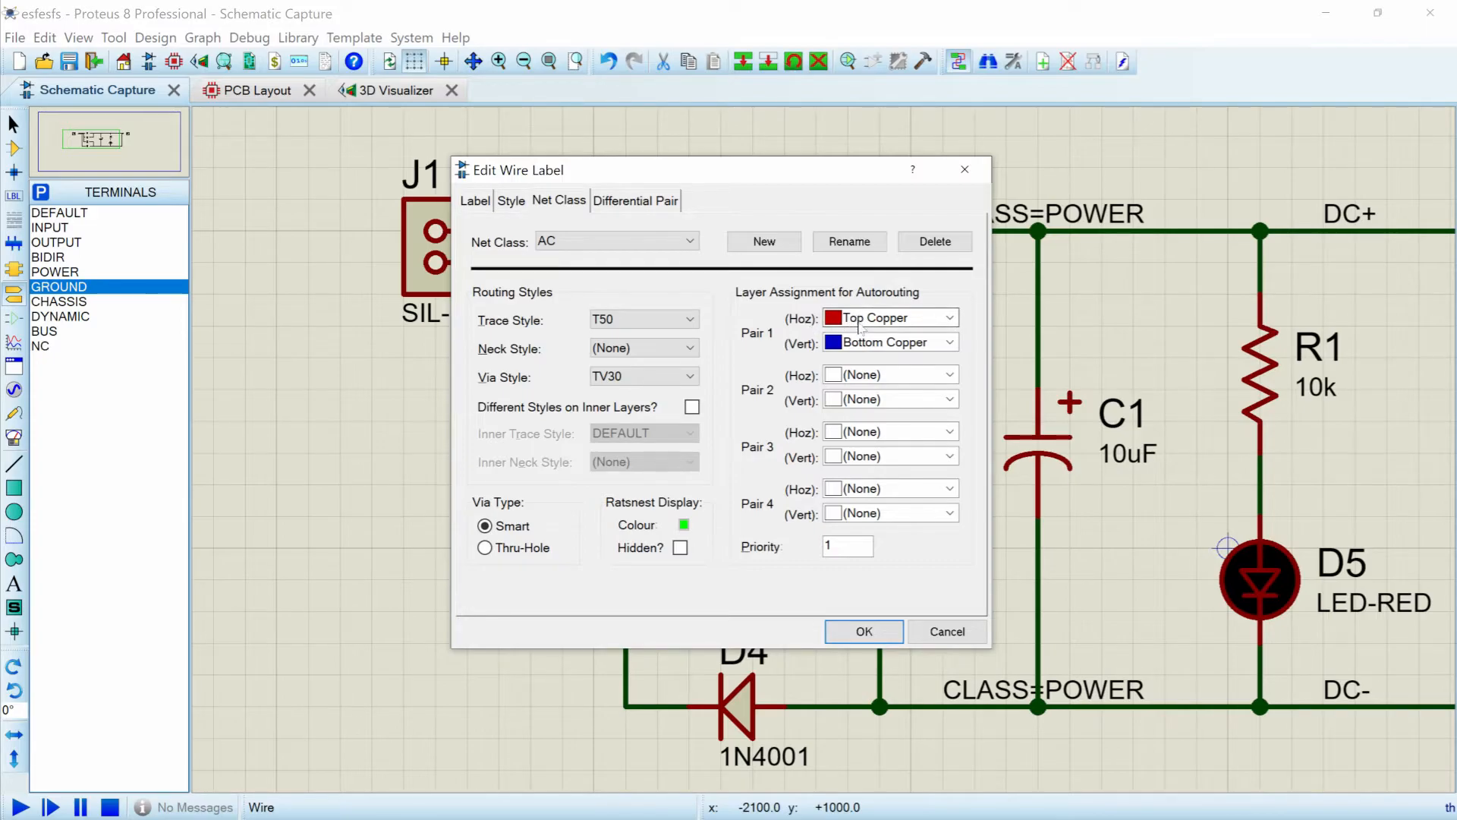
click(888, 317)
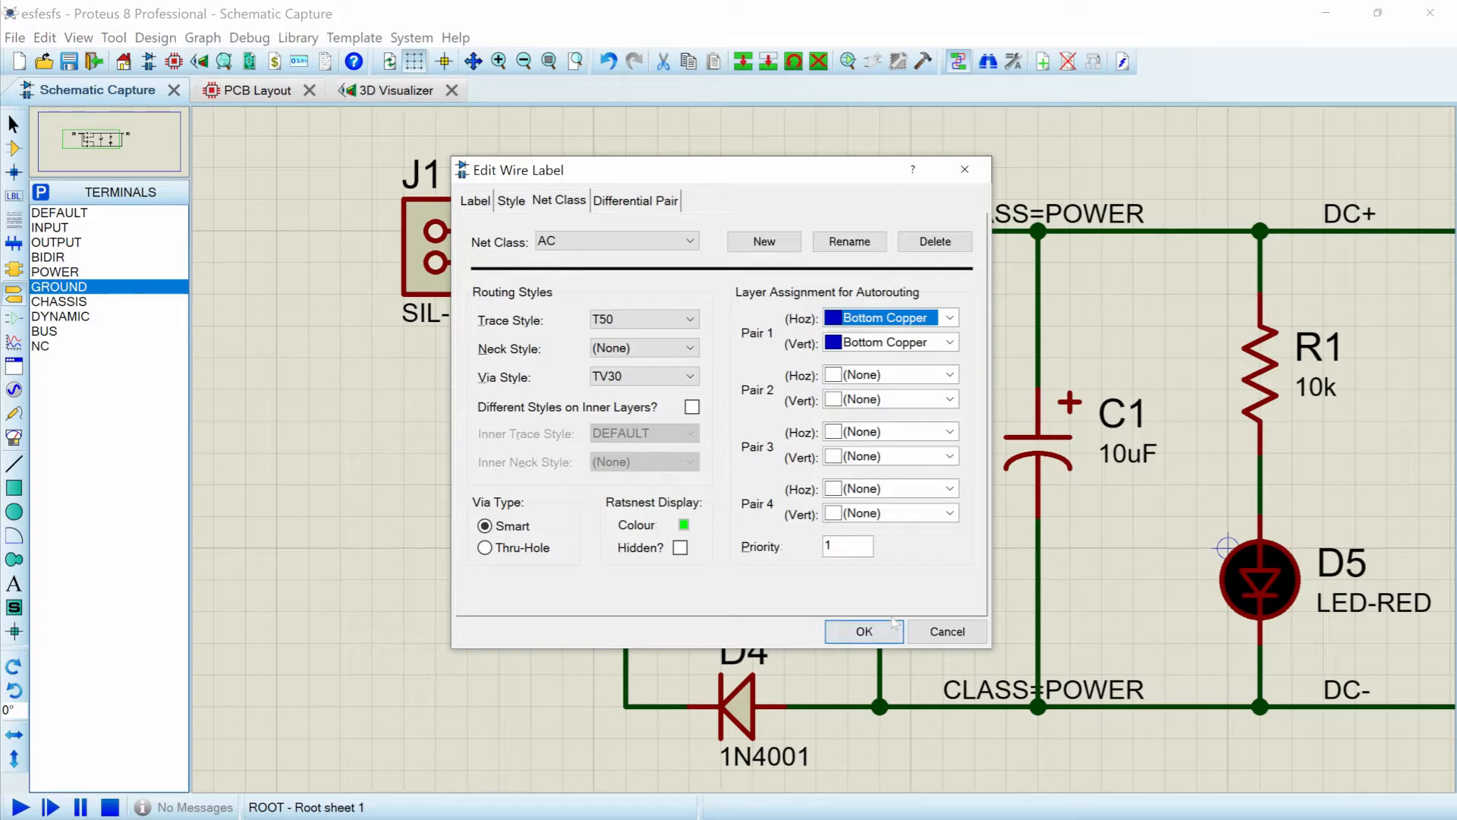
click(862, 632)
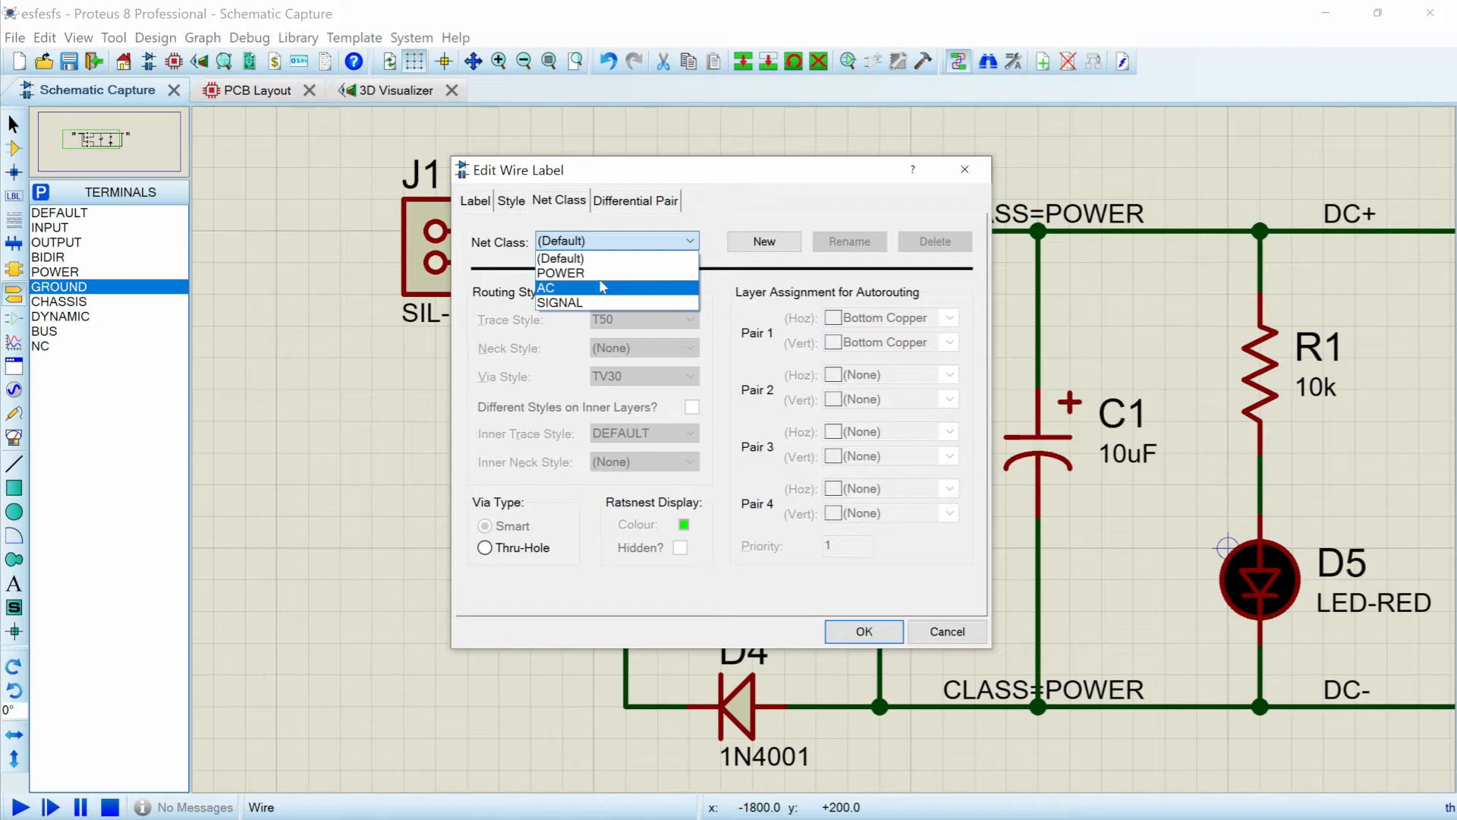
- Label the second J1 input wire with the AC net class
click(547, 286)
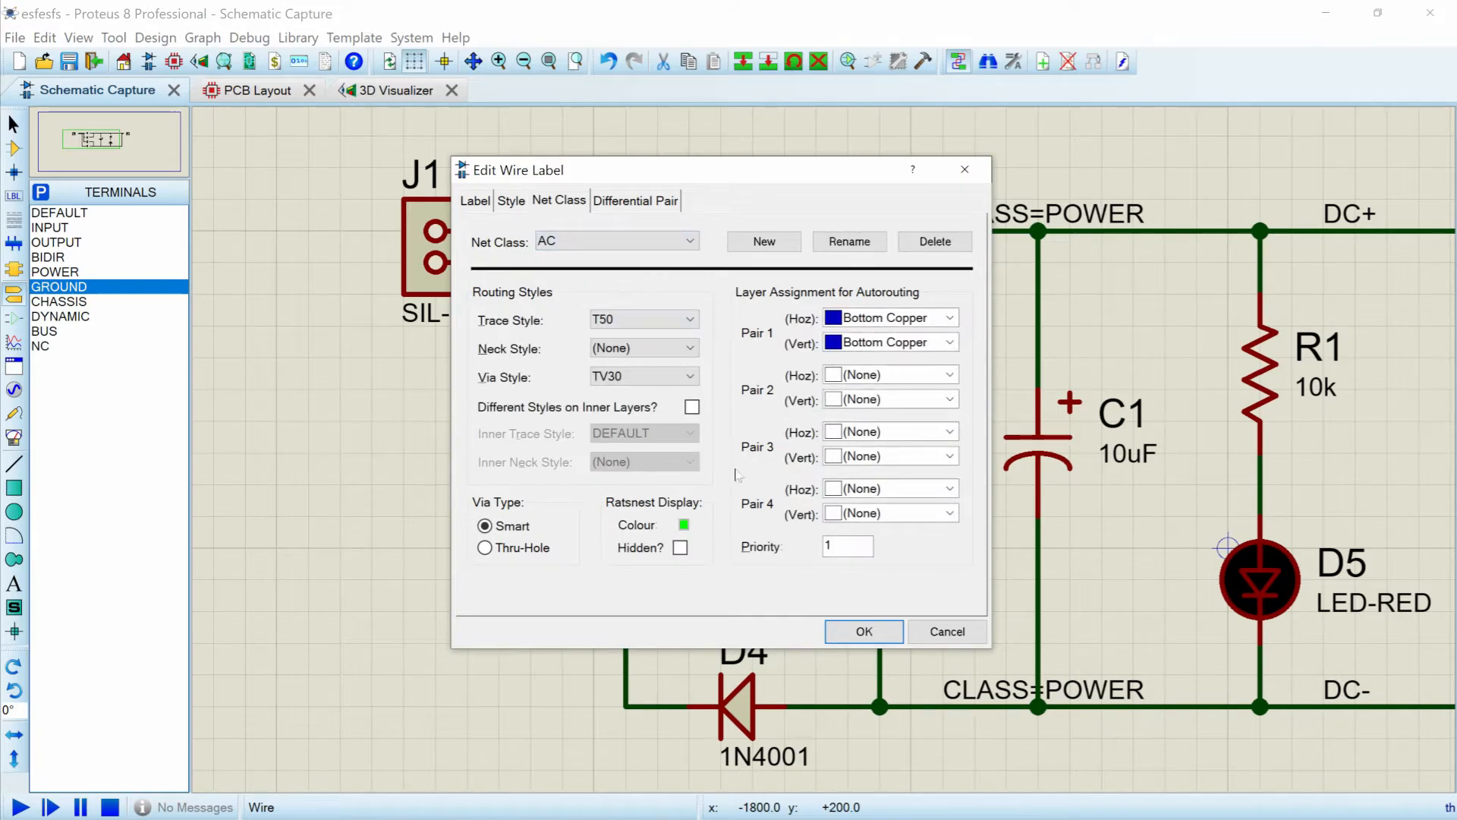
click(862, 632)
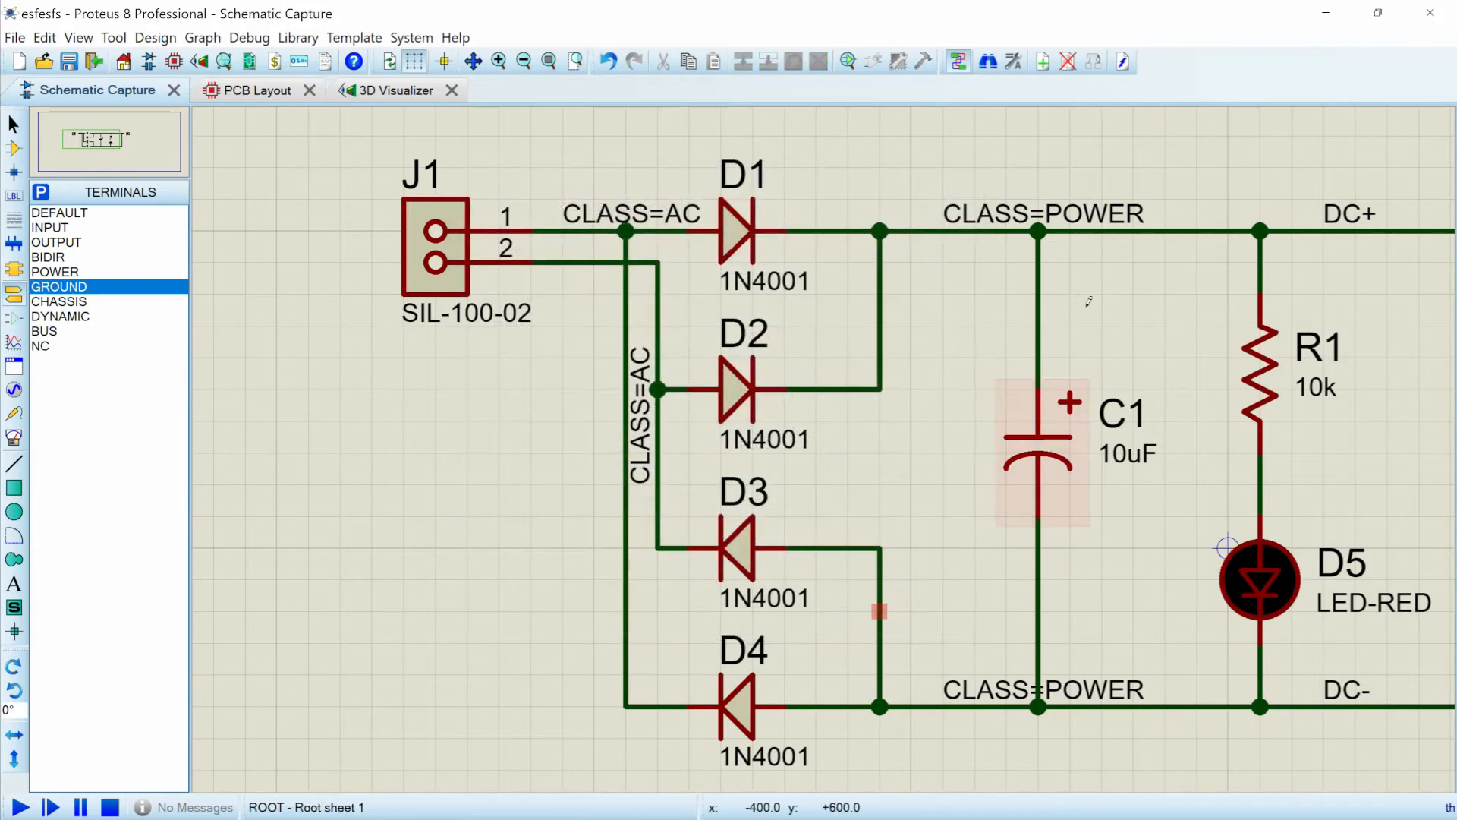
- Review the AC class in the board's Net Classes, then auto-route the board again
click(249, 90)
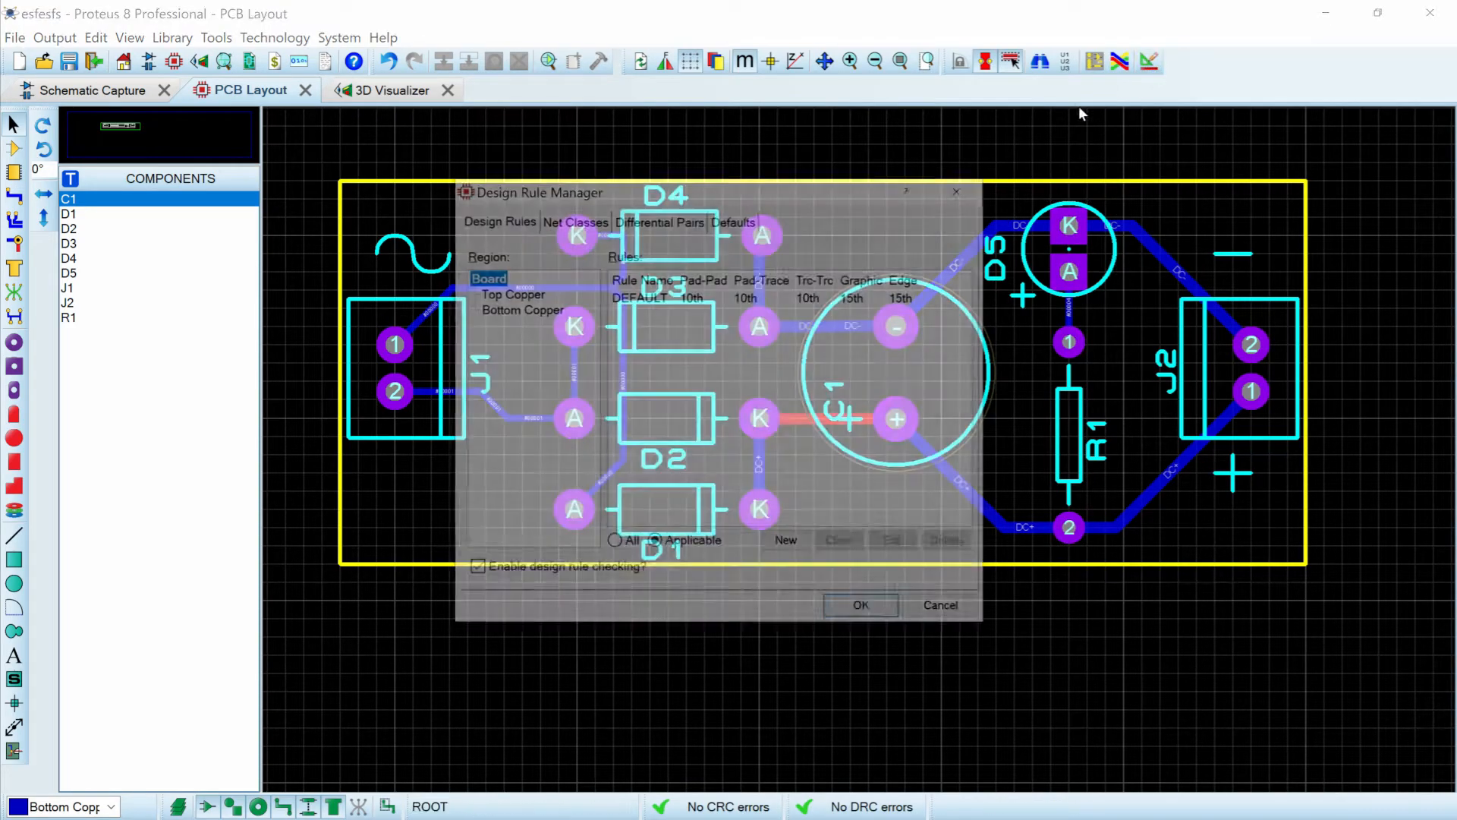
click(575, 220)
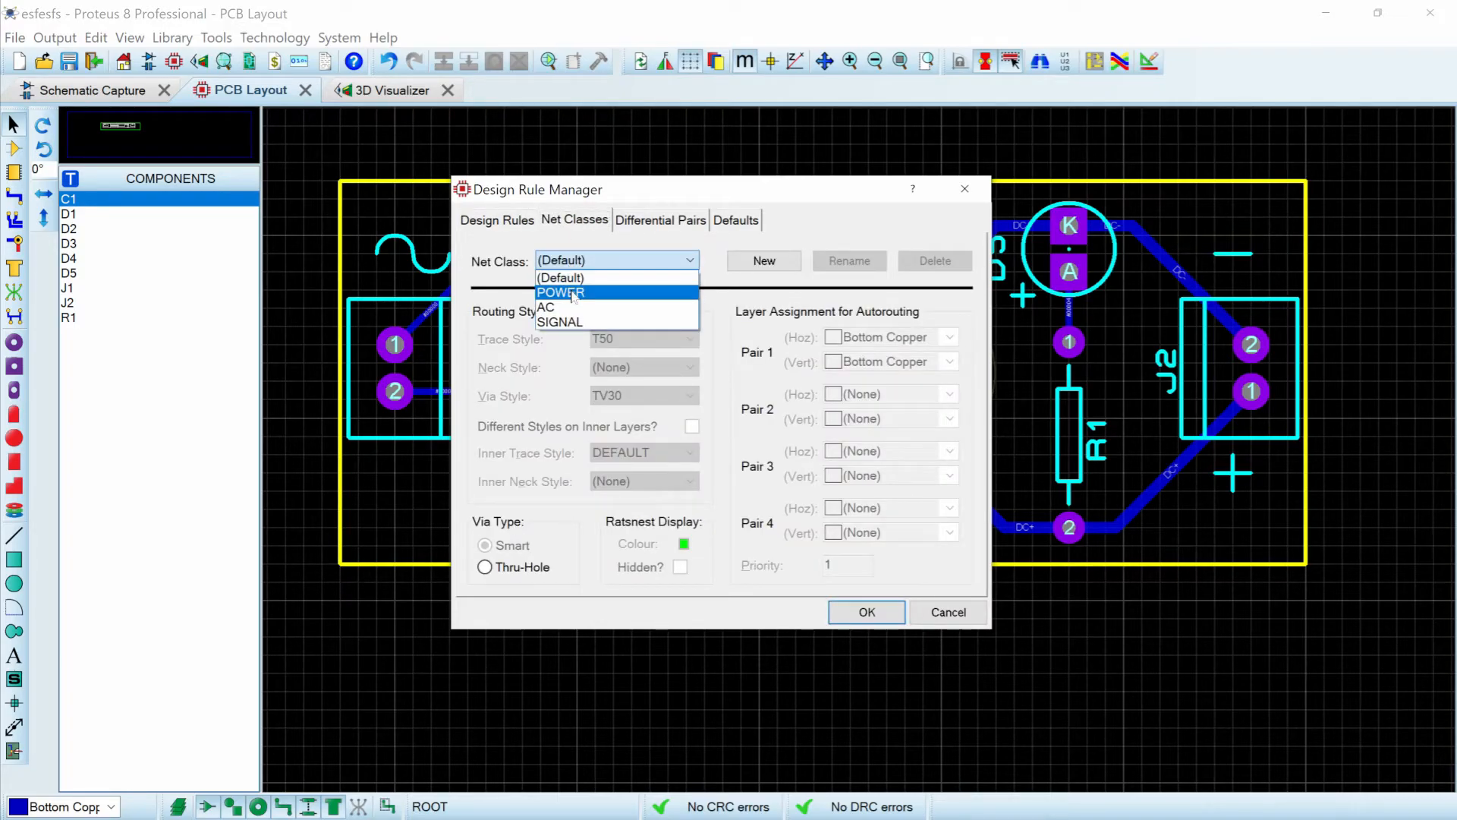
click(545, 308)
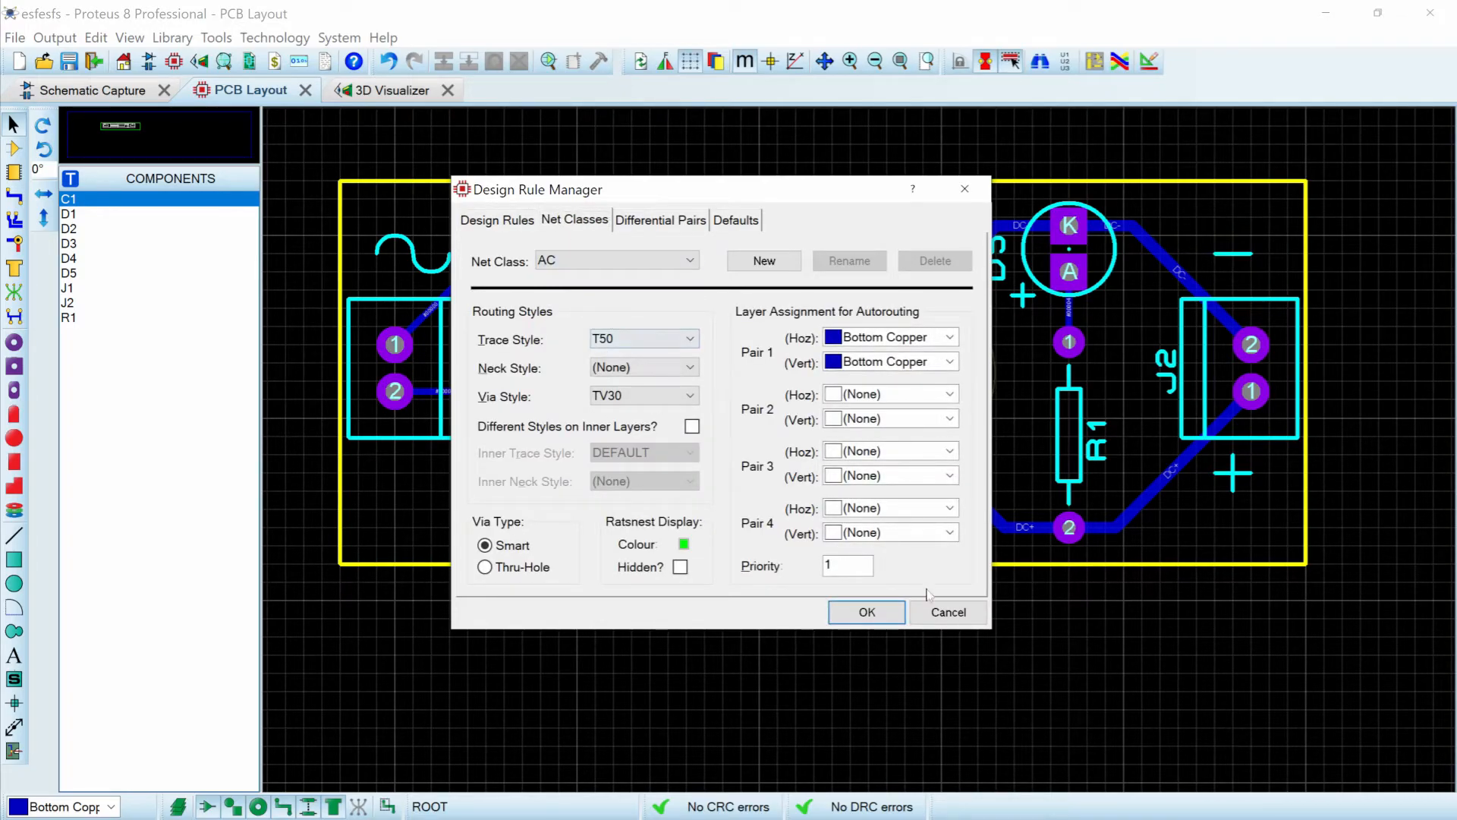
click(863, 611)
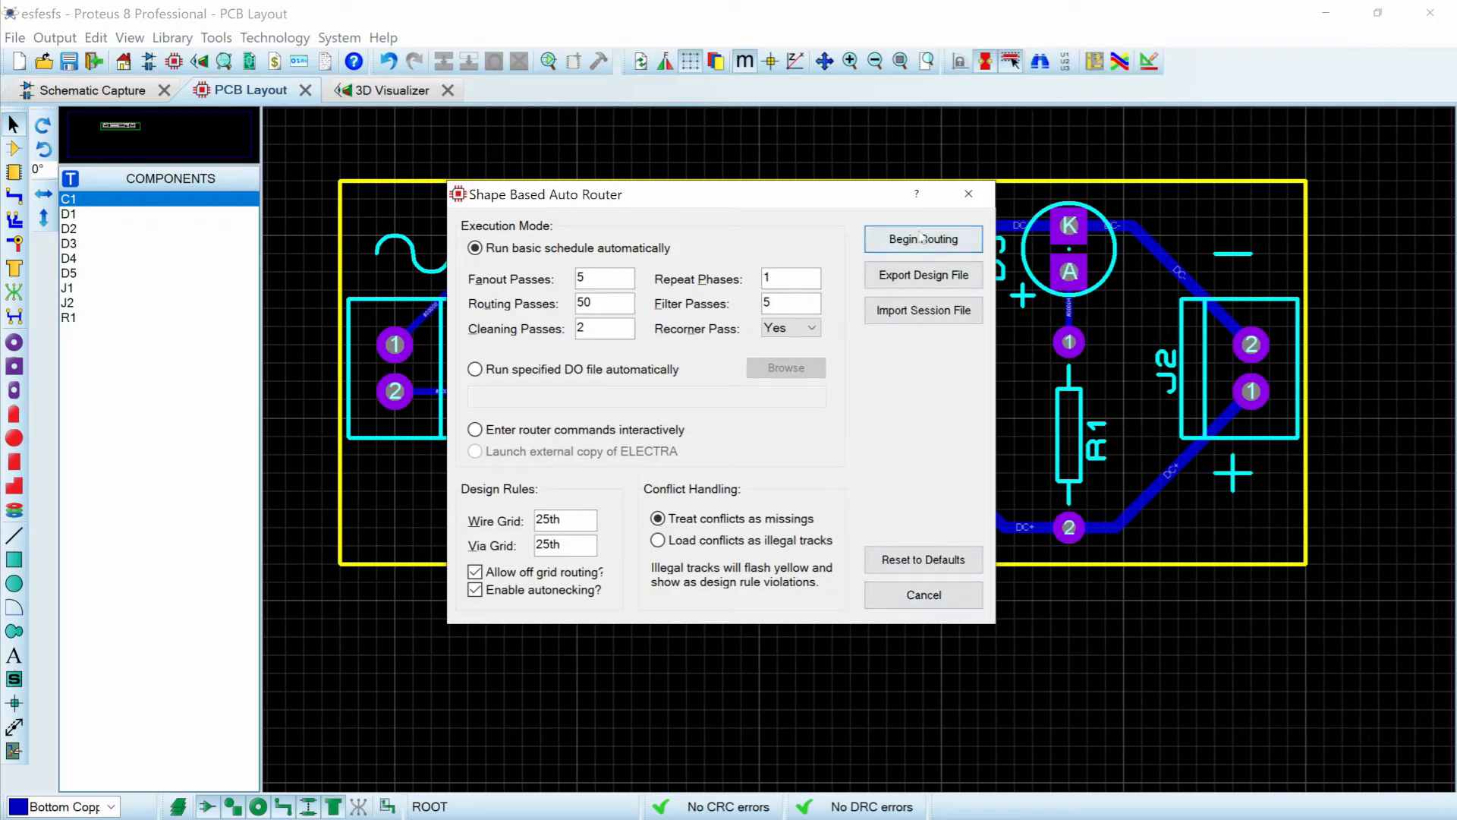
click(921, 238)
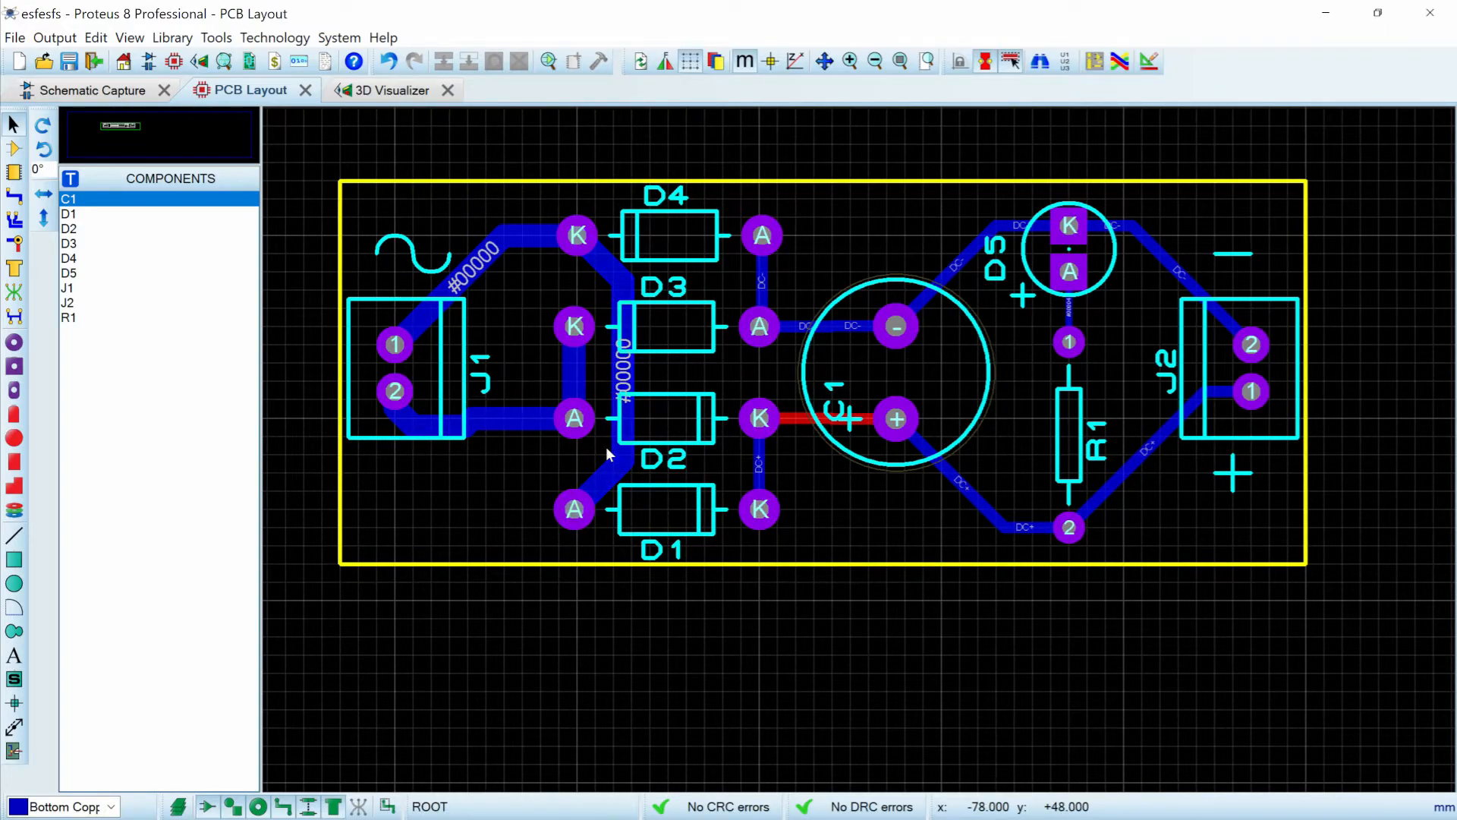
mouse_move(604, 455)
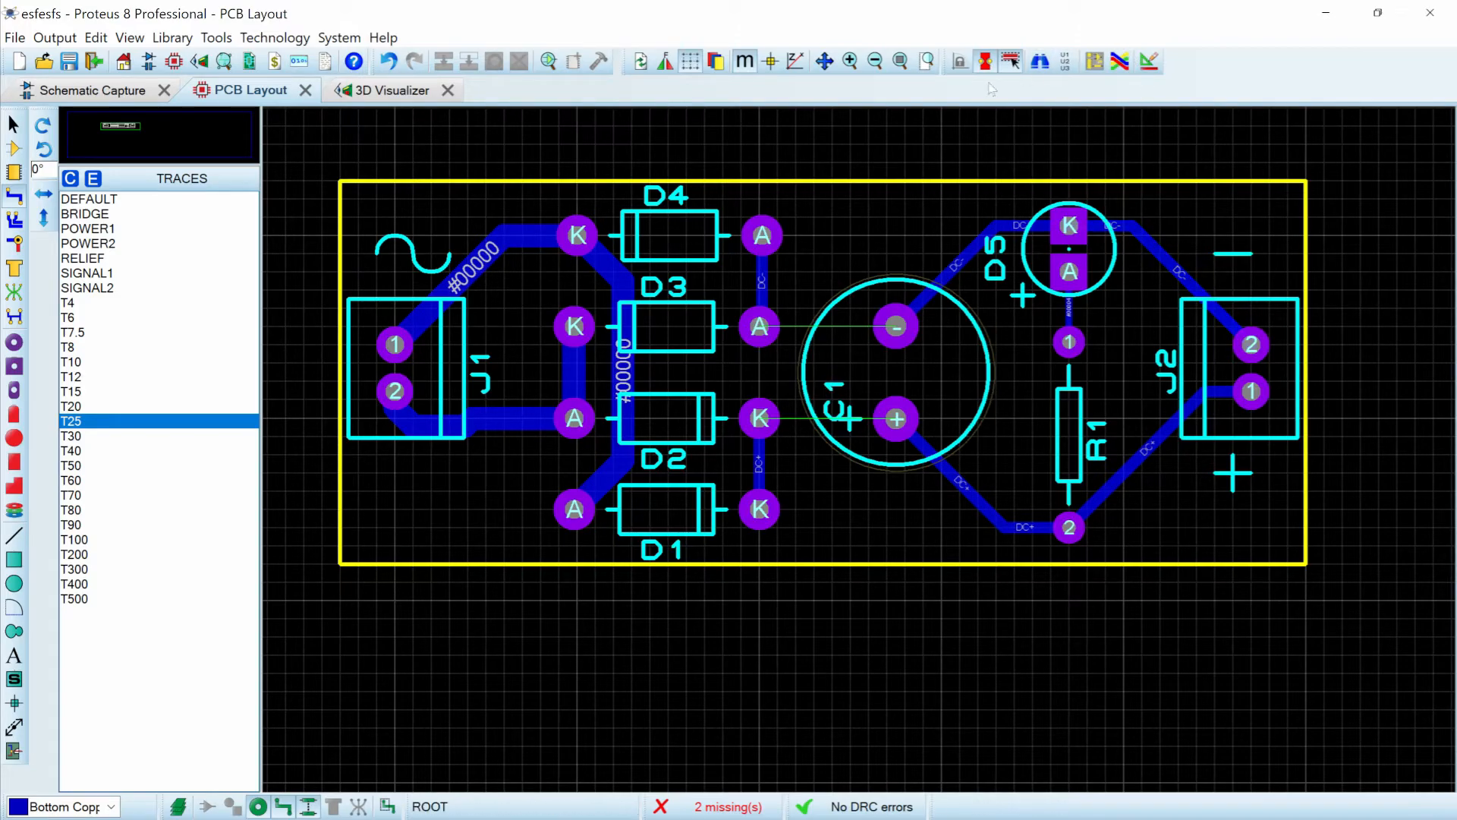
mouse_move(1011, 61)
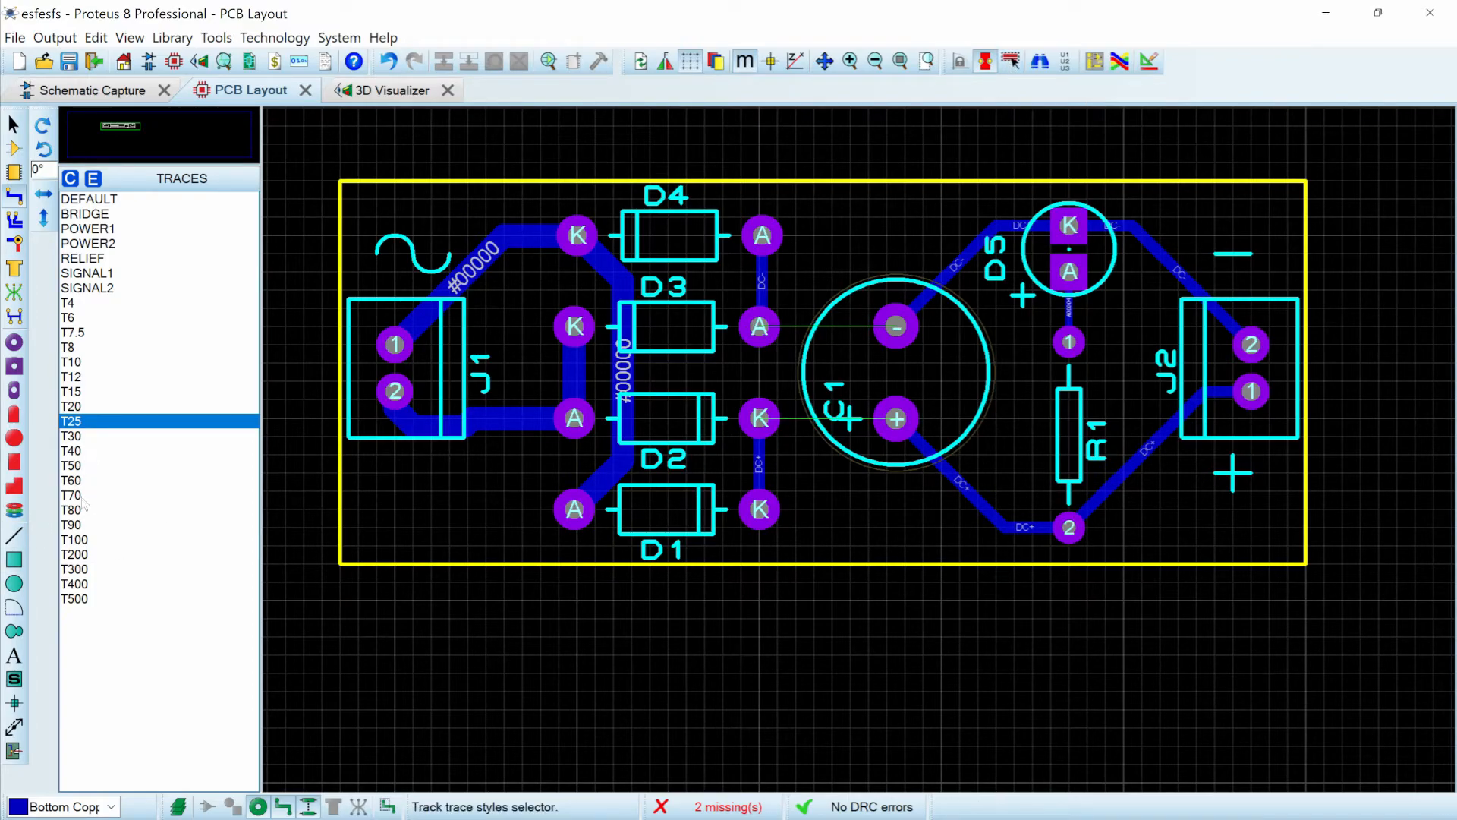
- Draw a manual T100 bottom-copper trace from D3's anode pad to C1
click(74, 539)
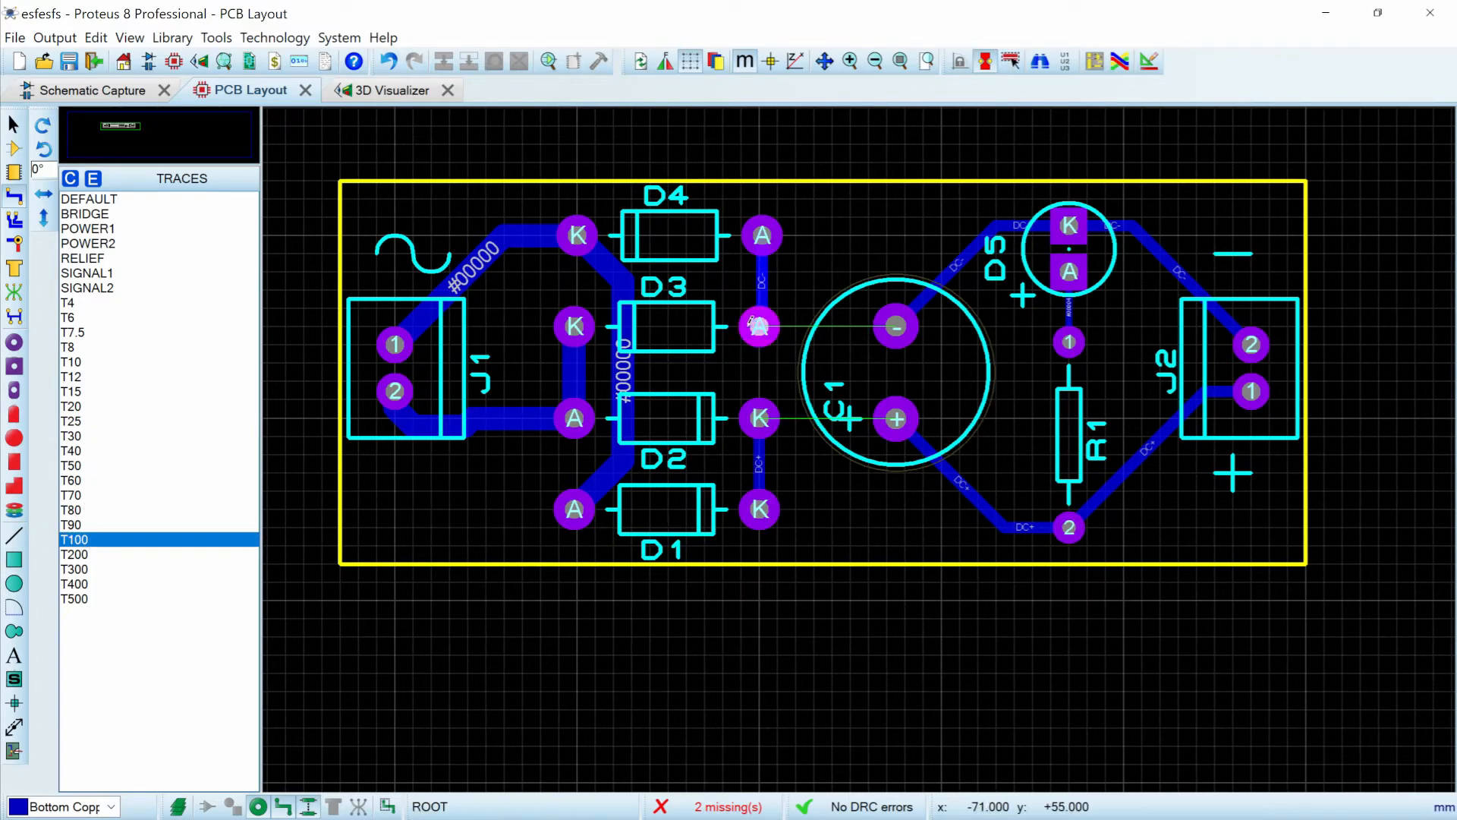
click(895, 324)
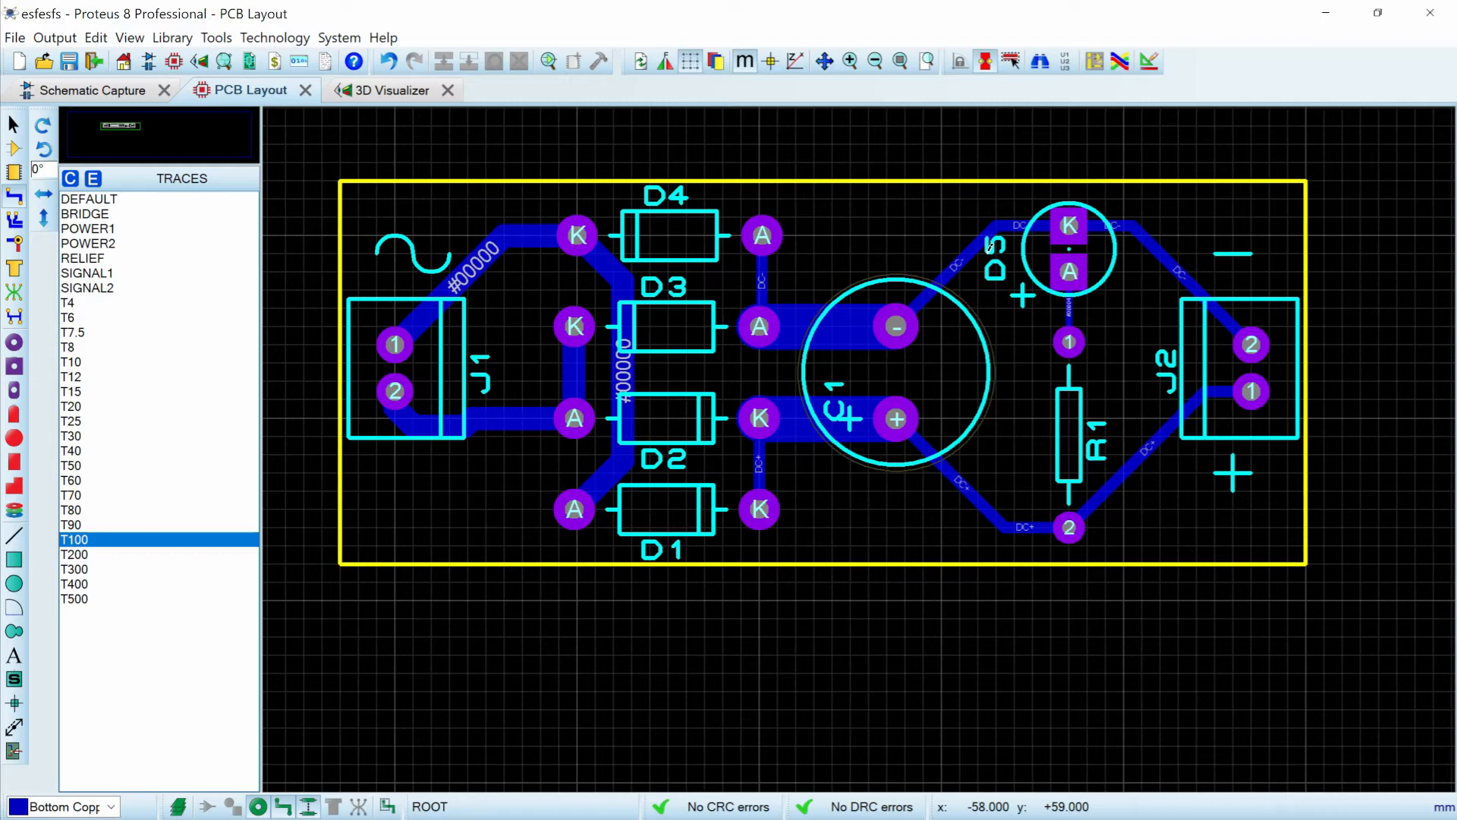
click(1094, 60)
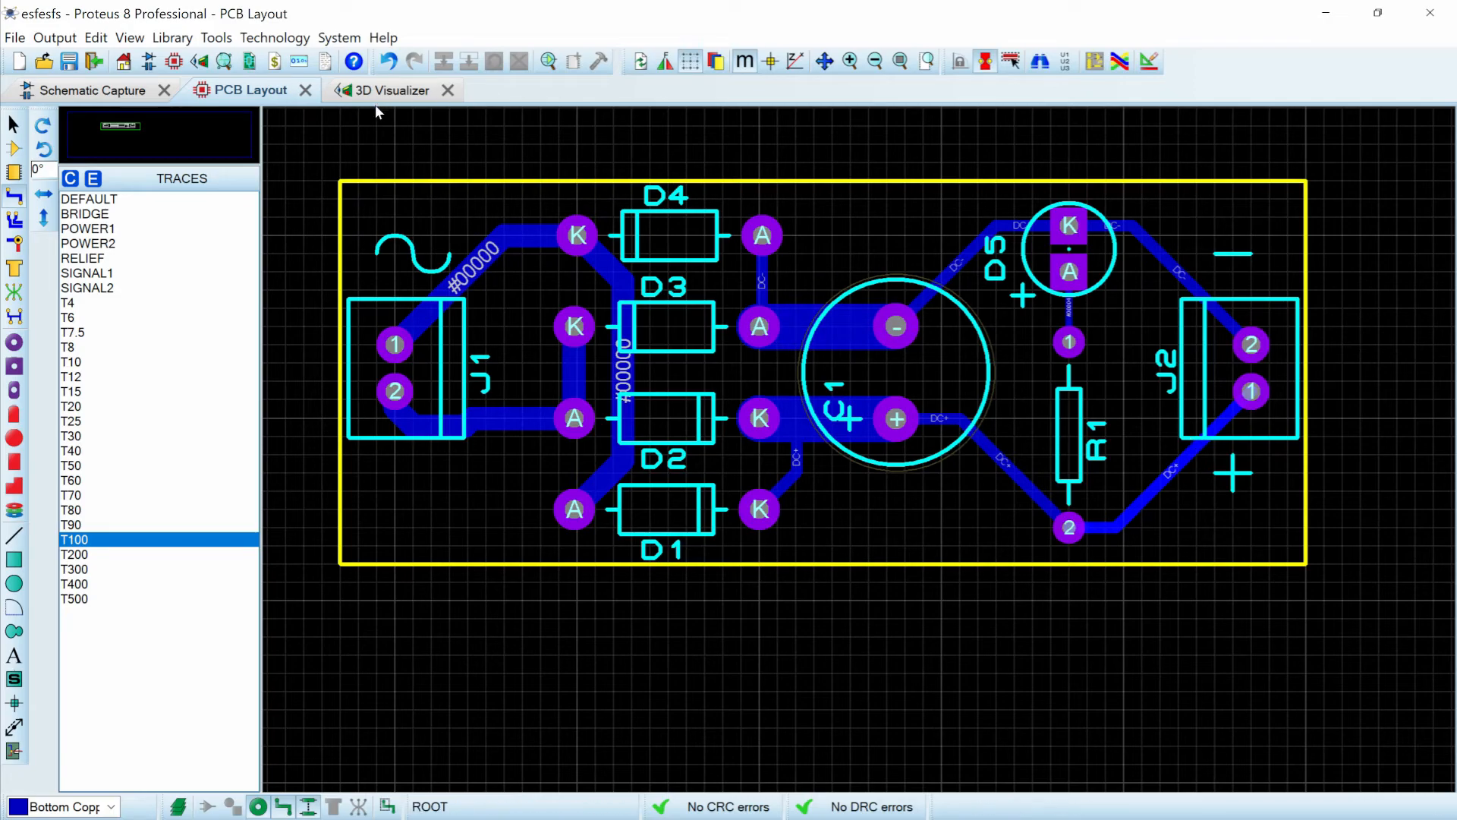
- View the rectifier board in the 3D Visualizer, then reopen the Design Rule Manager from PCB Layout
click(390, 89)
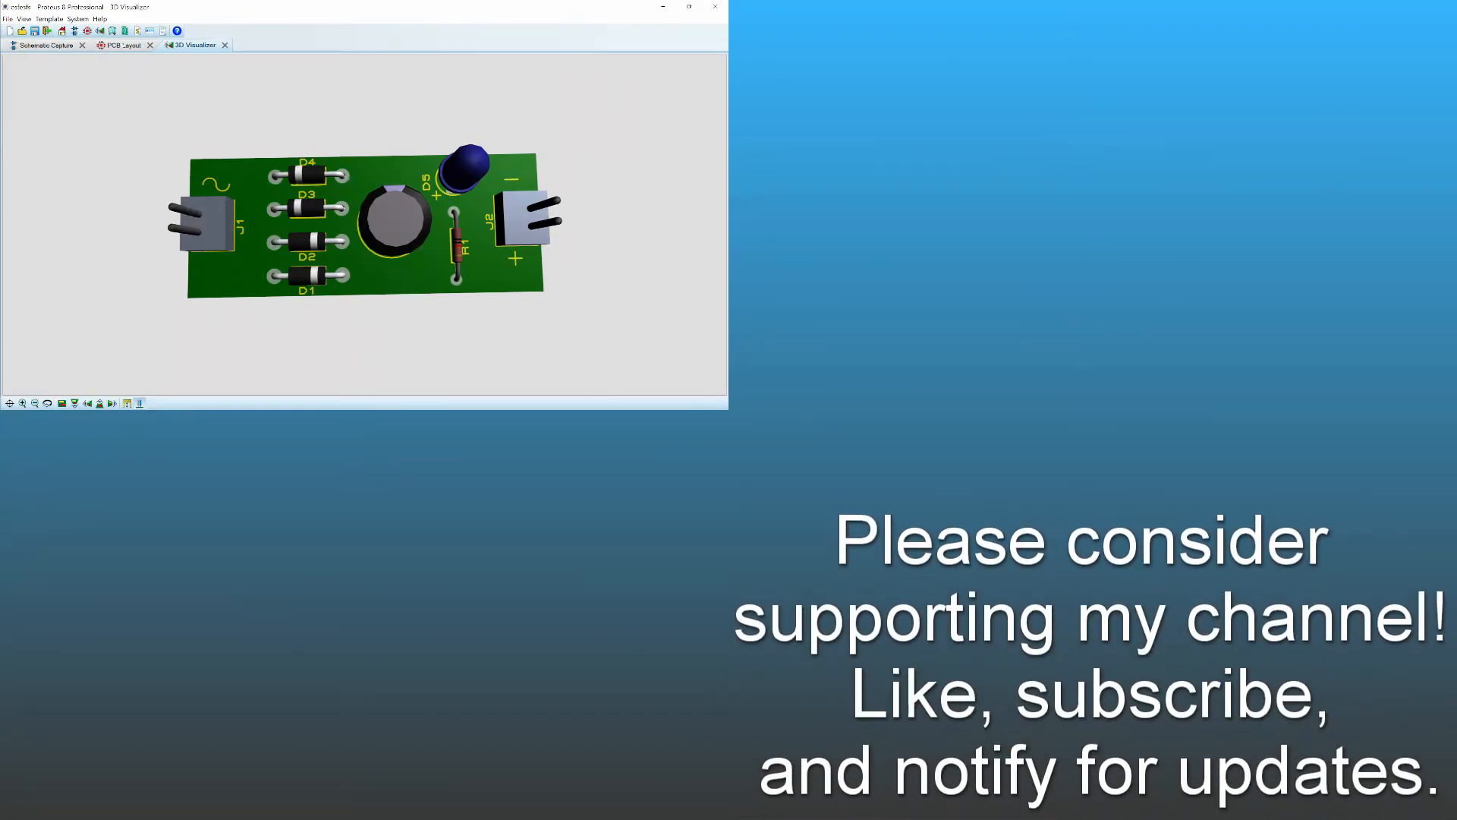
click(123, 44)
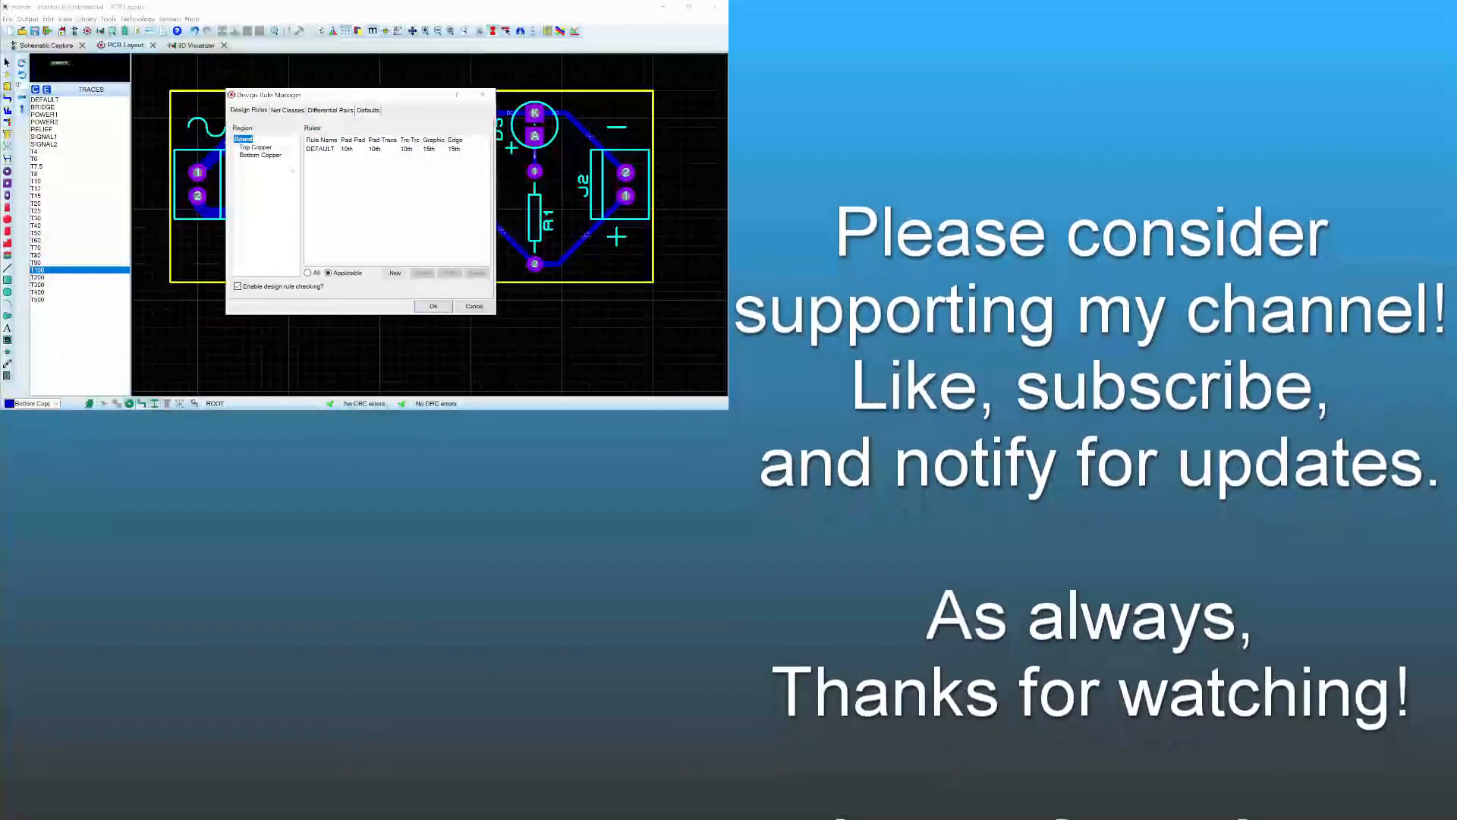
click(254, 147)
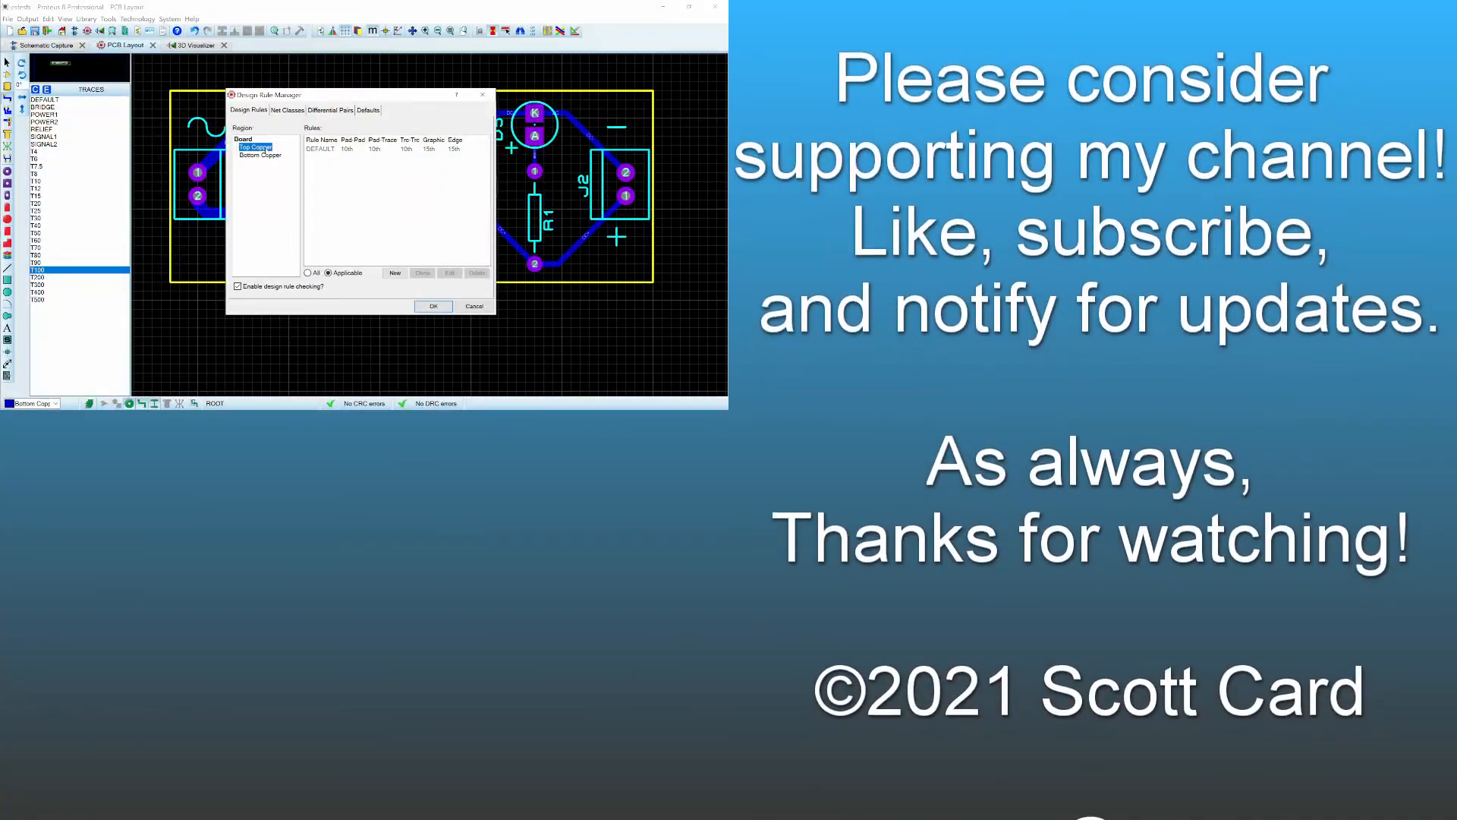